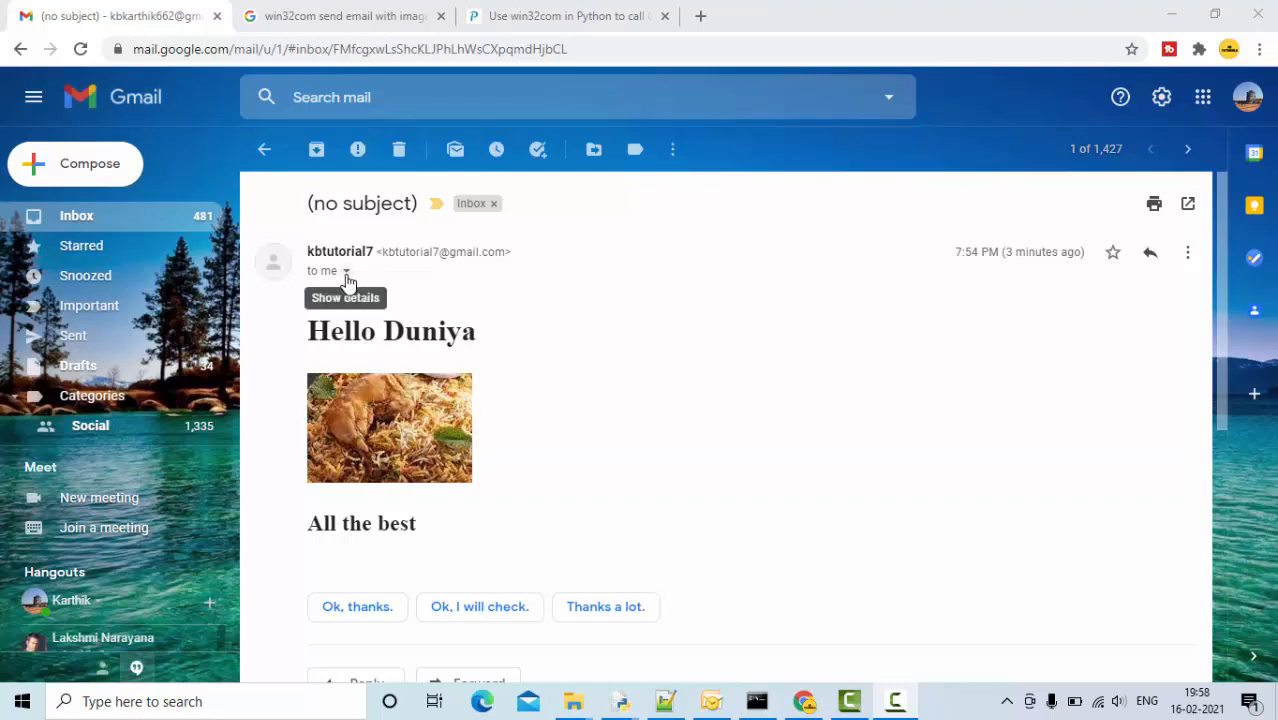
{"action": "mouse_move", "coordinate": [455, 432]}
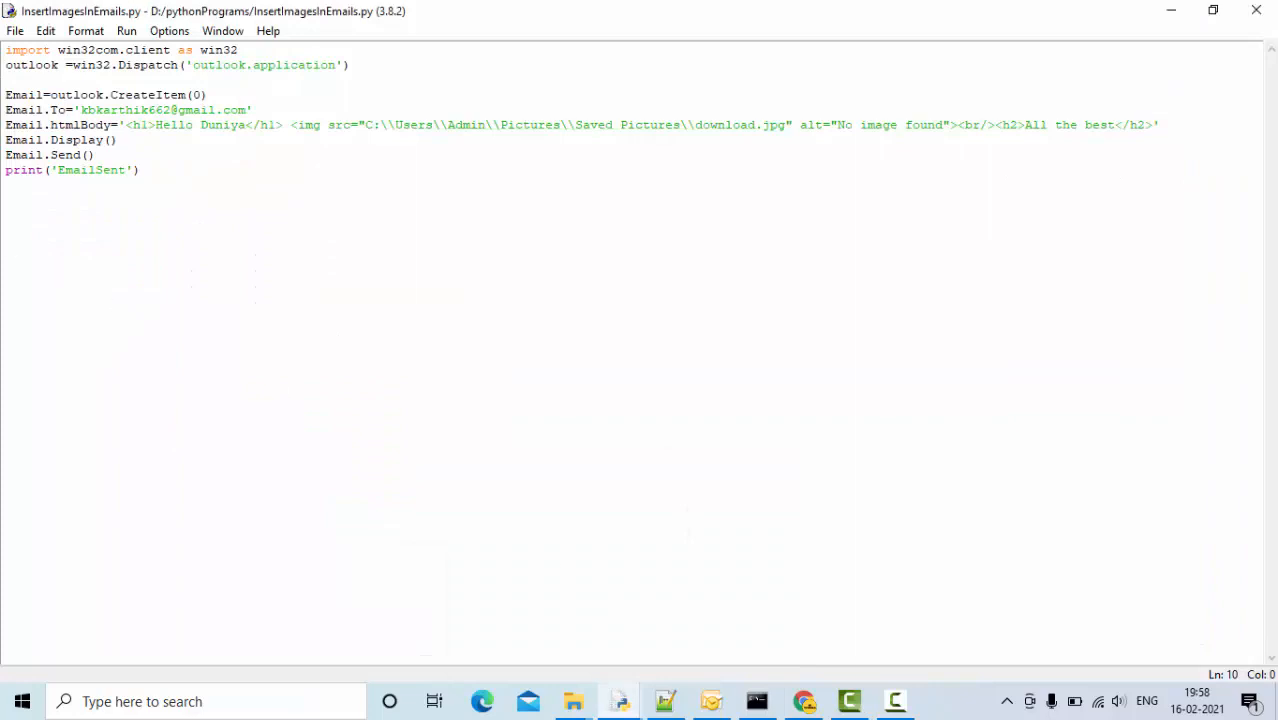
- Create a new blank script and save it as insertImageDemo.py
{"action": "left_click", "coordinate": [15, 30]}
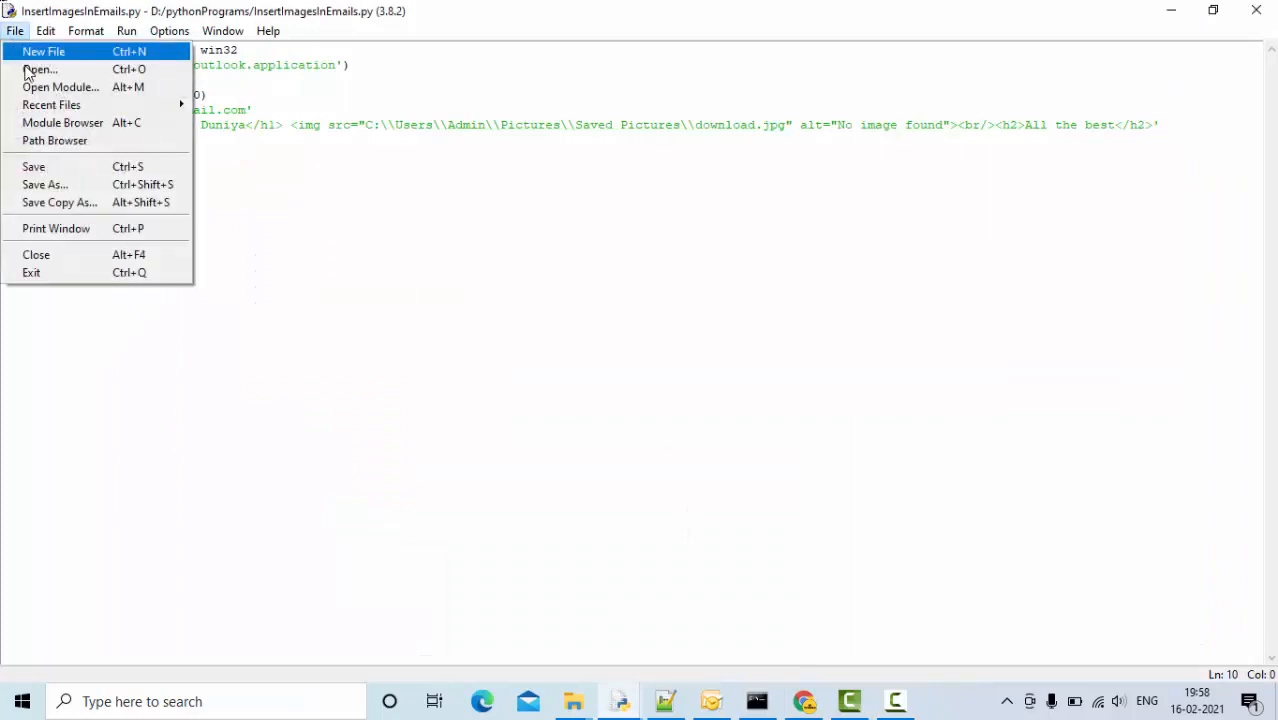
{"action": "left_click", "coordinate": [43, 51]}
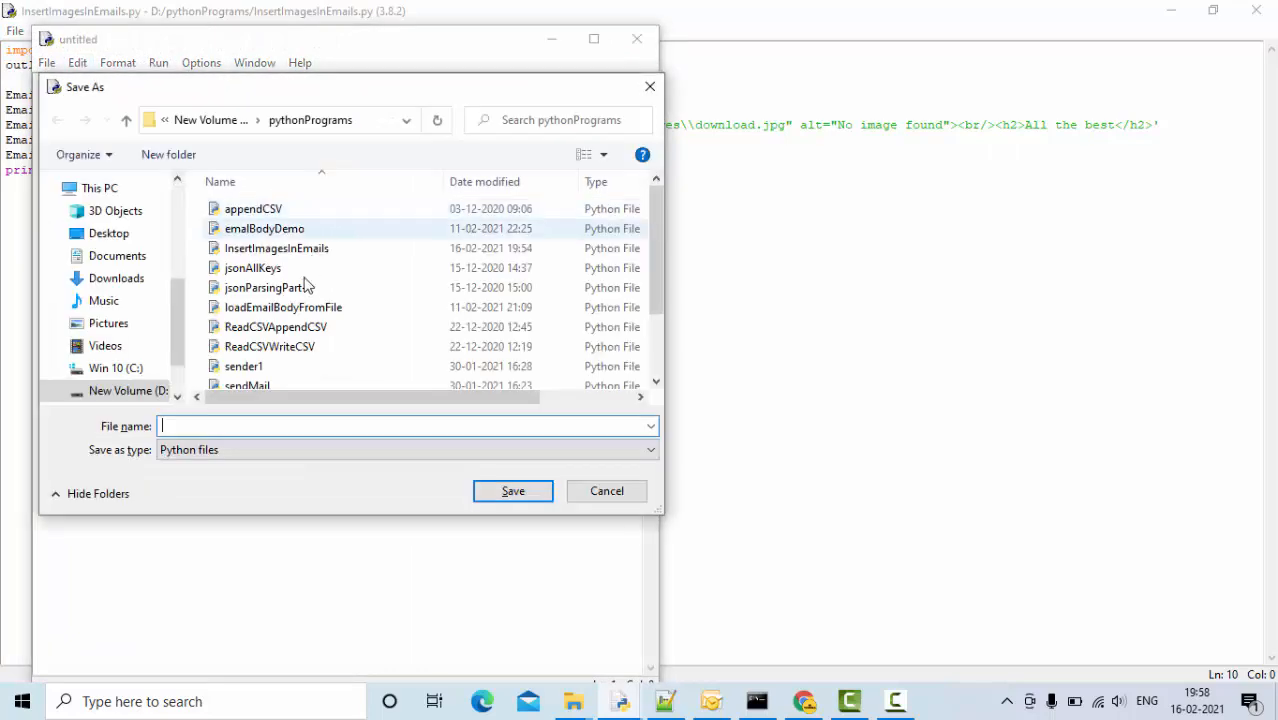
{"action": "type", "text": "insertImageDem"}
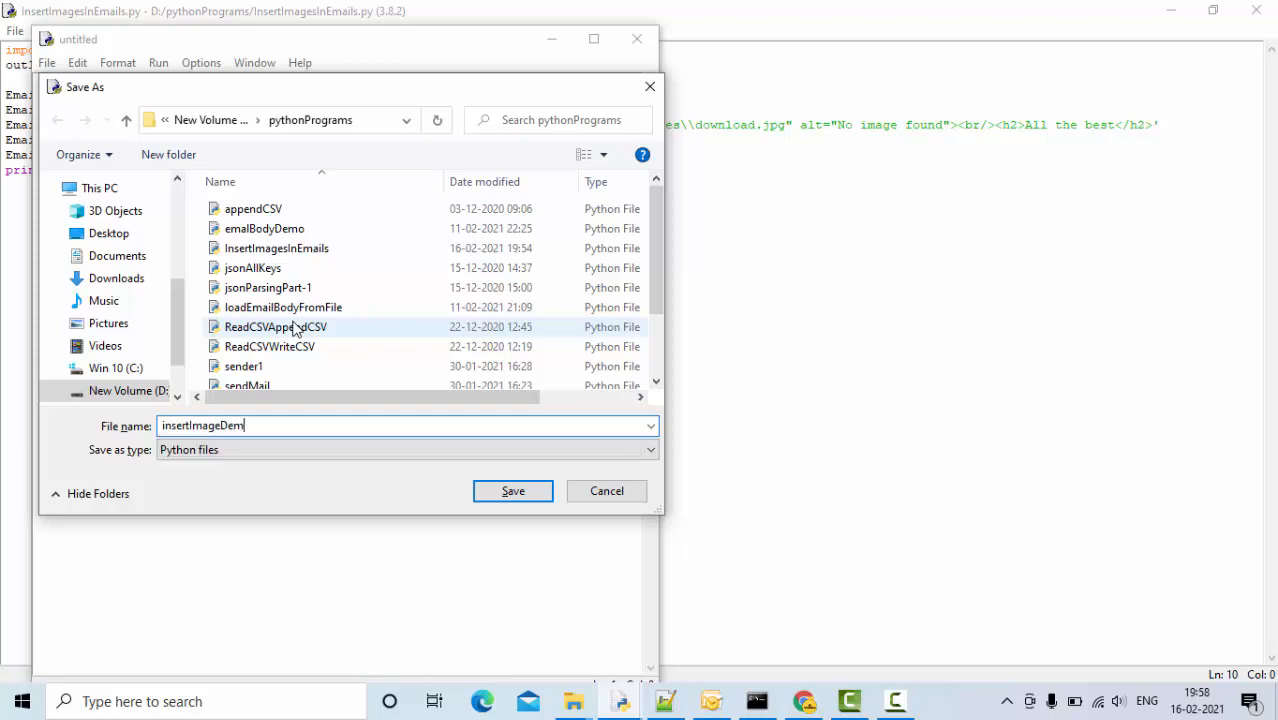
{"action": "left_click", "coordinate": [512, 491]}
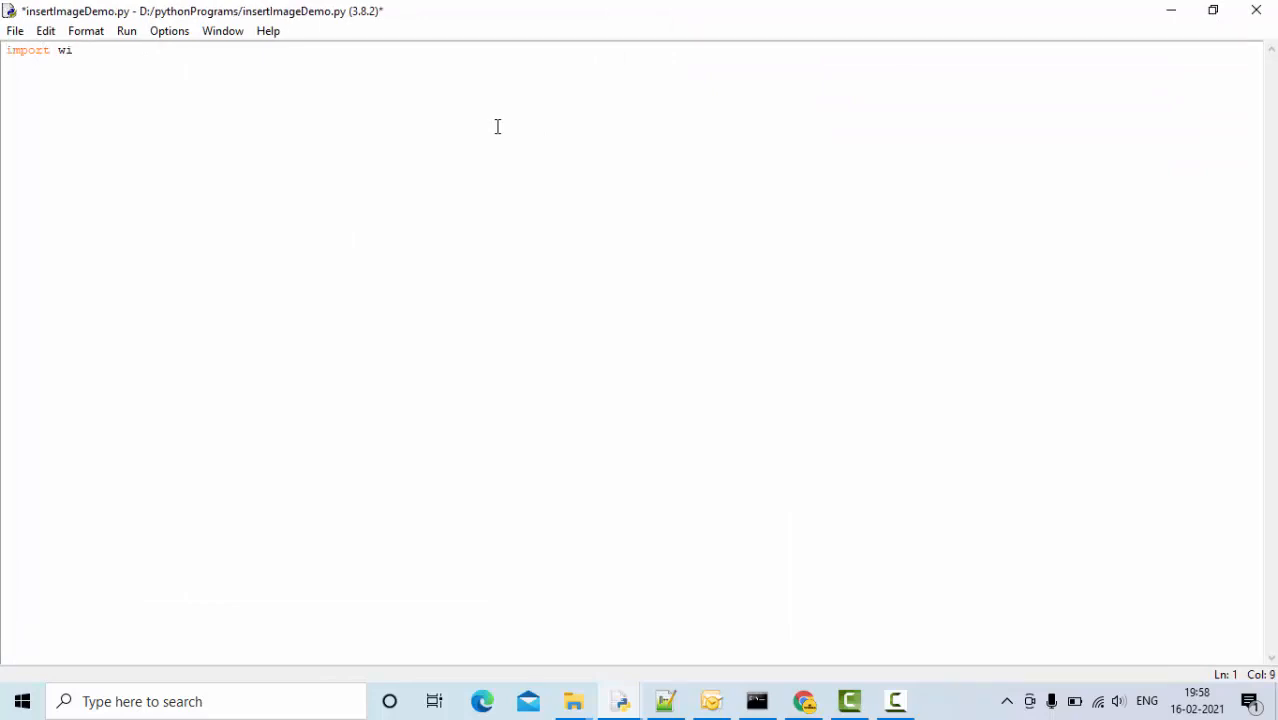
- Write the import line for win32com.client as win32
{"action": "type", "text": "n32com"}
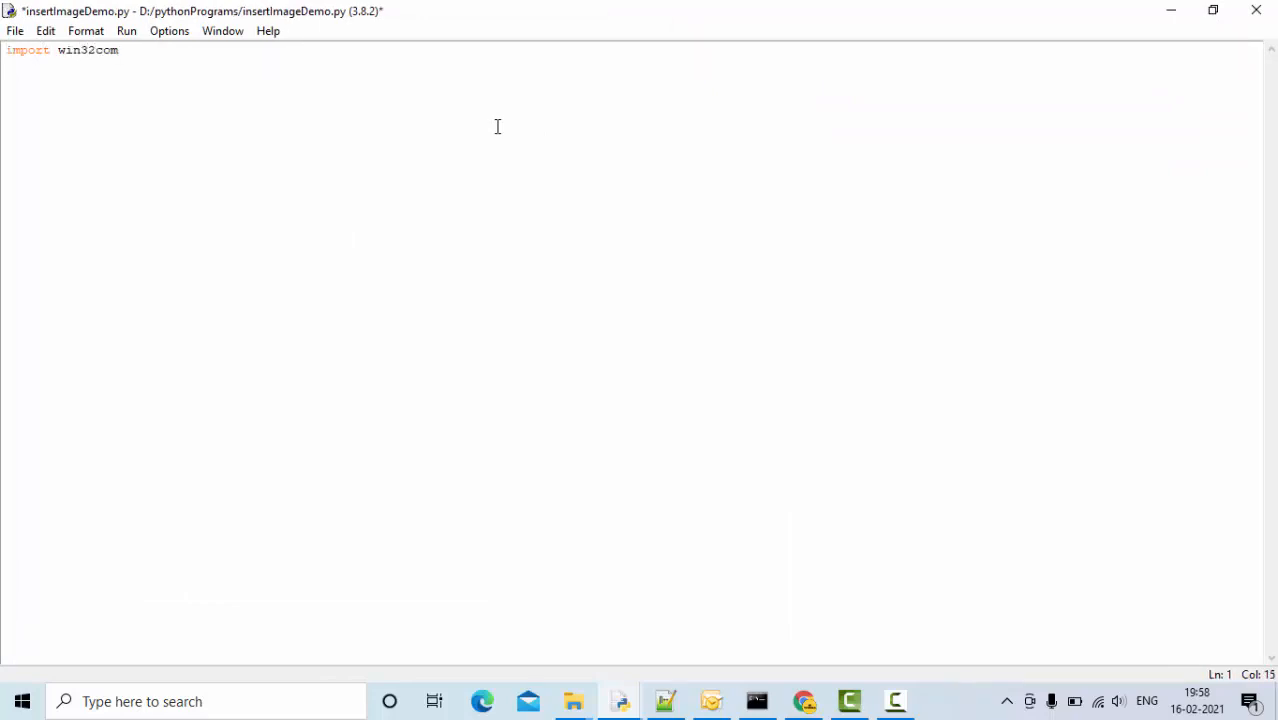
{"action": "type", "text": "."}
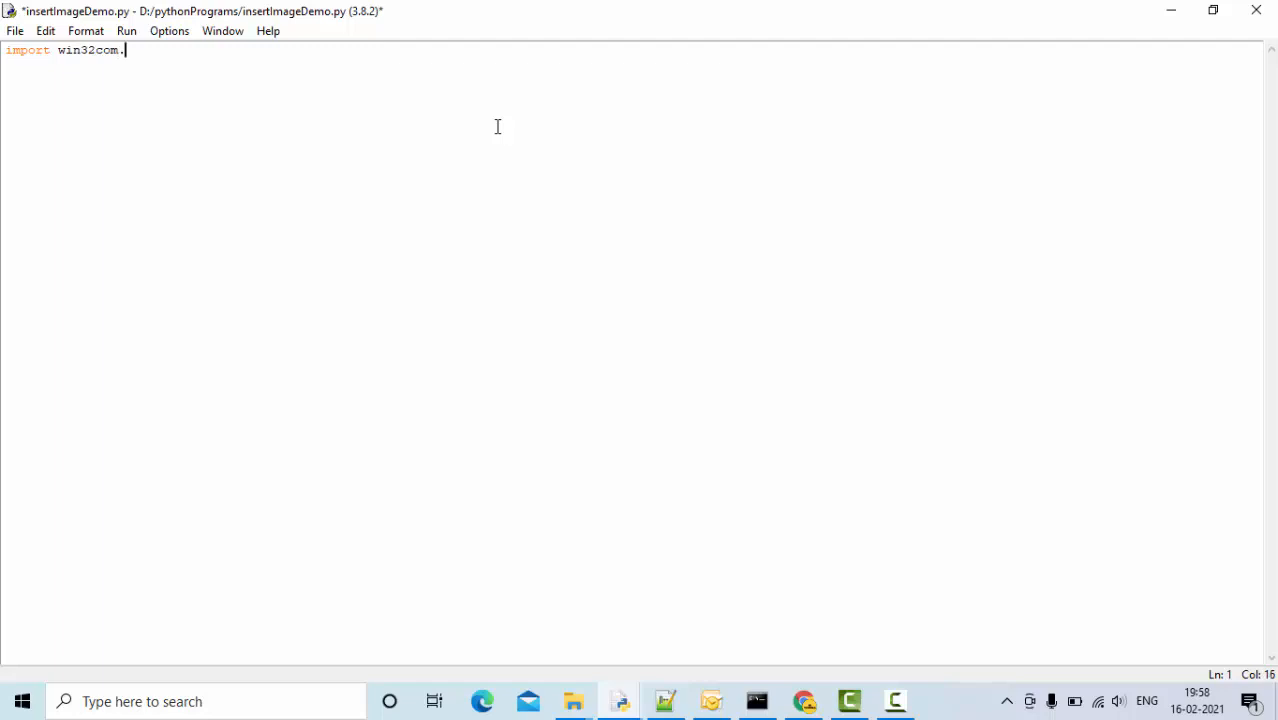
{"action": "type", "text": "client as"}
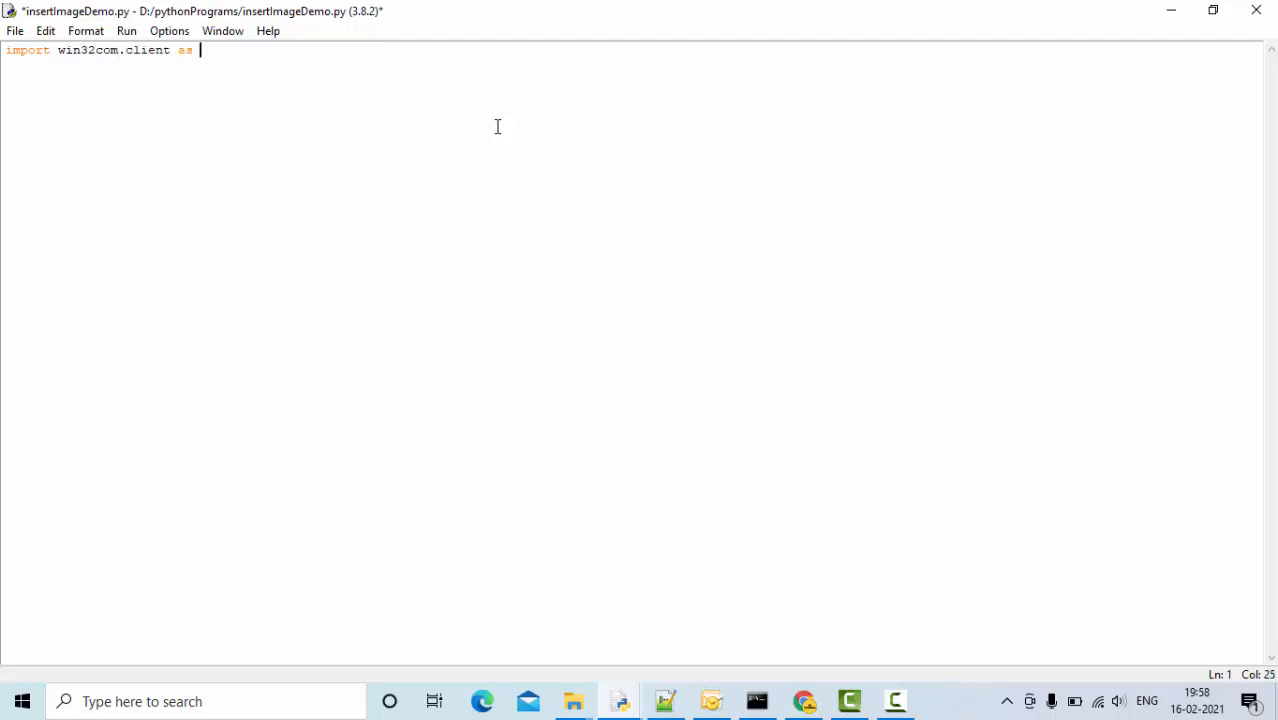
{"action": "type", "text": "win32"}
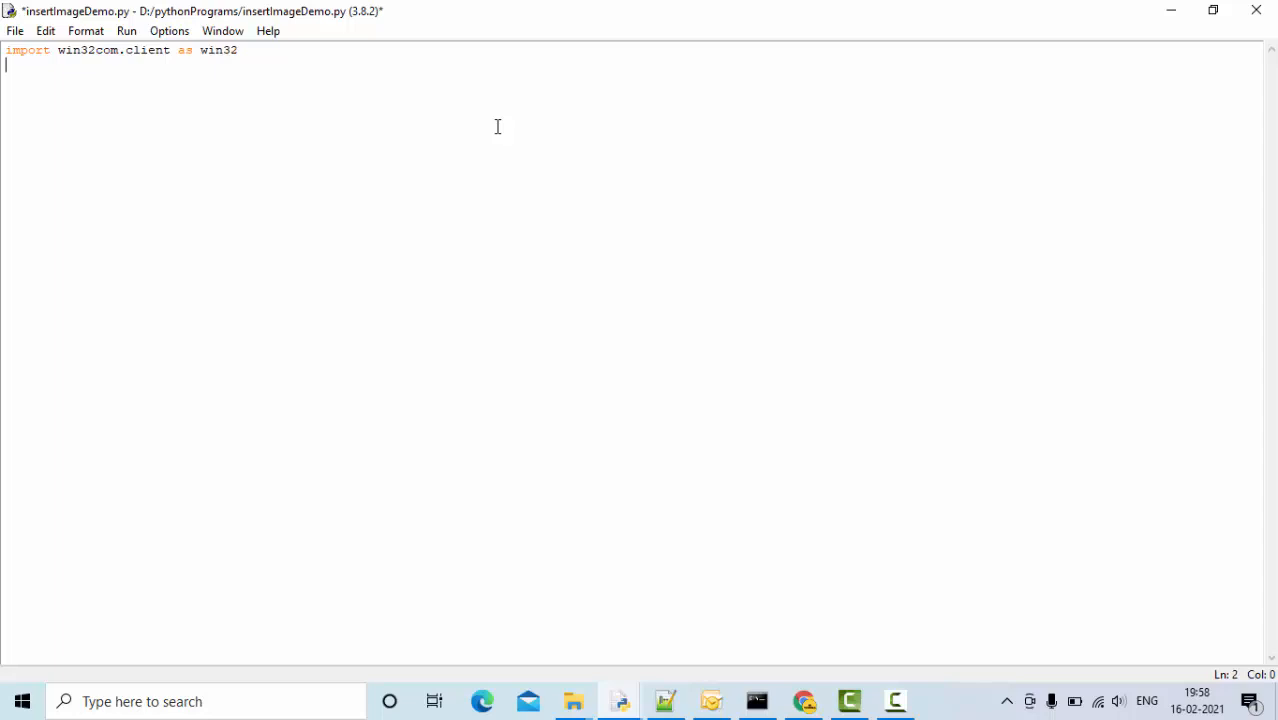
{"action": "key", "text": "enter"}
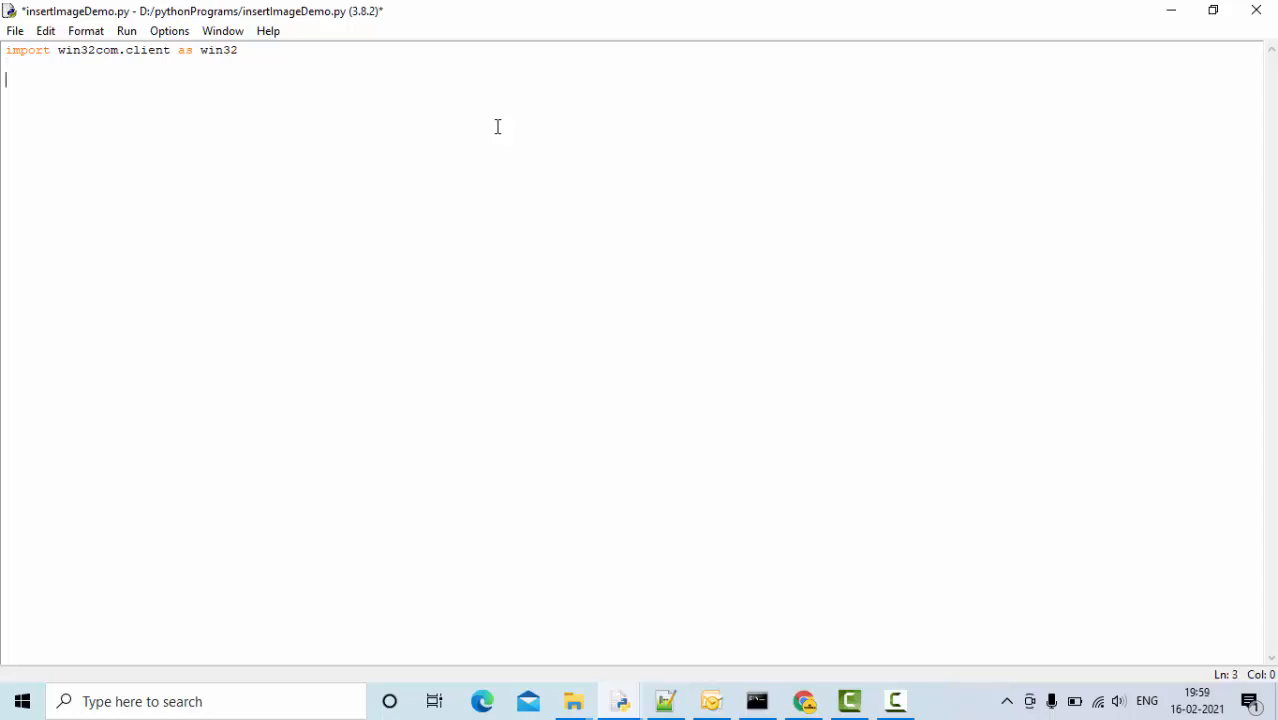
- Create the Outlook object with outlook = win32.Dispatch('outlook.application')
{"action": "type", "text": "outlook"}
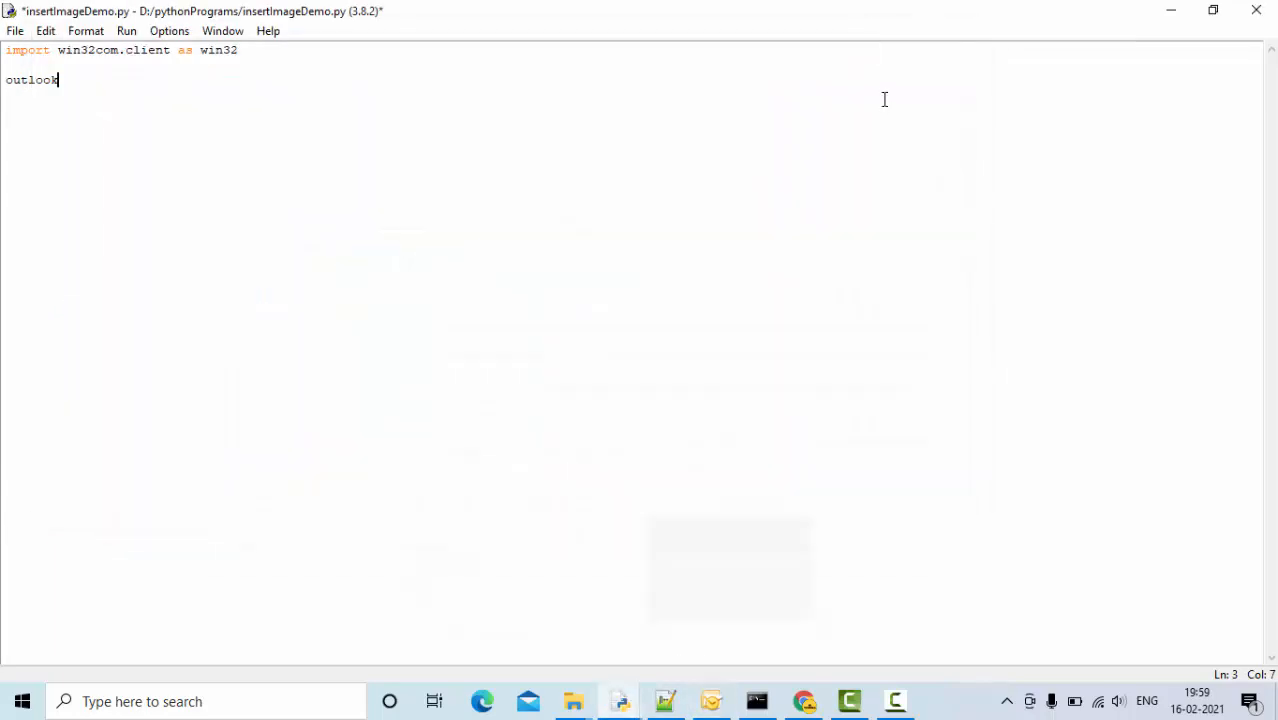
{"action": "type", "text": "=win32."}
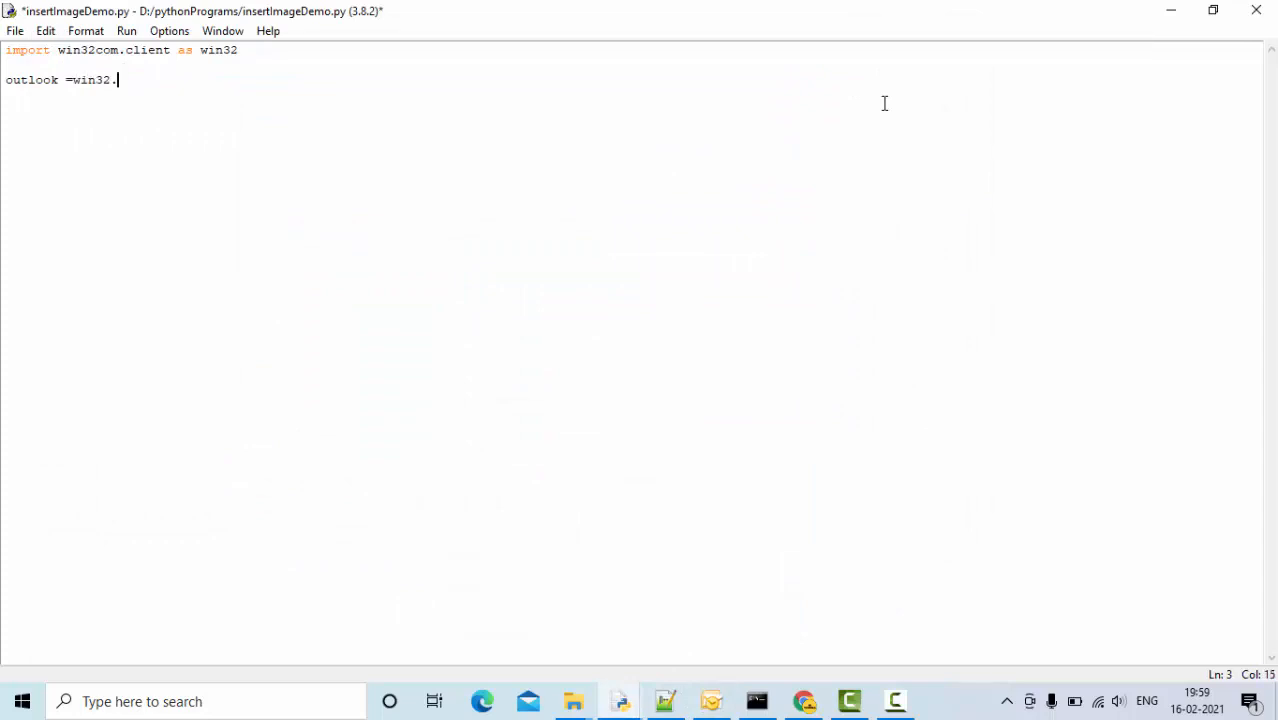
{"action": "type", "text": "Dispa"}
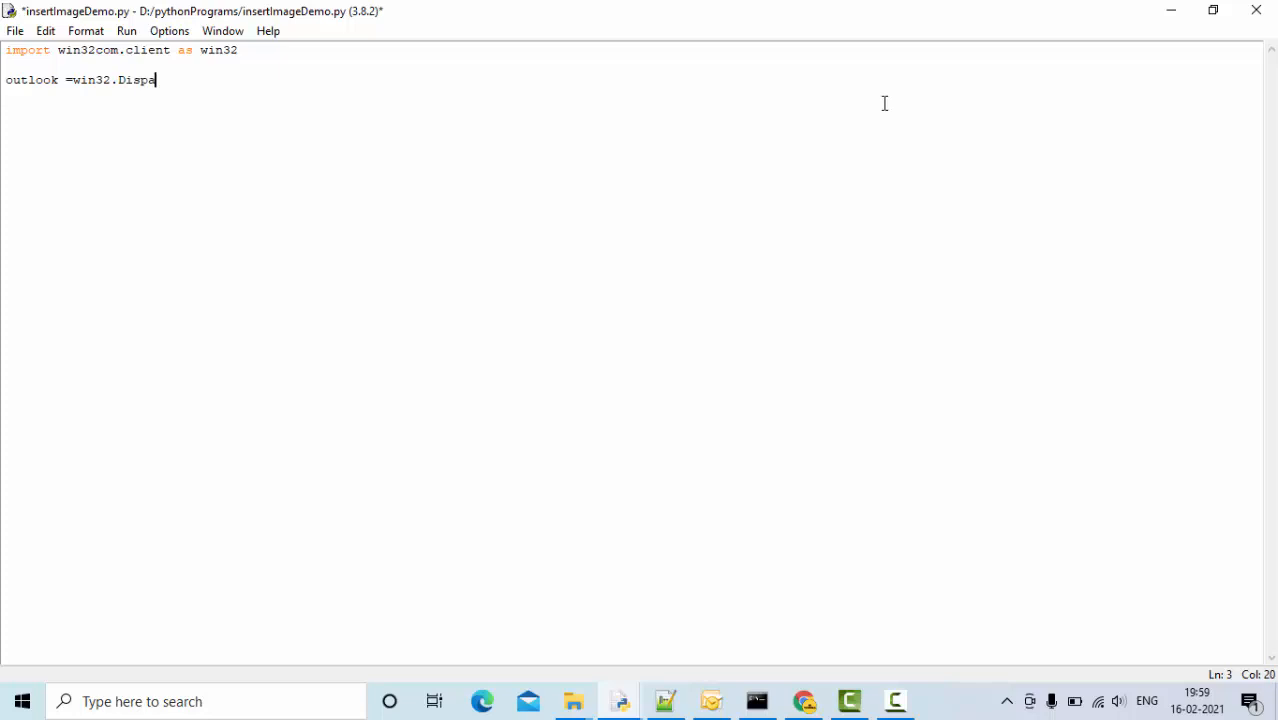
{"action": "type", "text": "tch("}
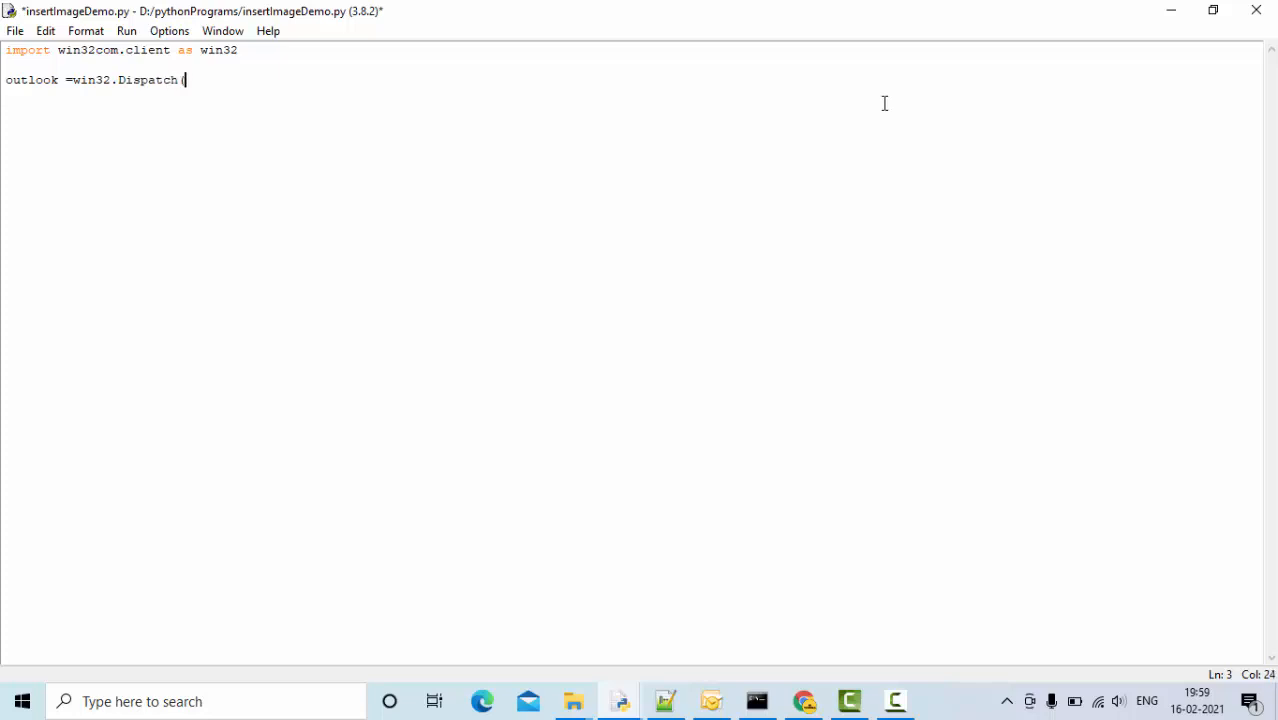
{"action": "type", "text": "'outloo"}
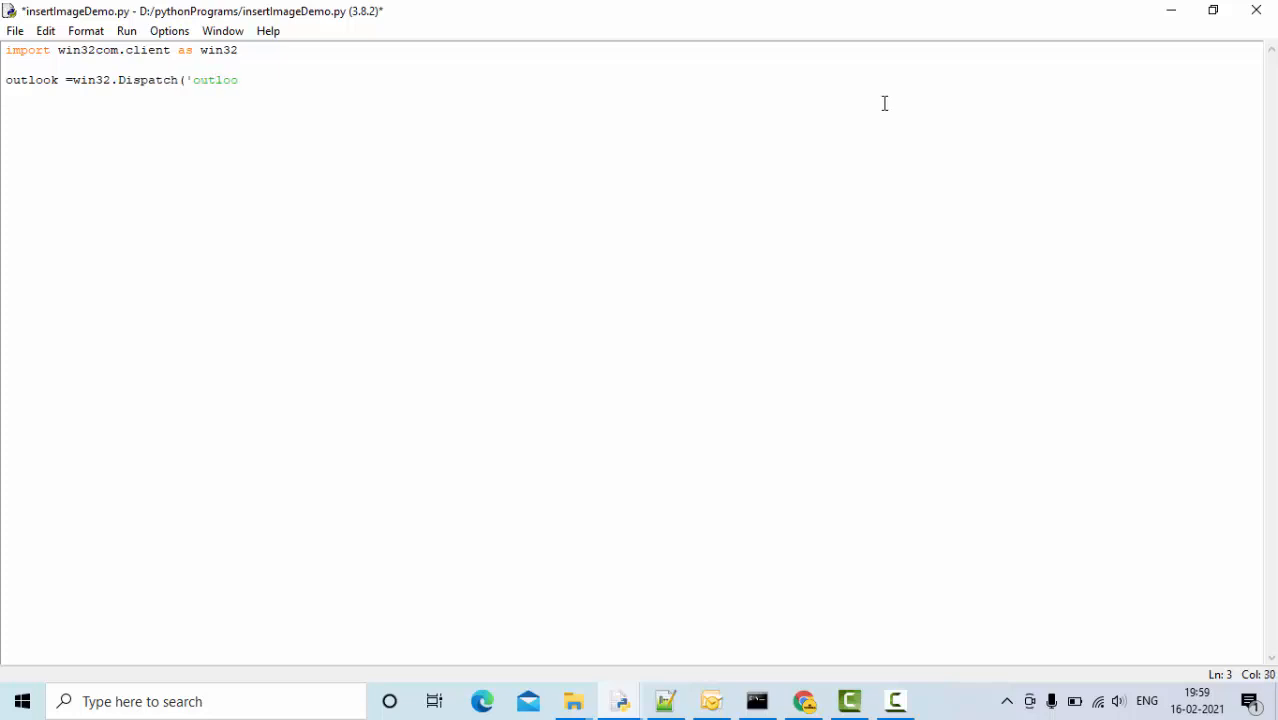
{"action": "type", "text": "k.applic"}
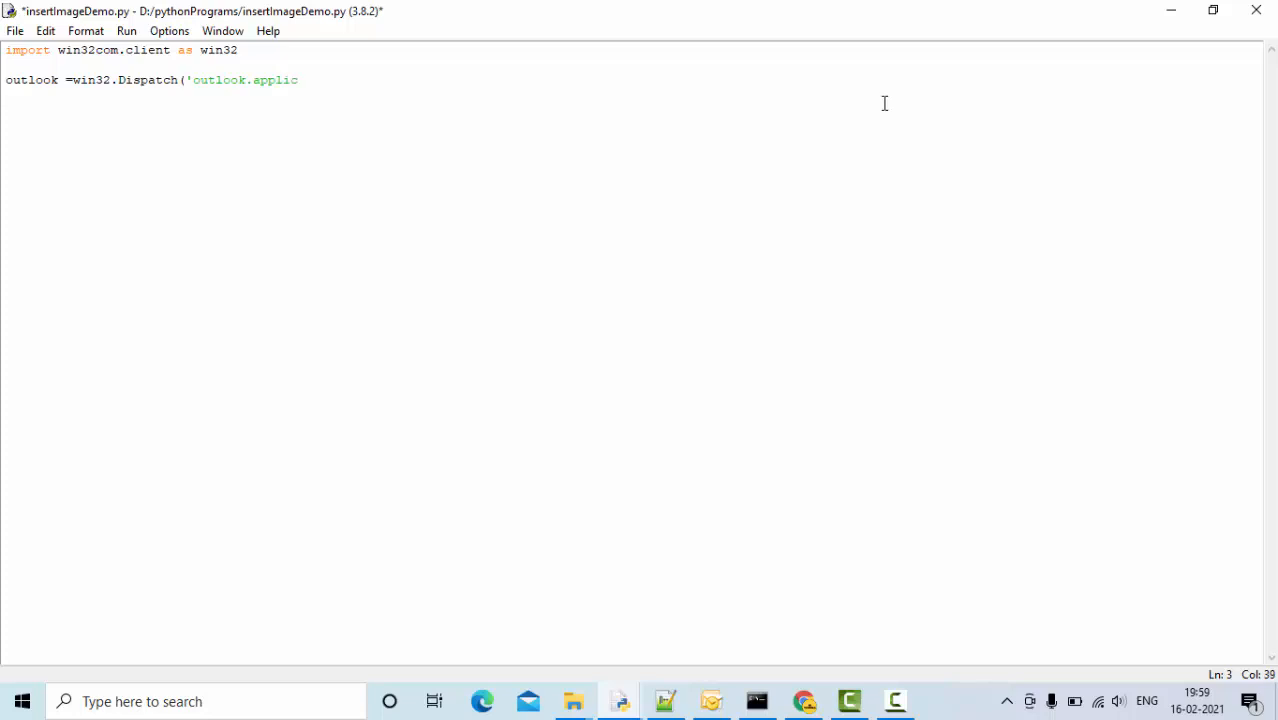
{"action": "type", "text": "ation')"}
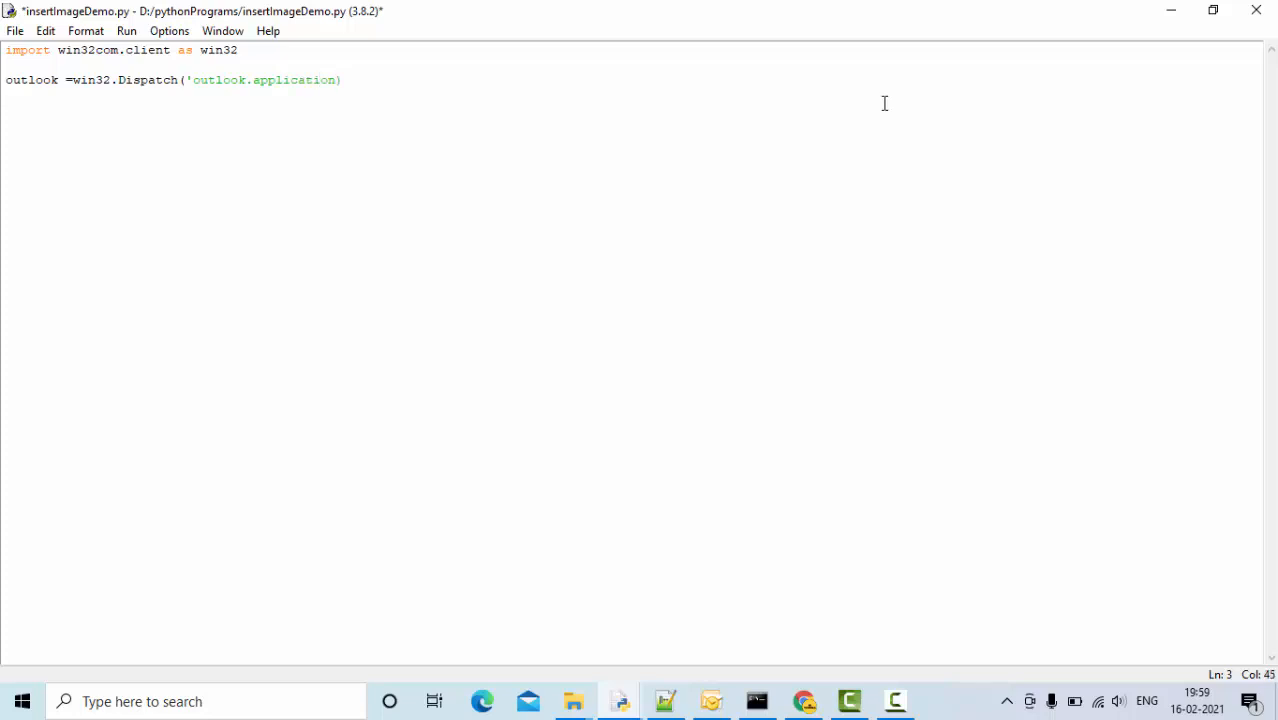
{"action": "type", "text": "'"}
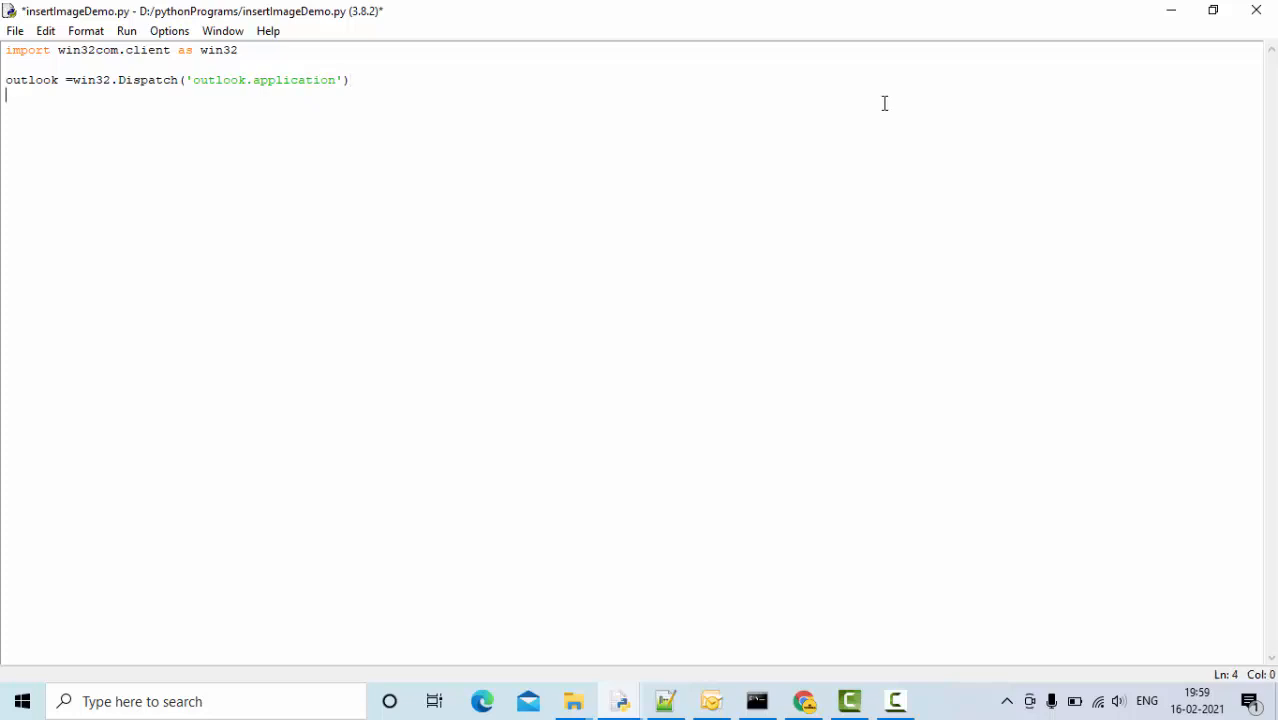
{"action": "type", "text": "Email"}
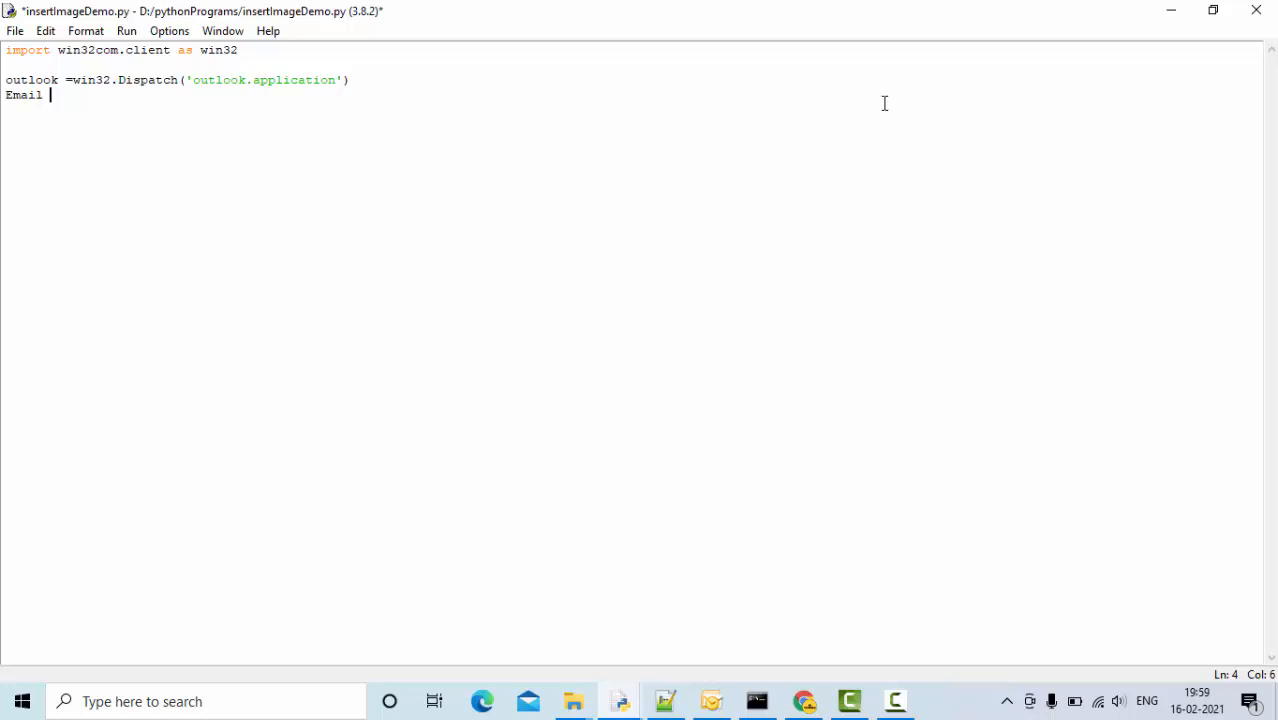
{"action": "type", "text": "=outlook.Cre"}
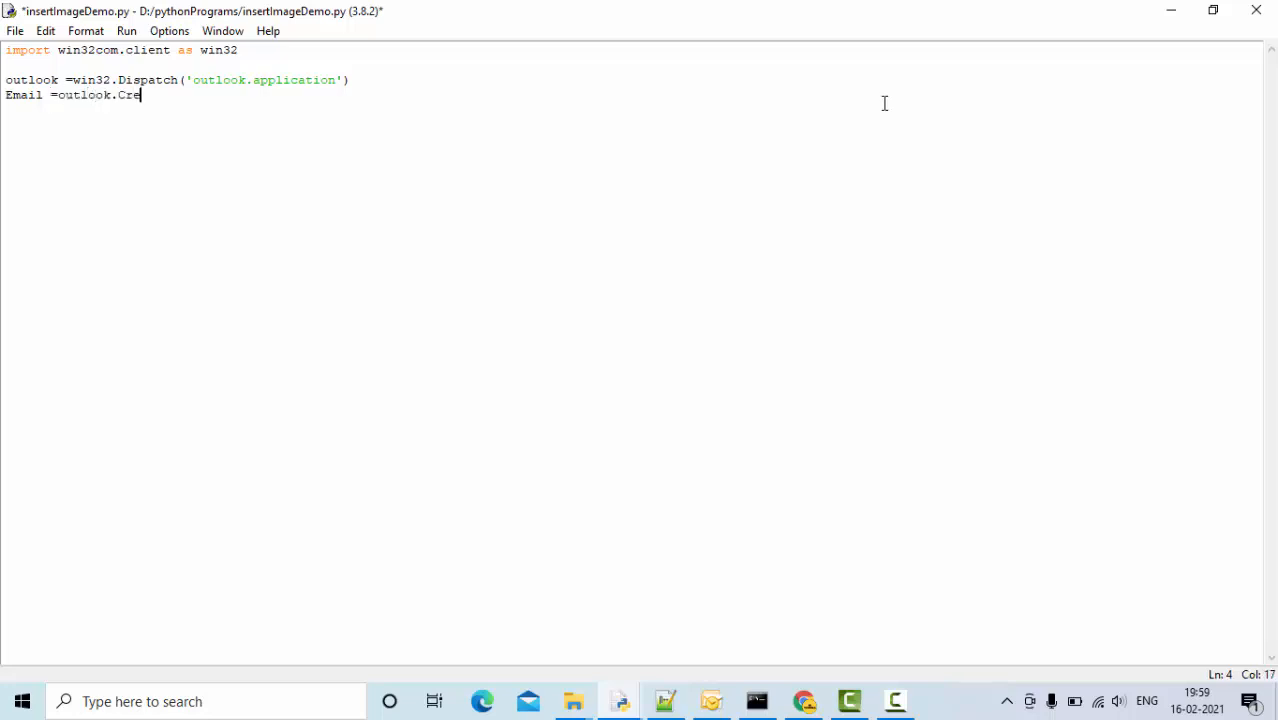
{"action": "type", "text": "ateItem("}
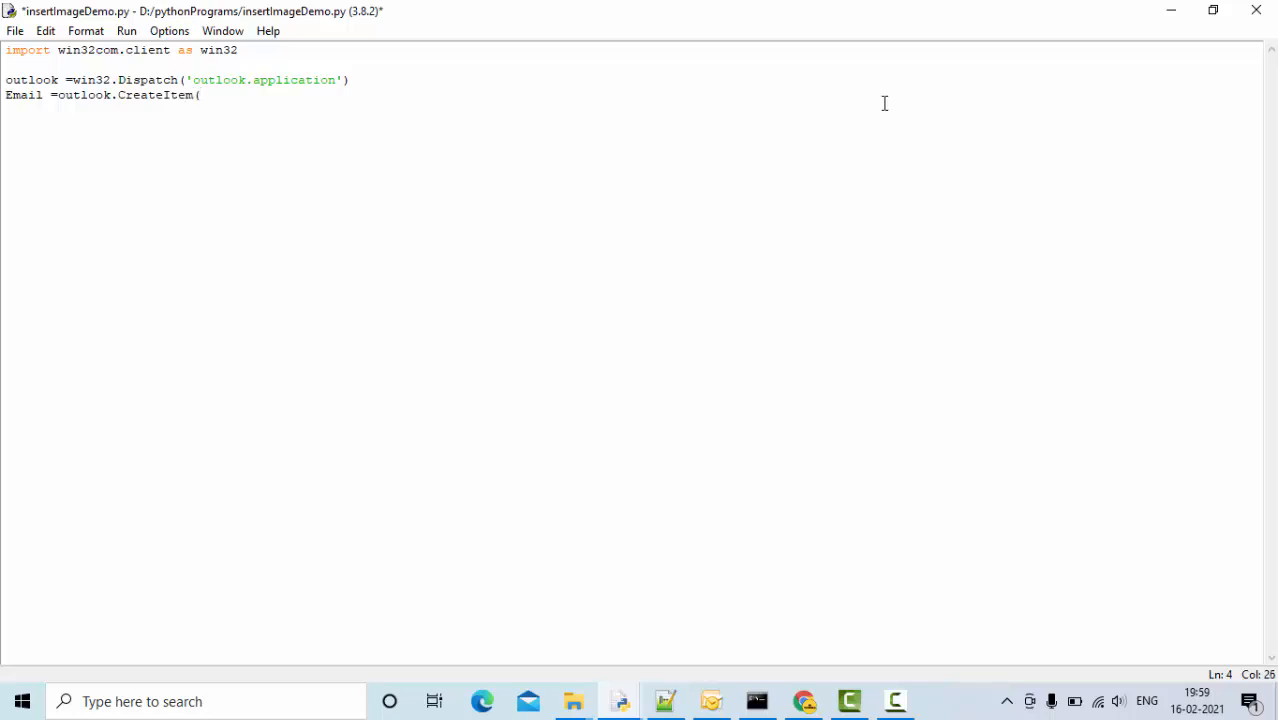
{"action": "type", "text": "0)"}
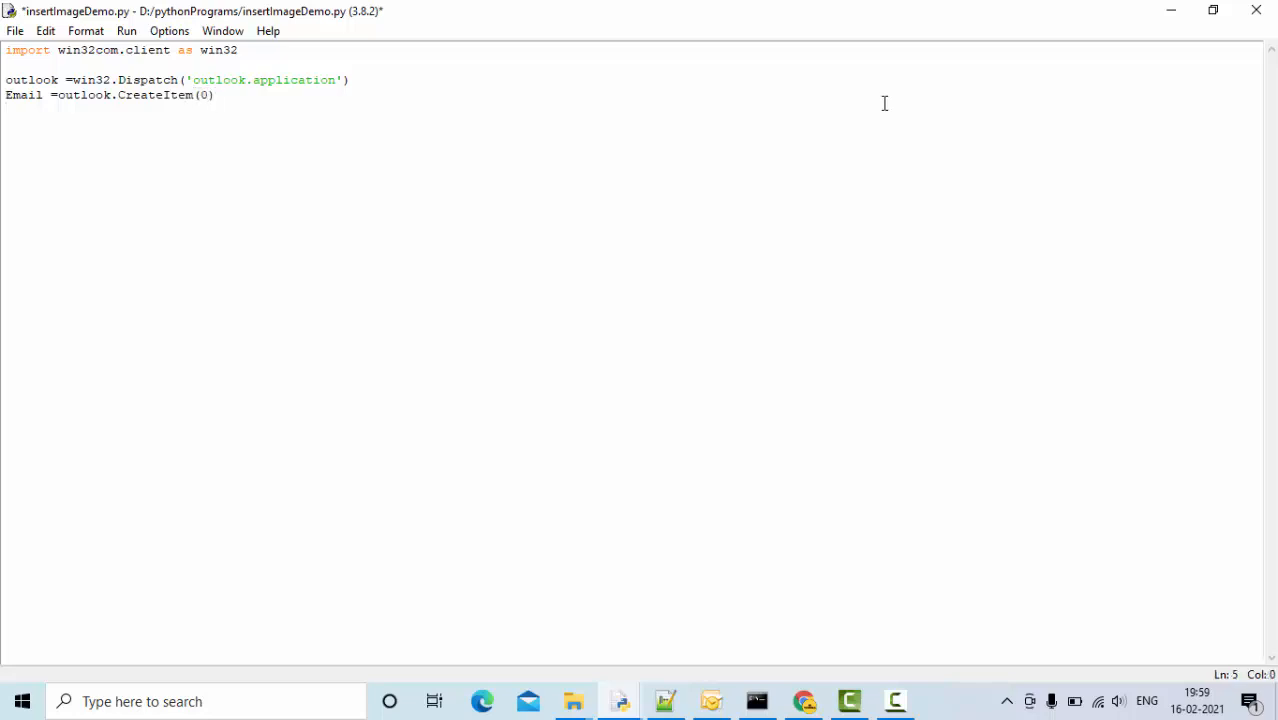
{"action": "type", "text": "Email."}
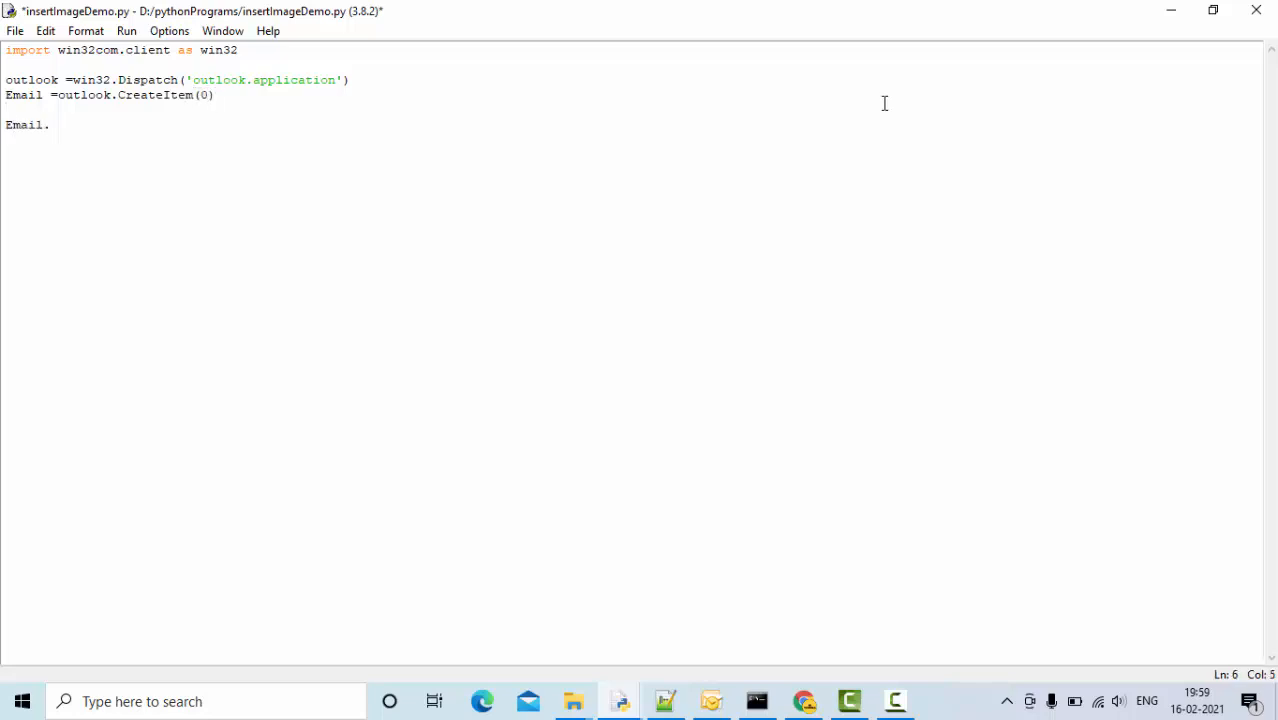
{"action": "type", "text": "To ="}
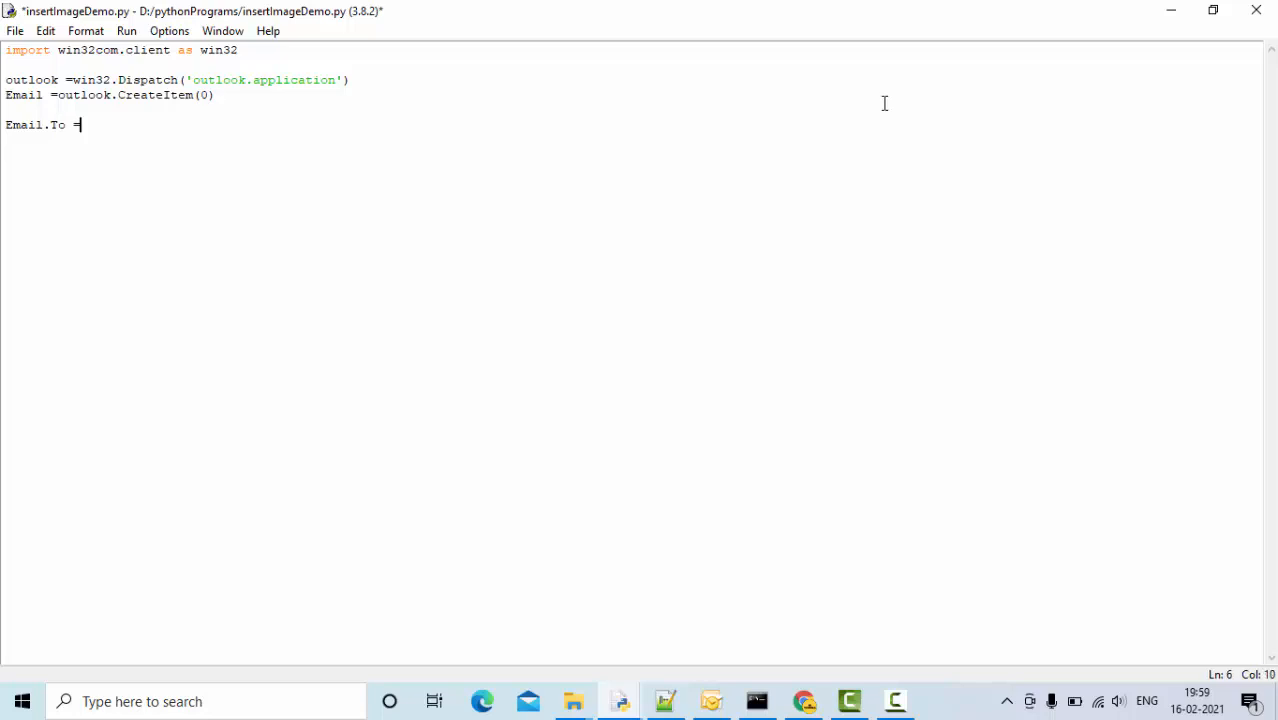
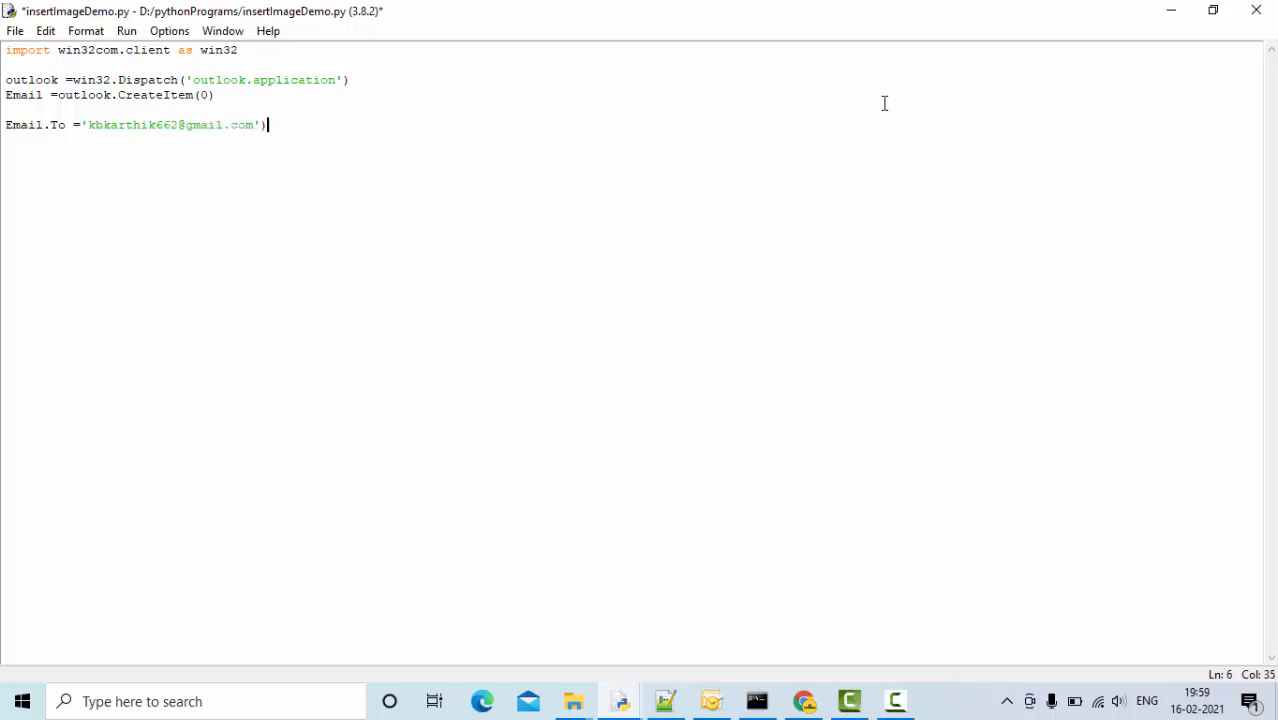
- Set Email.Subject to "Insert image in email body" and start a new line
{"action": "type", "text": "Ema"}
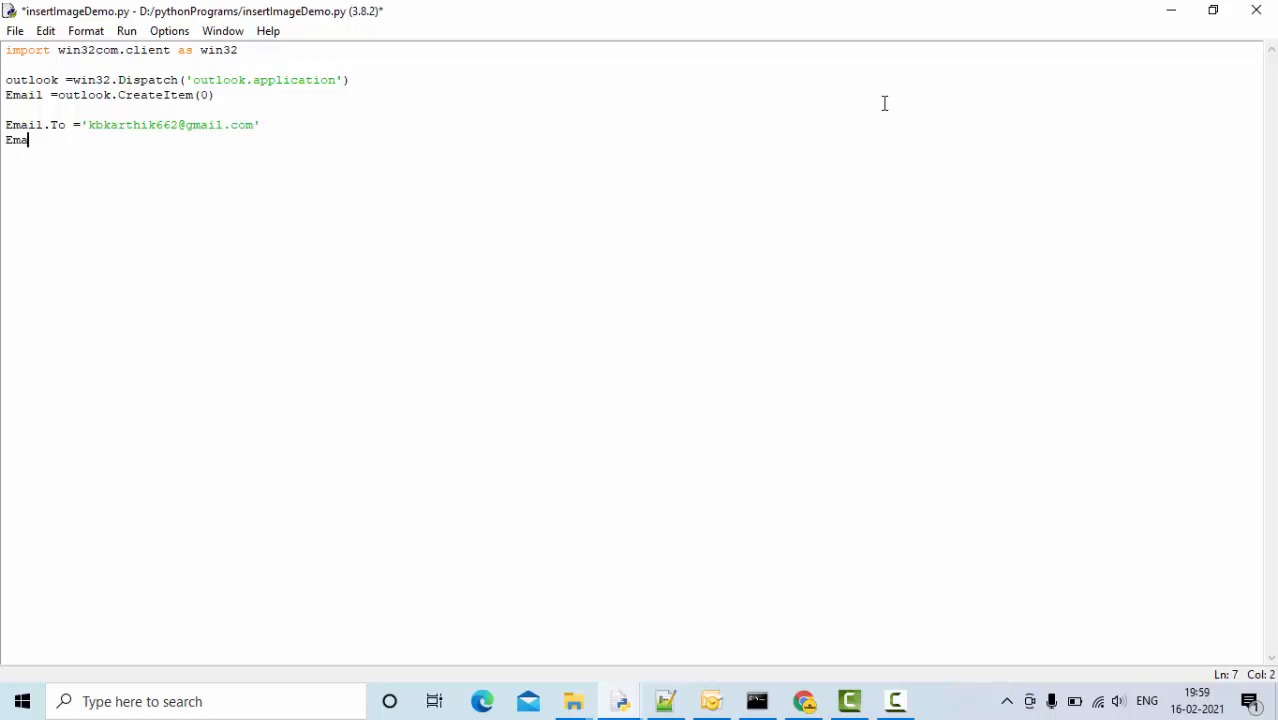
{"action": "type", "text": "il."}
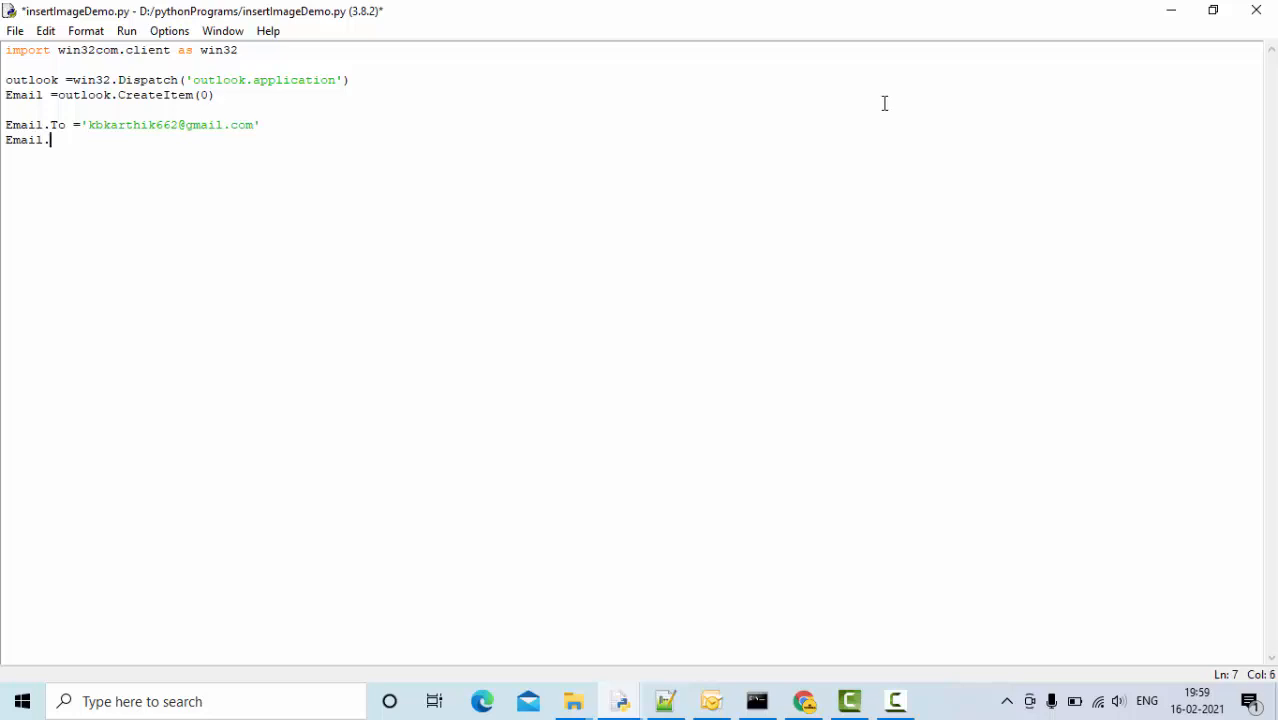
{"action": "type", "text": "Subject"}
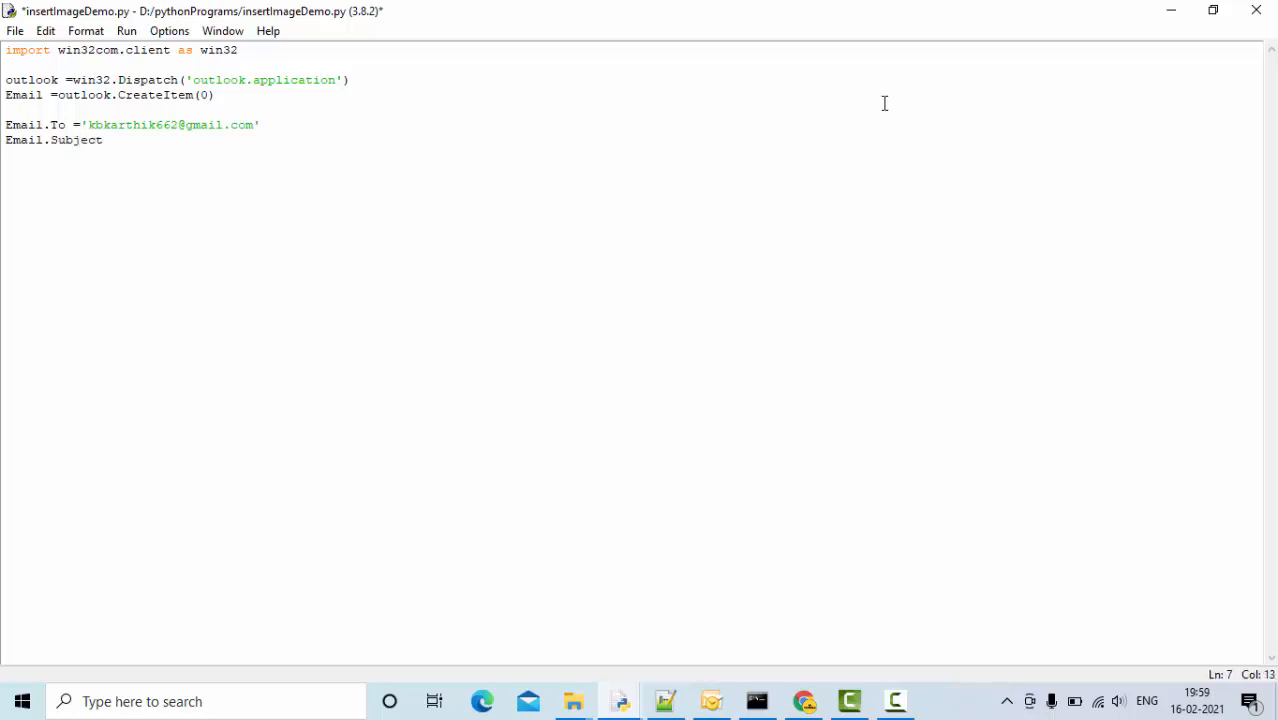
{"action": "type", "text": "="}
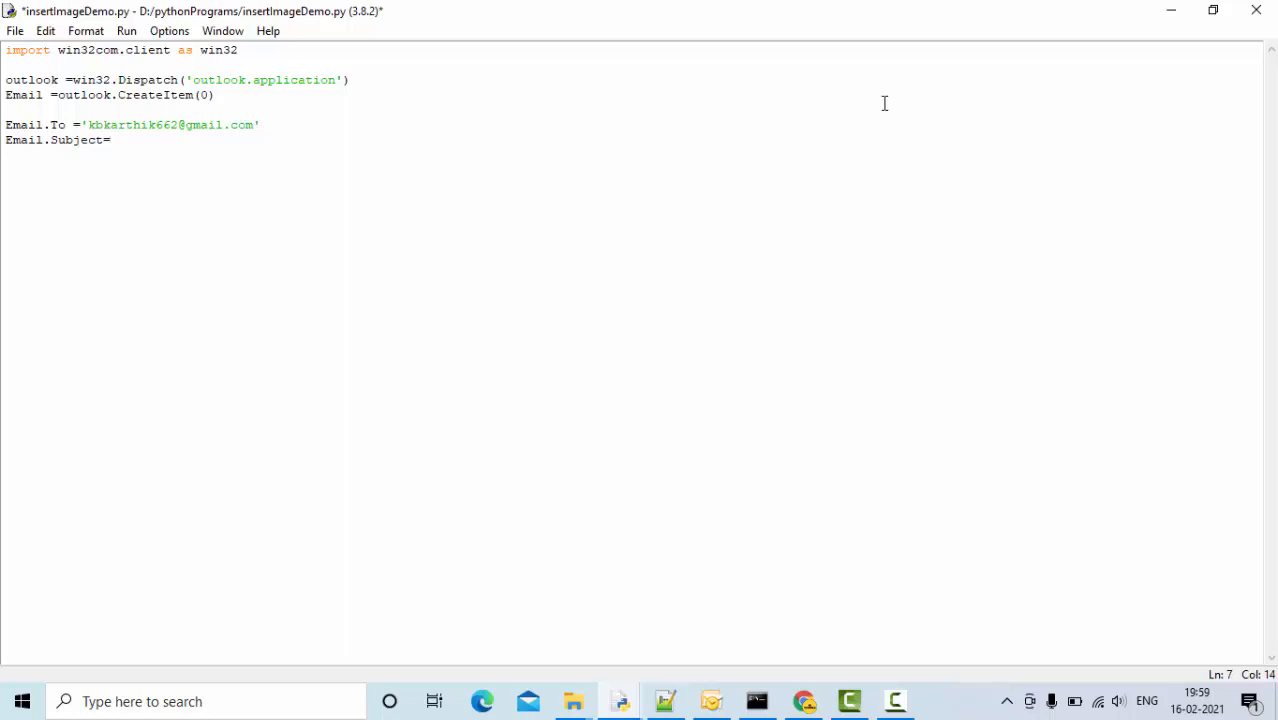
{"action": "type", "text": "\"Insert image"}
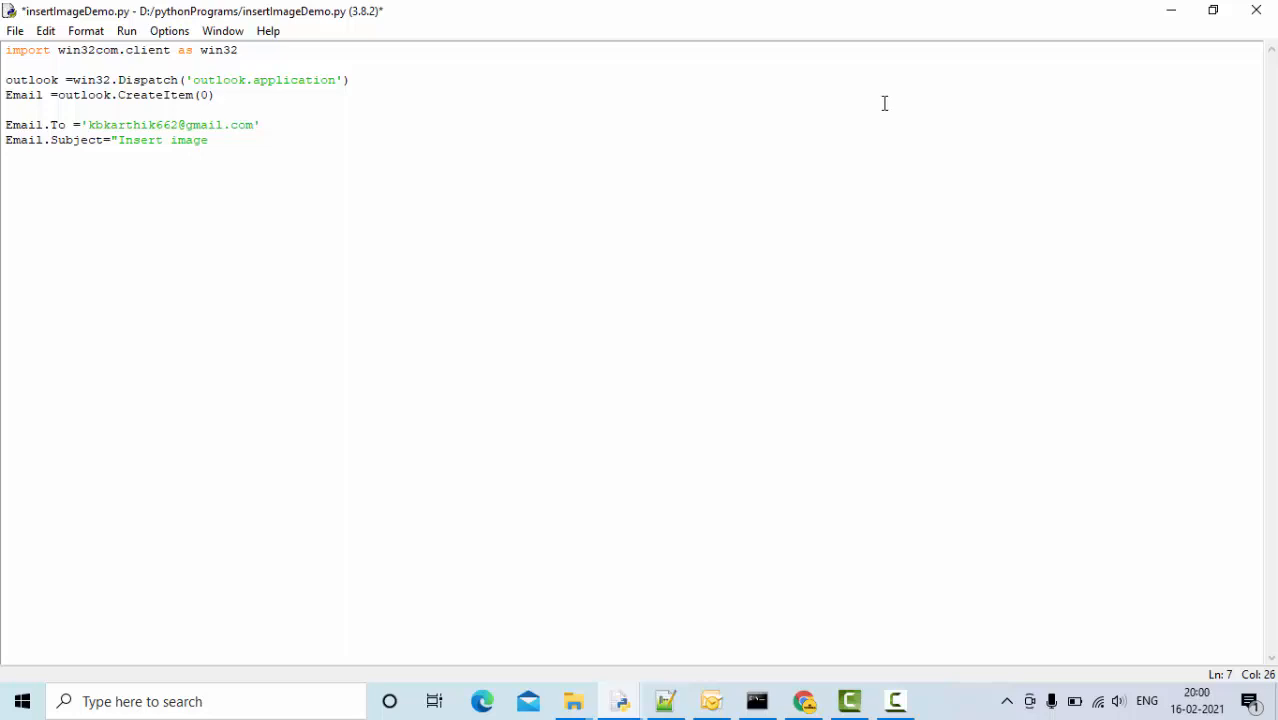
{"action": "type", "text": "ine"}
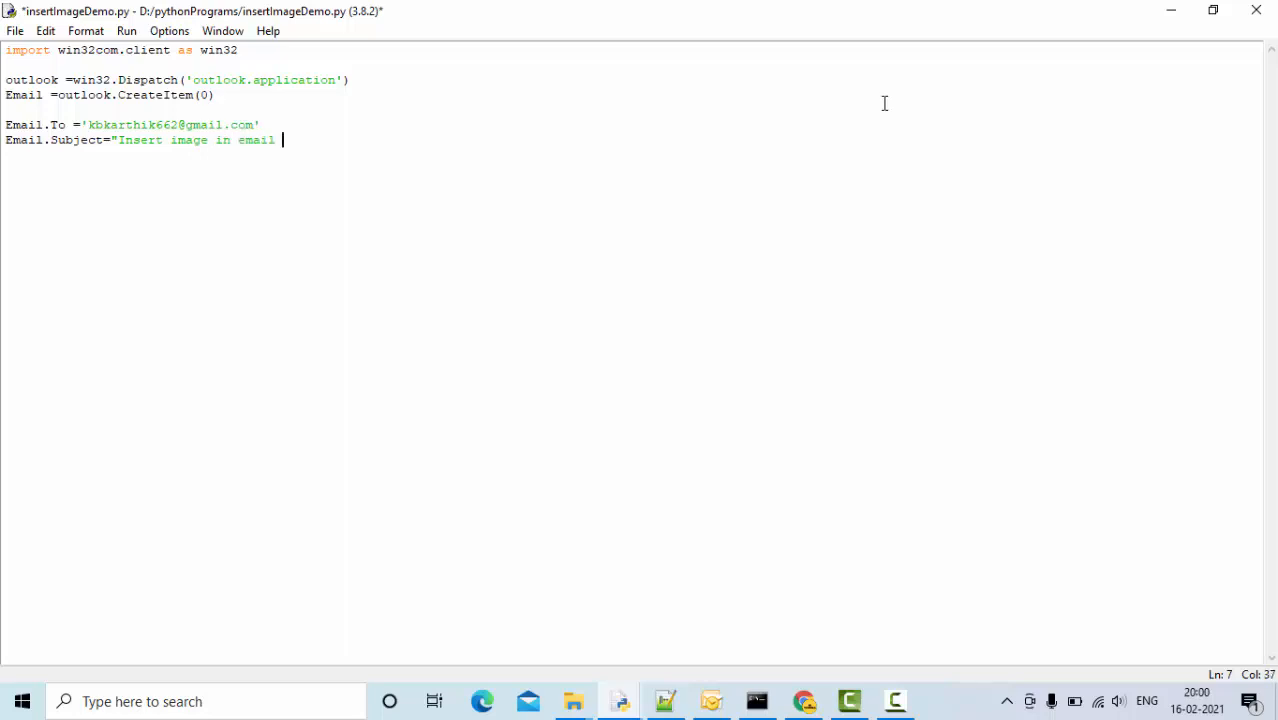
{"action": "type", "text": "body\""}
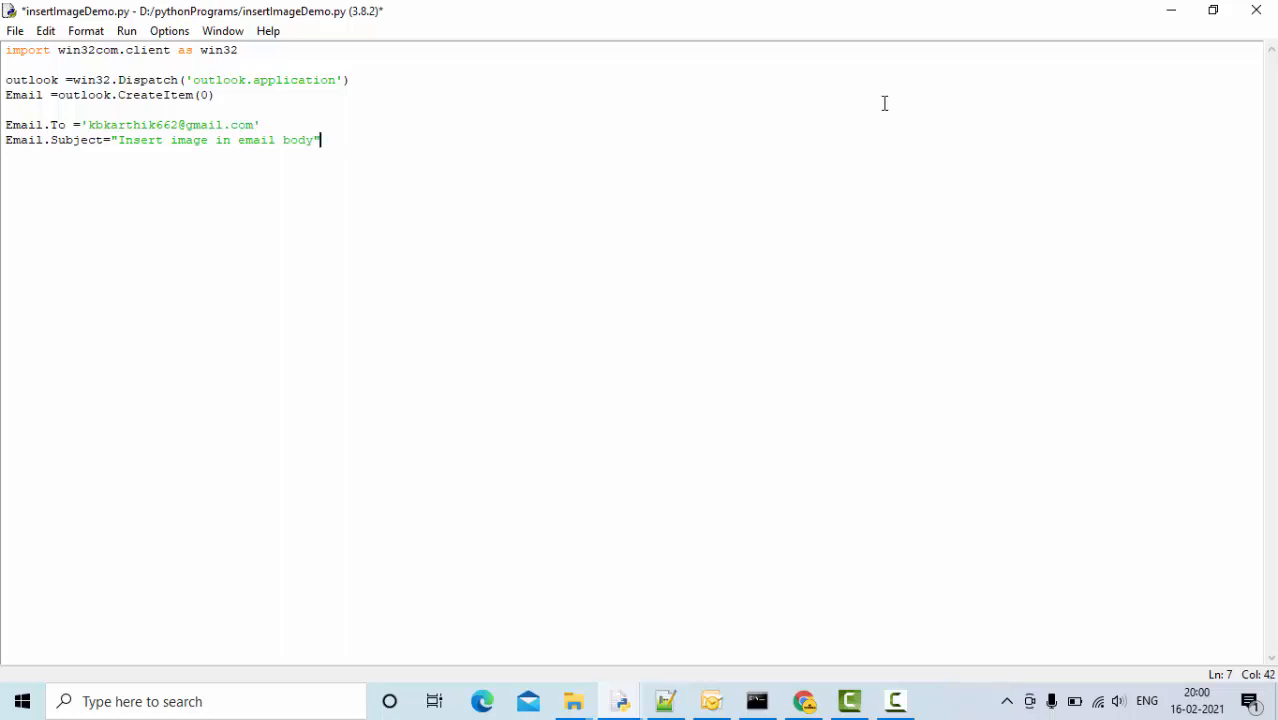
{"action": "key", "text": "Enter"}
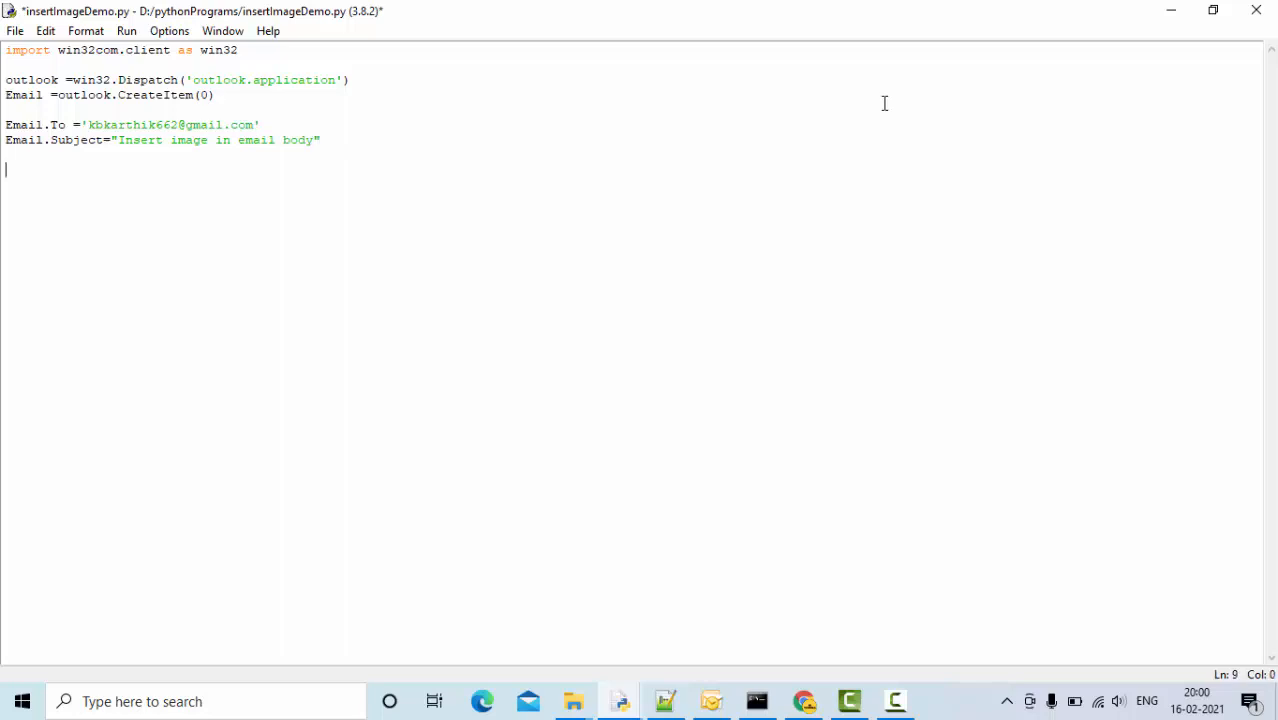
- Start Email.htmlBody with an <h1>Image Demo</h1> heading and an <img tag
{"action": "type", "text": "Email"}
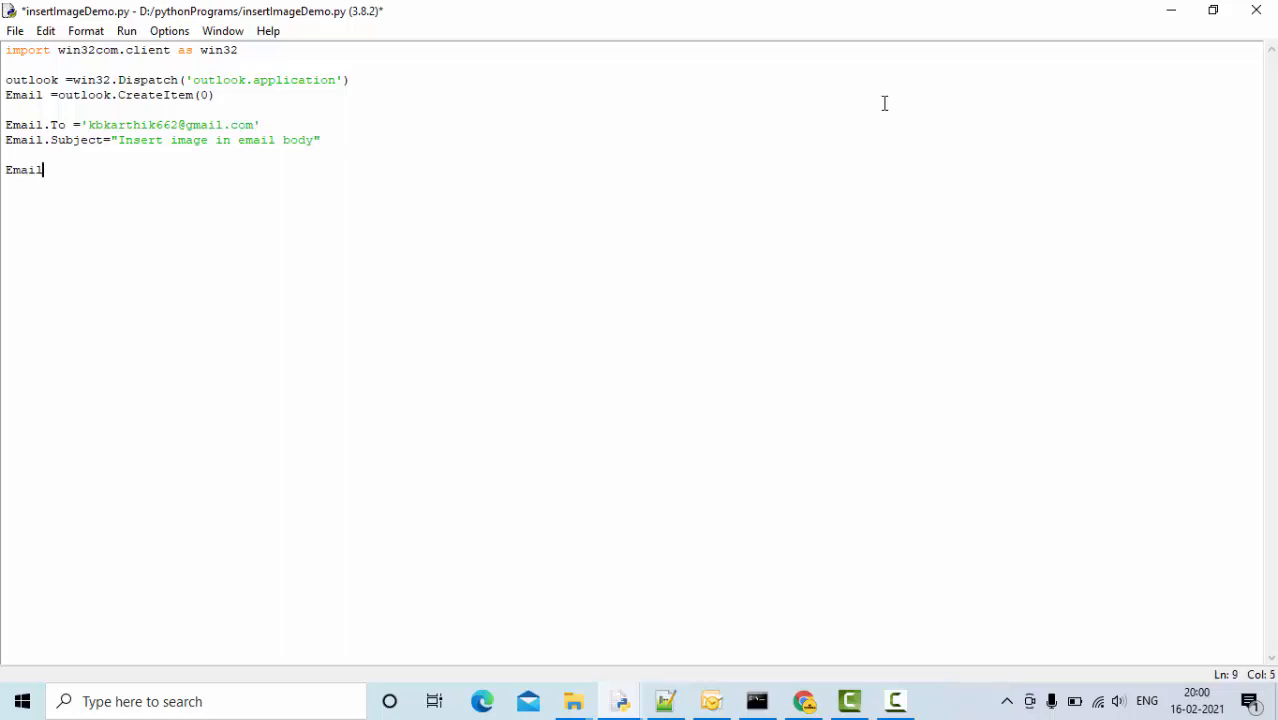
{"action": "type", "text": "."}
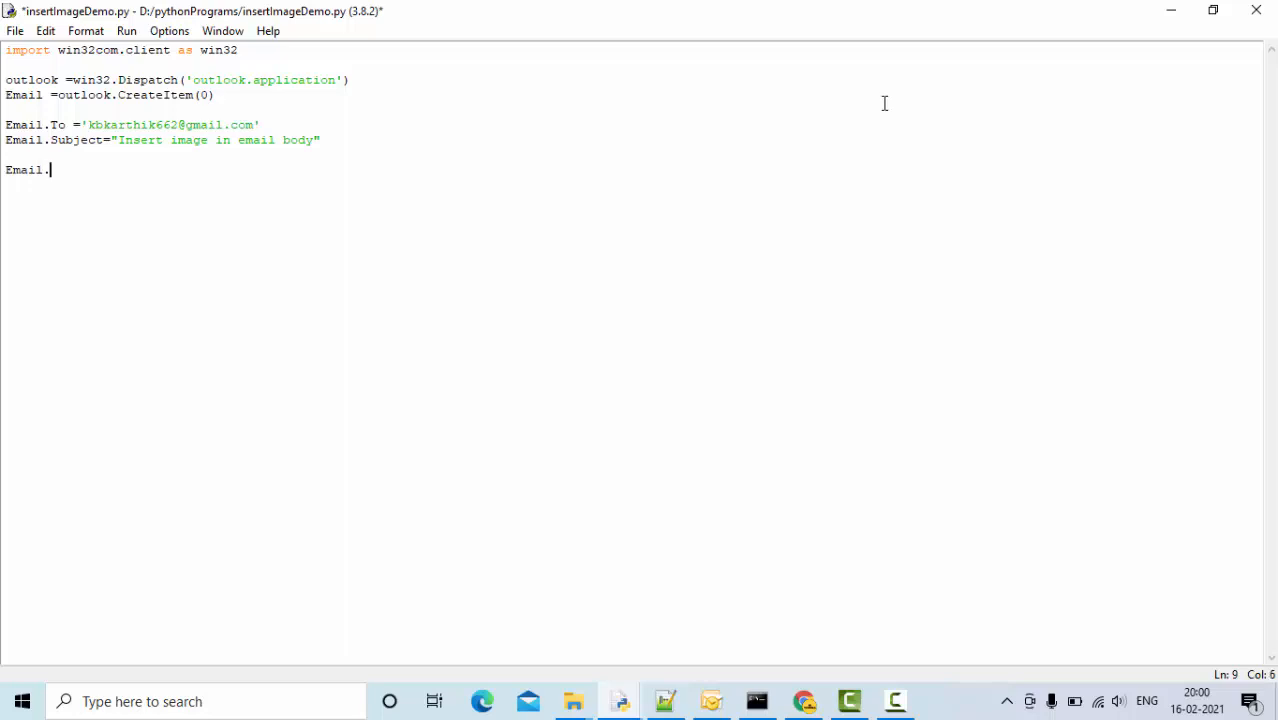
{"action": "type", "text": "htmlBo"}
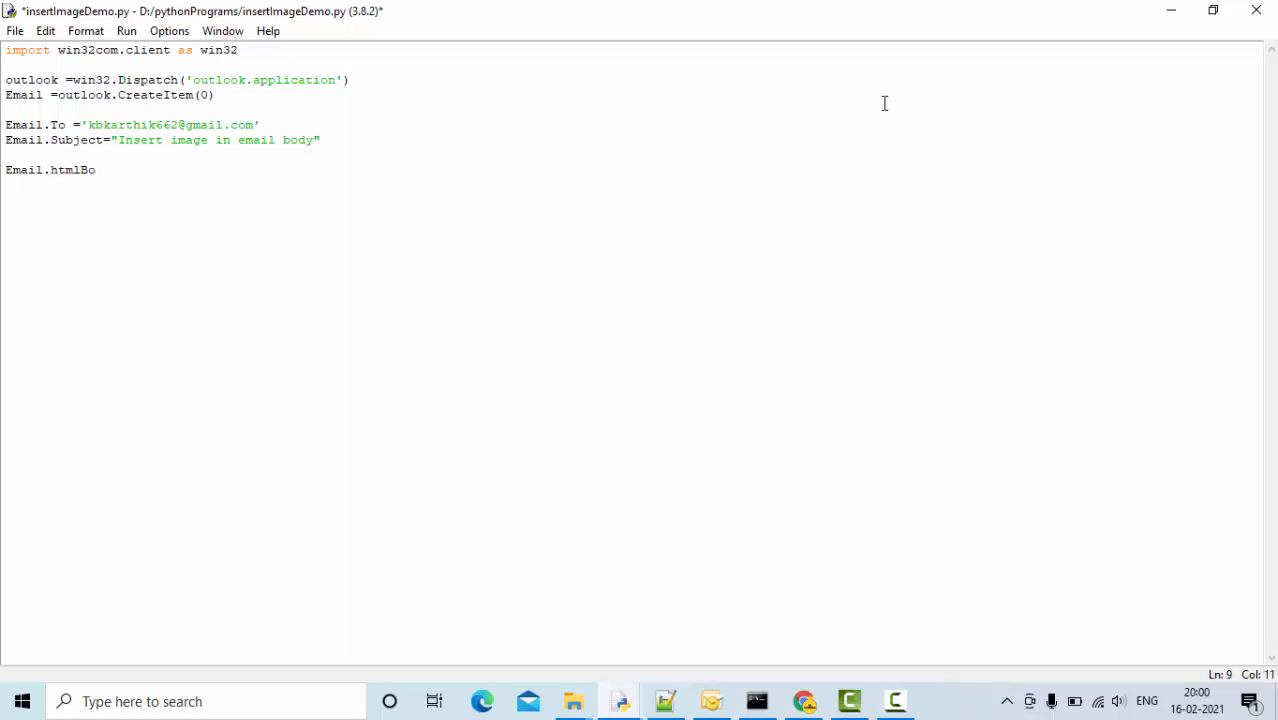
{"action": "type", "text": "dy="}
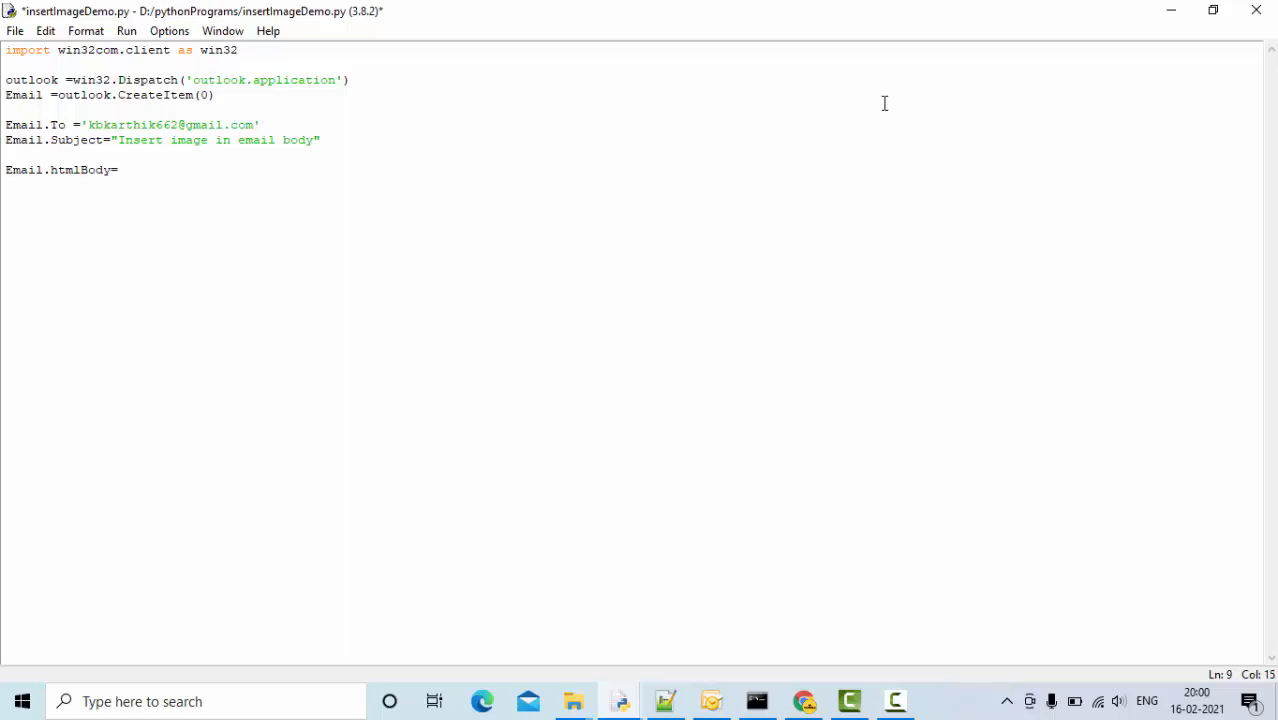
{"action": "type", "text": "\"<"}
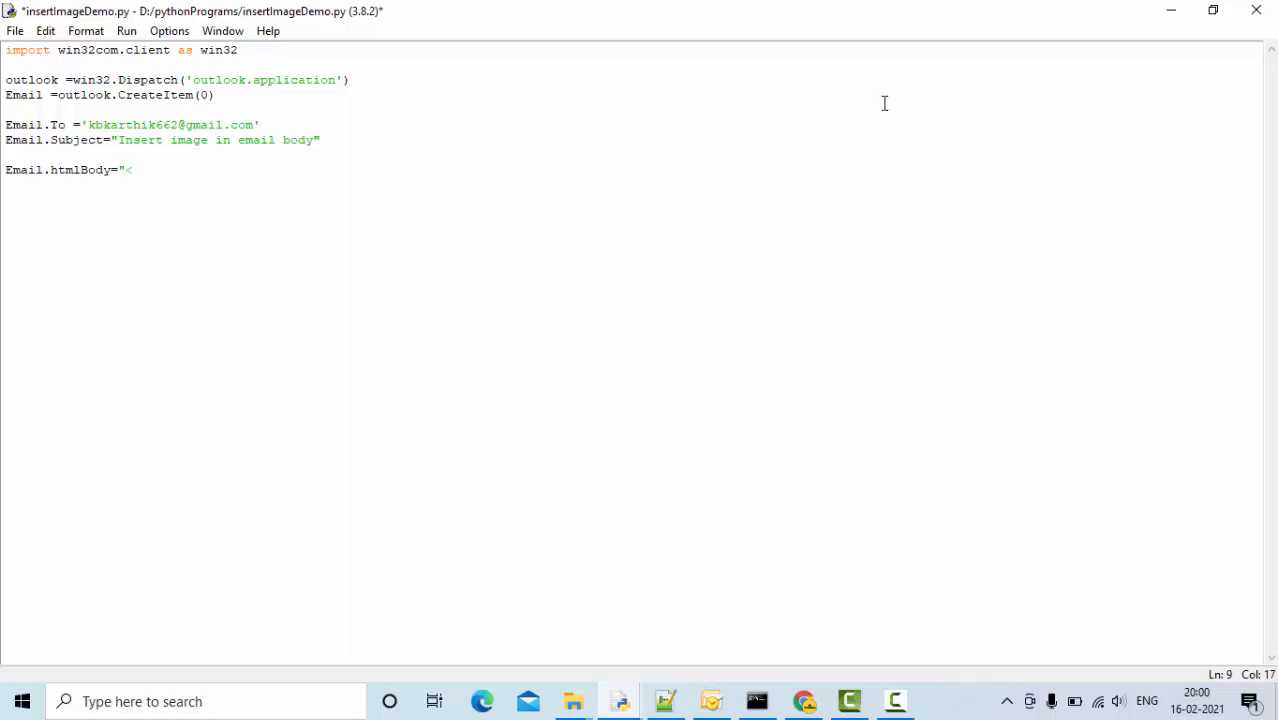
{"action": "type", "text": "h1>"}
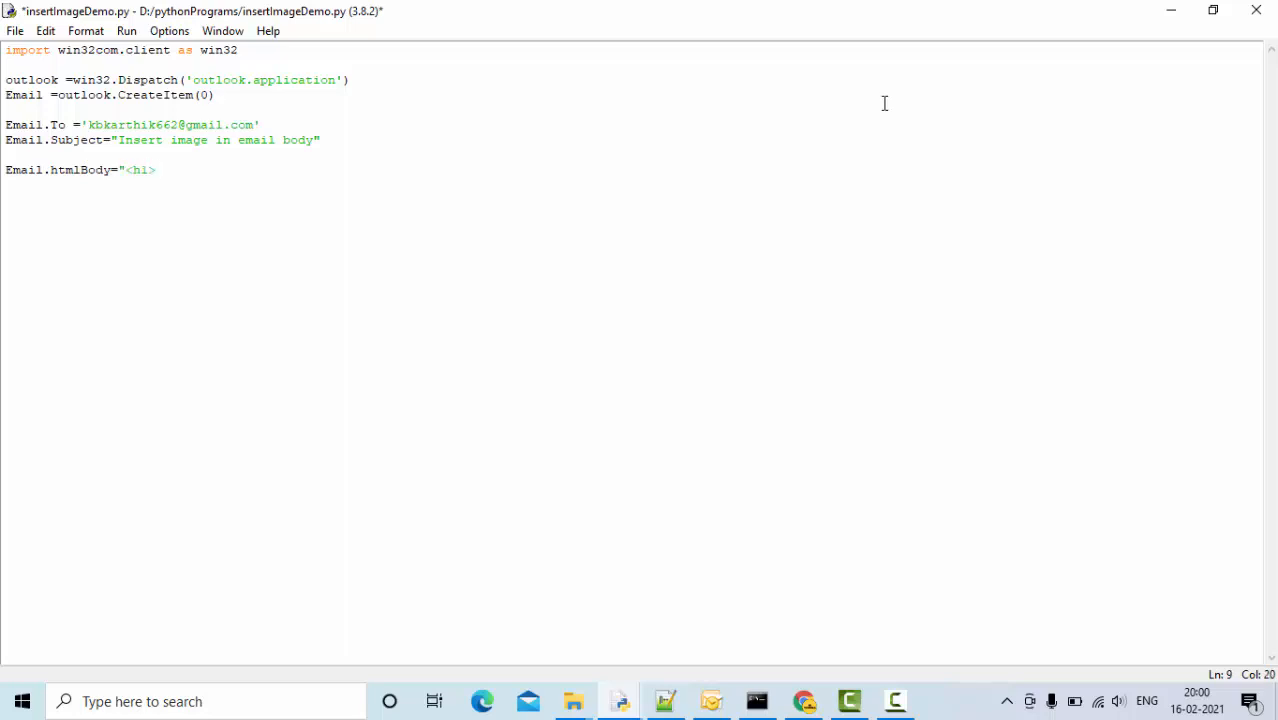
{"action": "type", "text": "Image"}
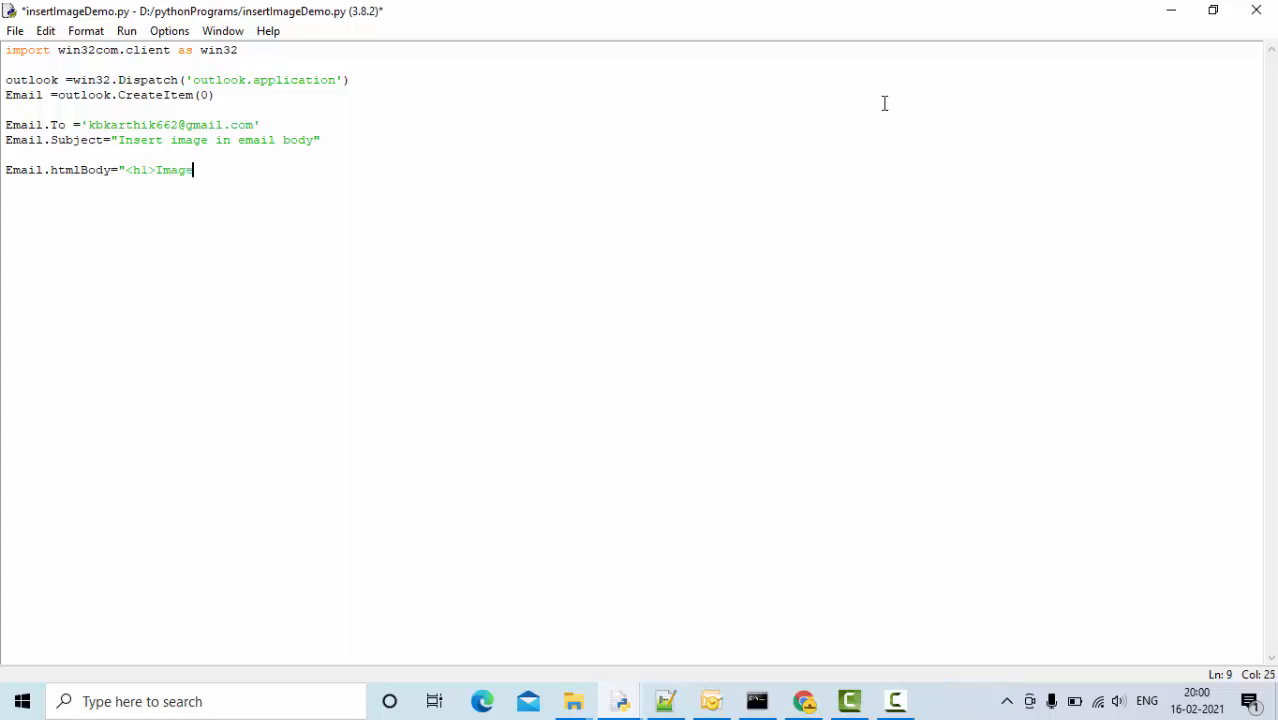
{"action": "type", "text": "Demo"}
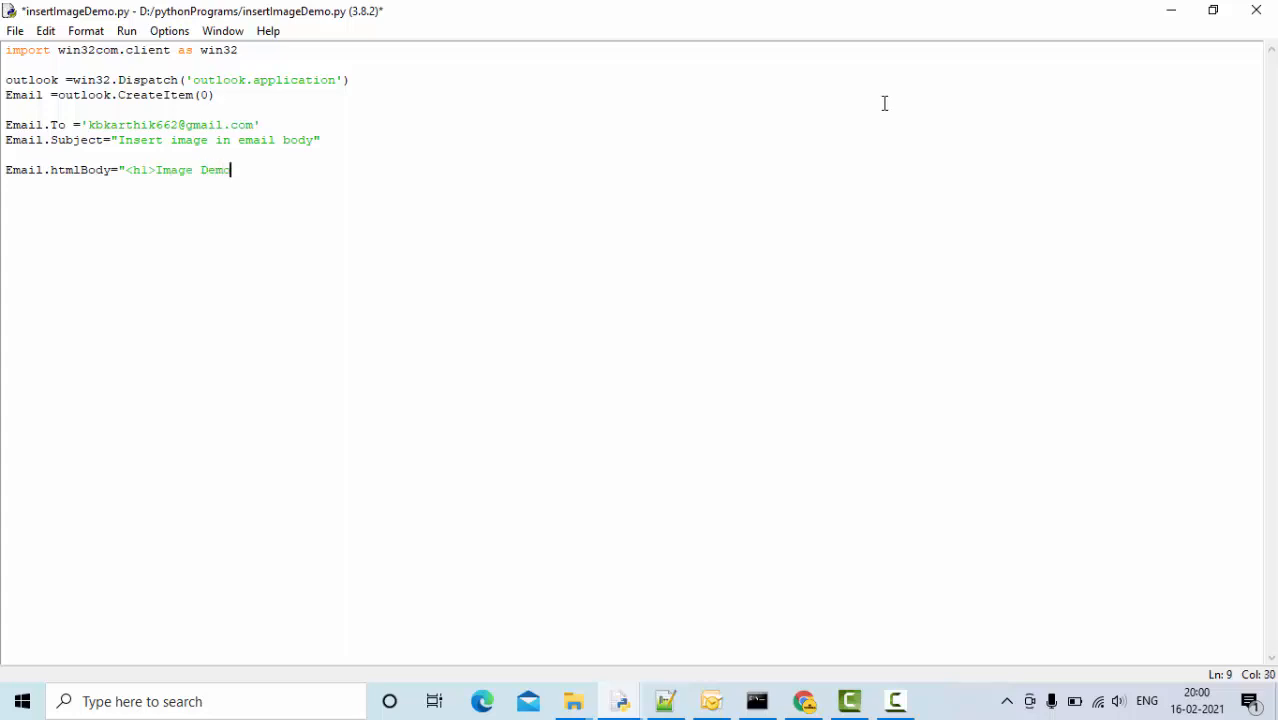
{"action": "type", "text": "\""}
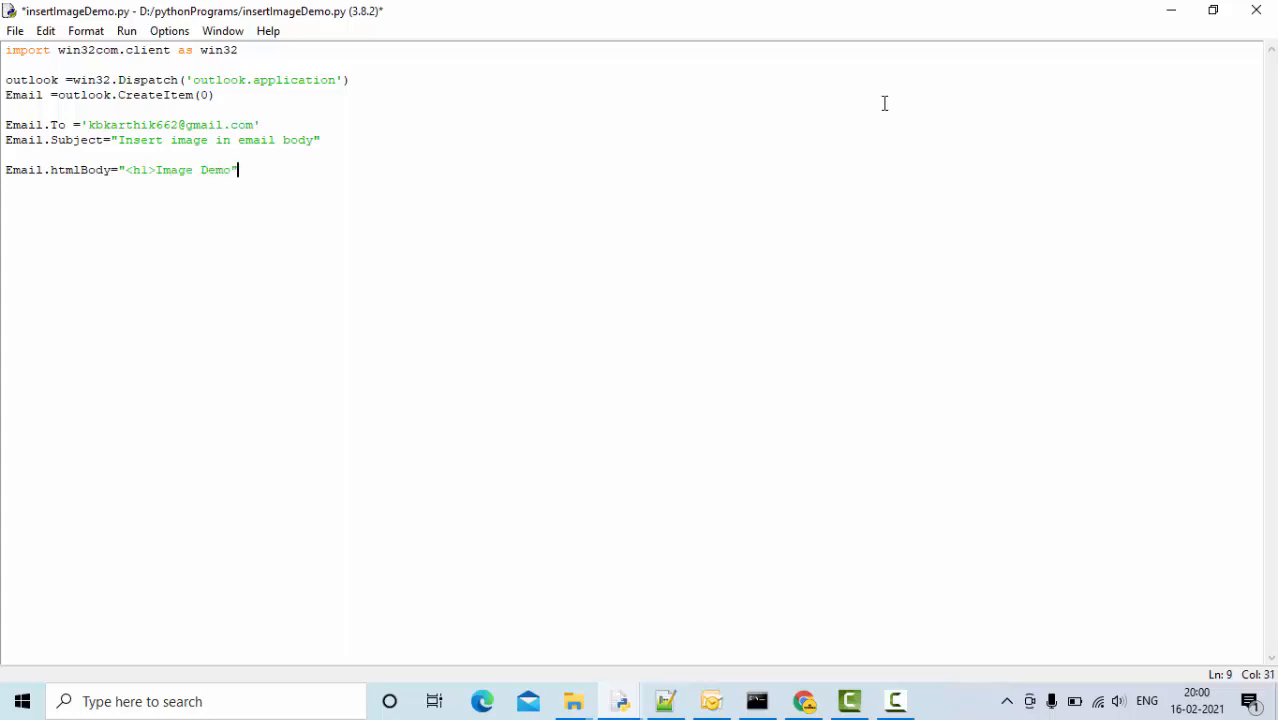
{"action": "type", "text": "</h1>"}
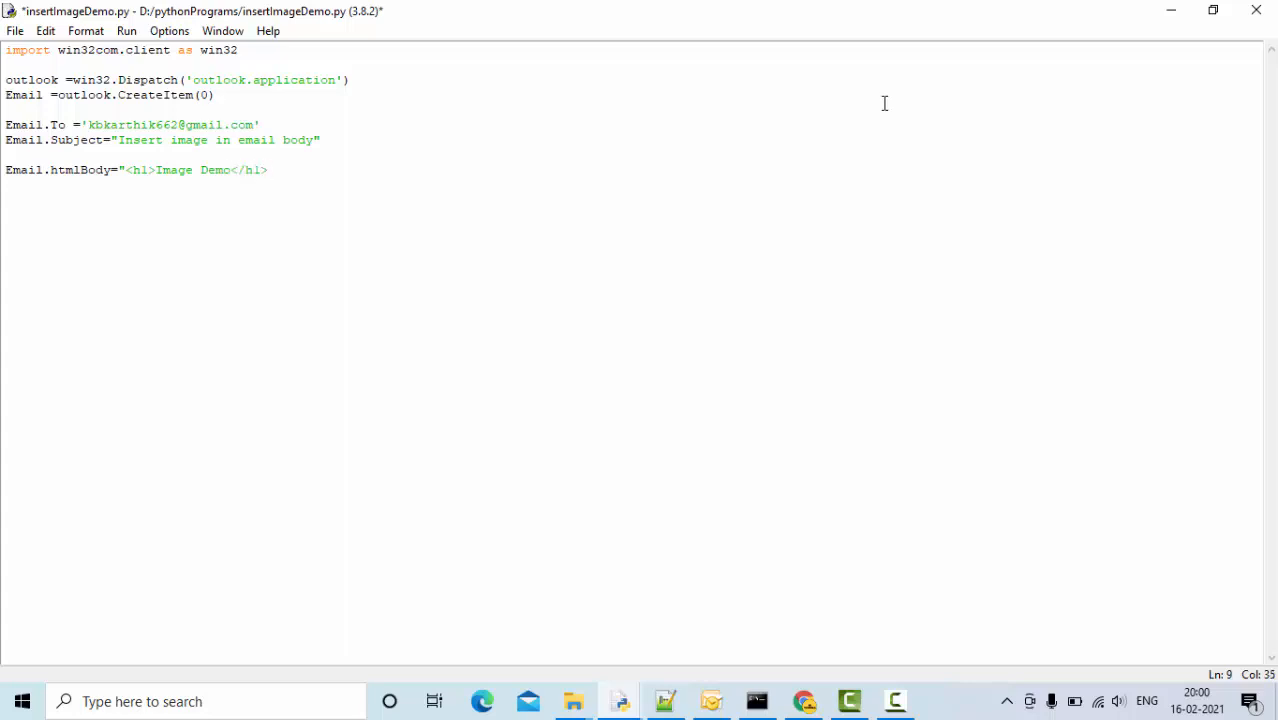
{"action": "type", "text": "<"}
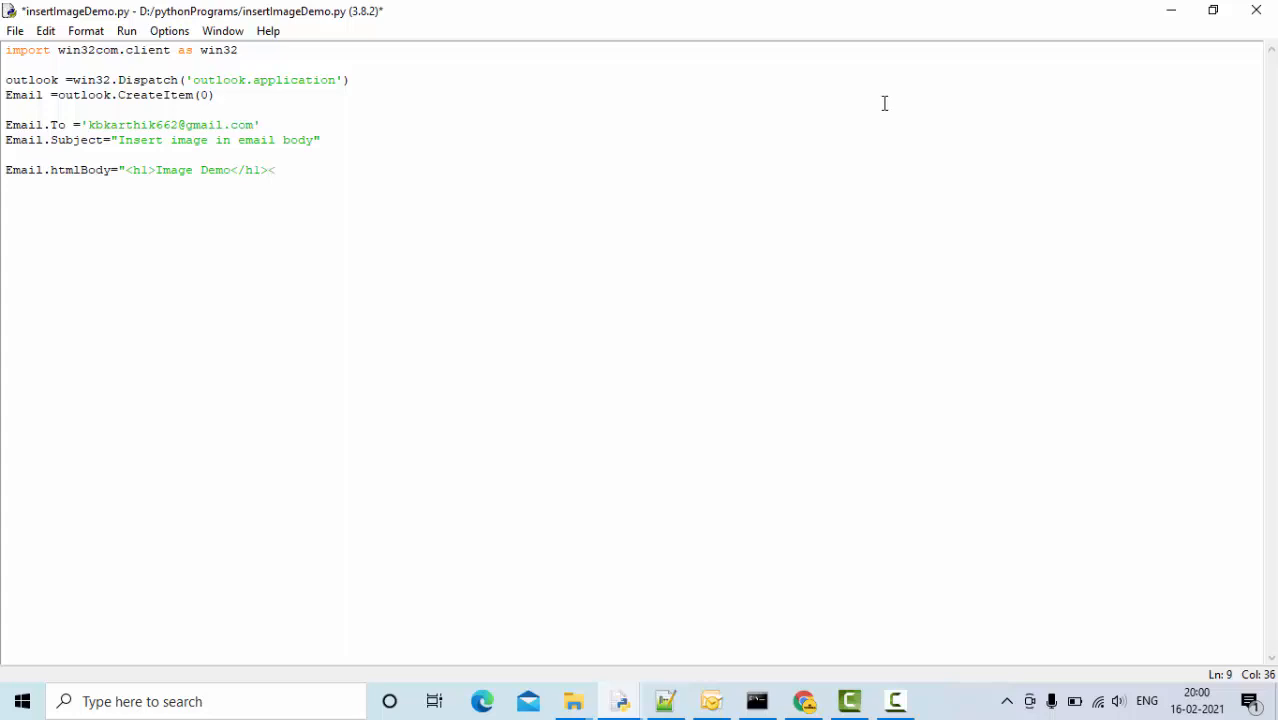
{"action": "type", "text": "img"}
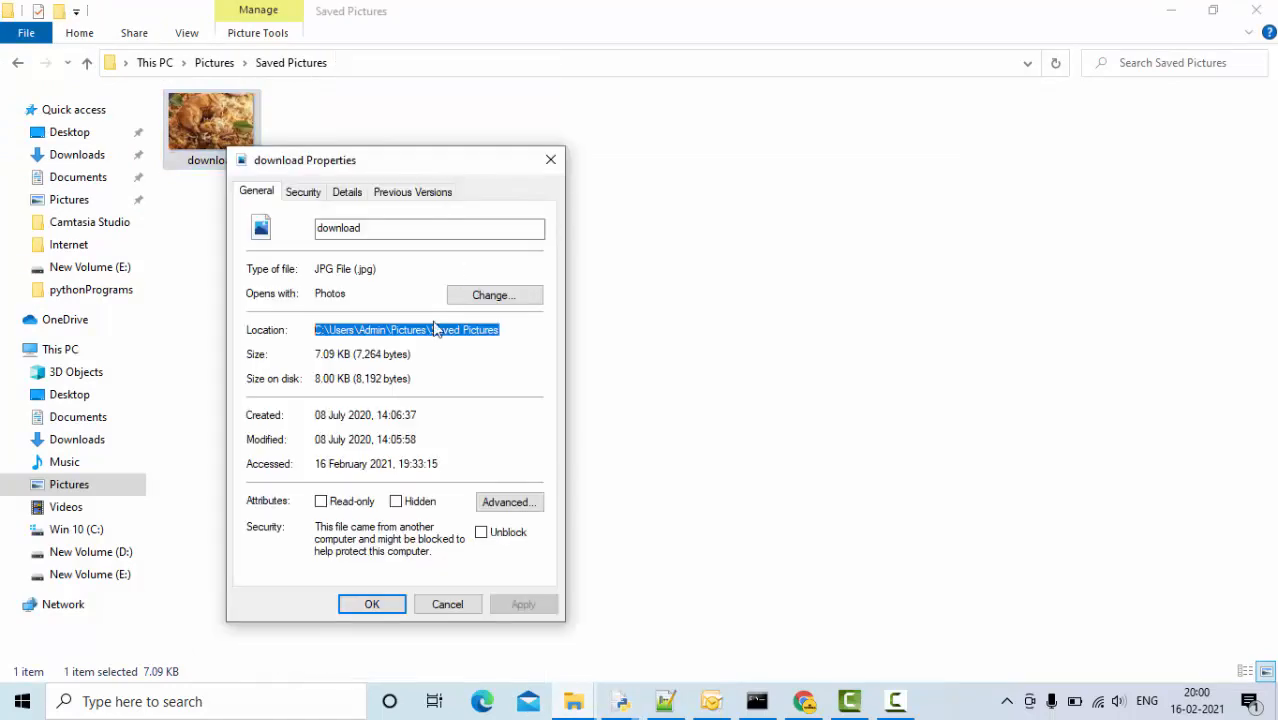
- Copy the picture's folder location and paste C:\Users\admin\Pictures\Saved Pictures into the src
{"action": "right_click", "coordinate": [405, 329]}
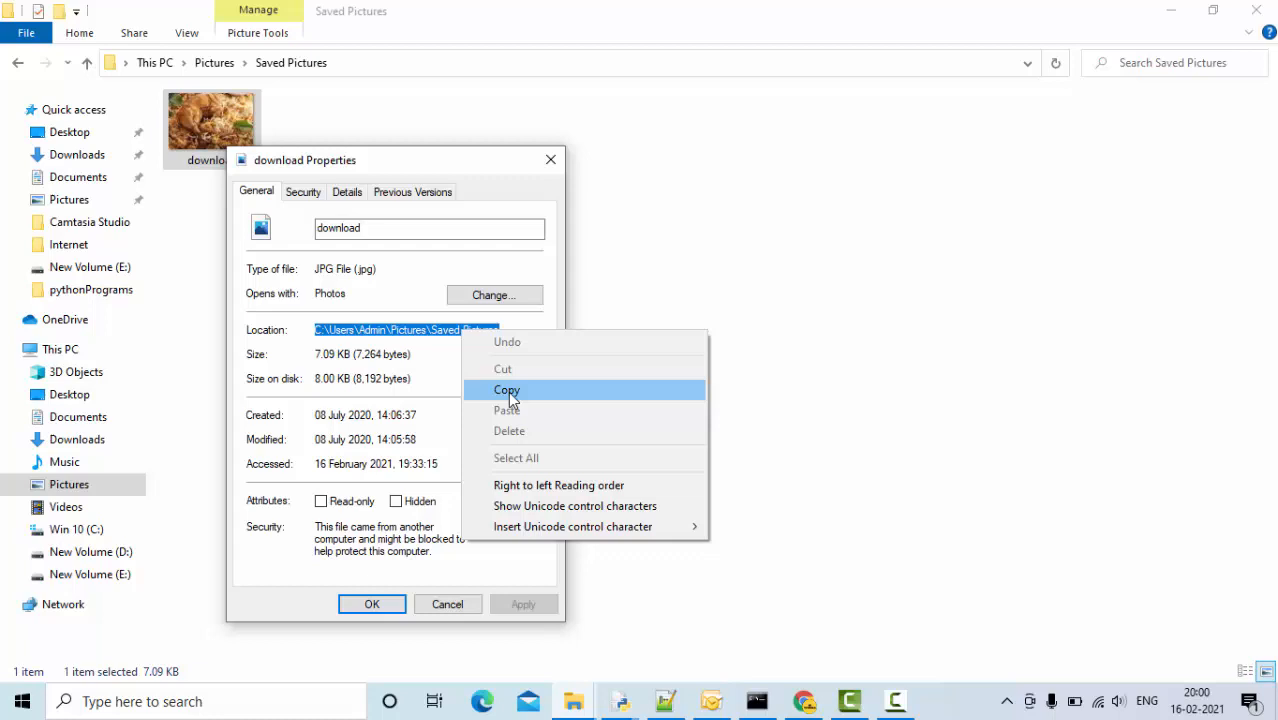
{"action": "left_click", "coordinate": [507, 390]}
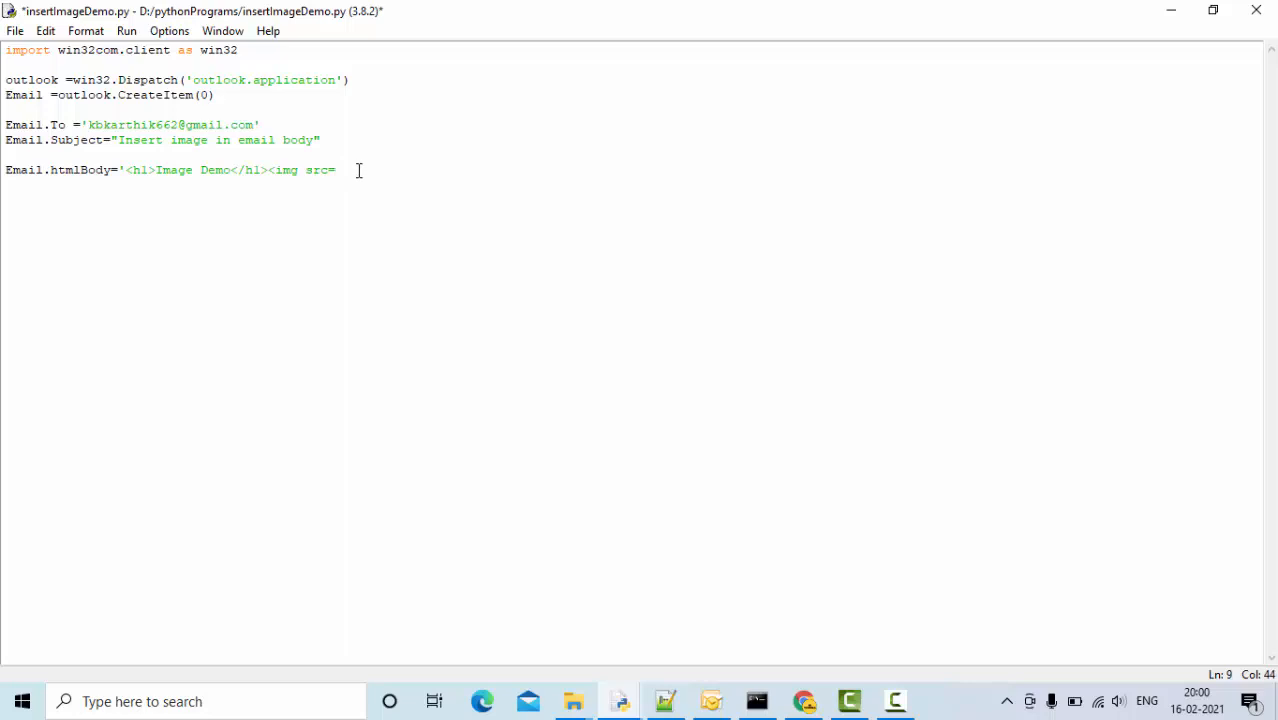
{"action": "type", "text": "C:\\Users\\admin\\Pictures\\Saved Pictures"}
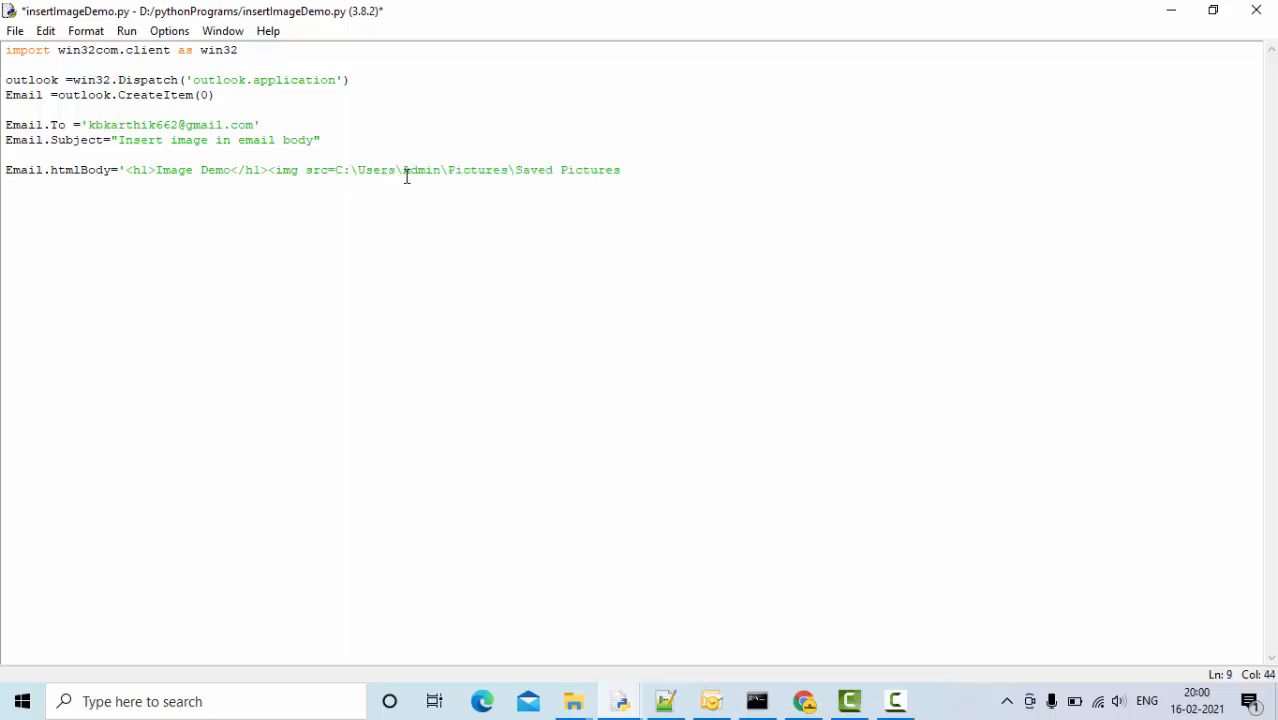
{"action": "type", "text": "\""}
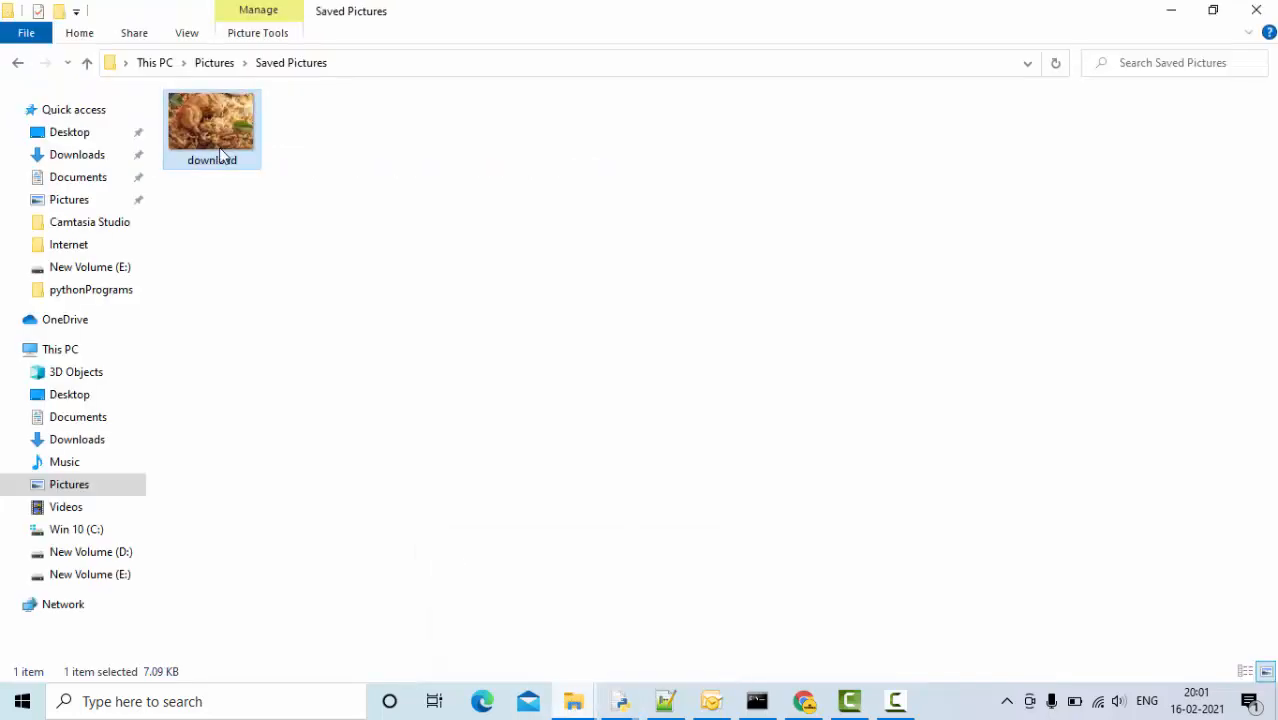
- Reopen the download picture's Properties to check its file name
{"action": "right_click", "coordinate": [211, 120]}
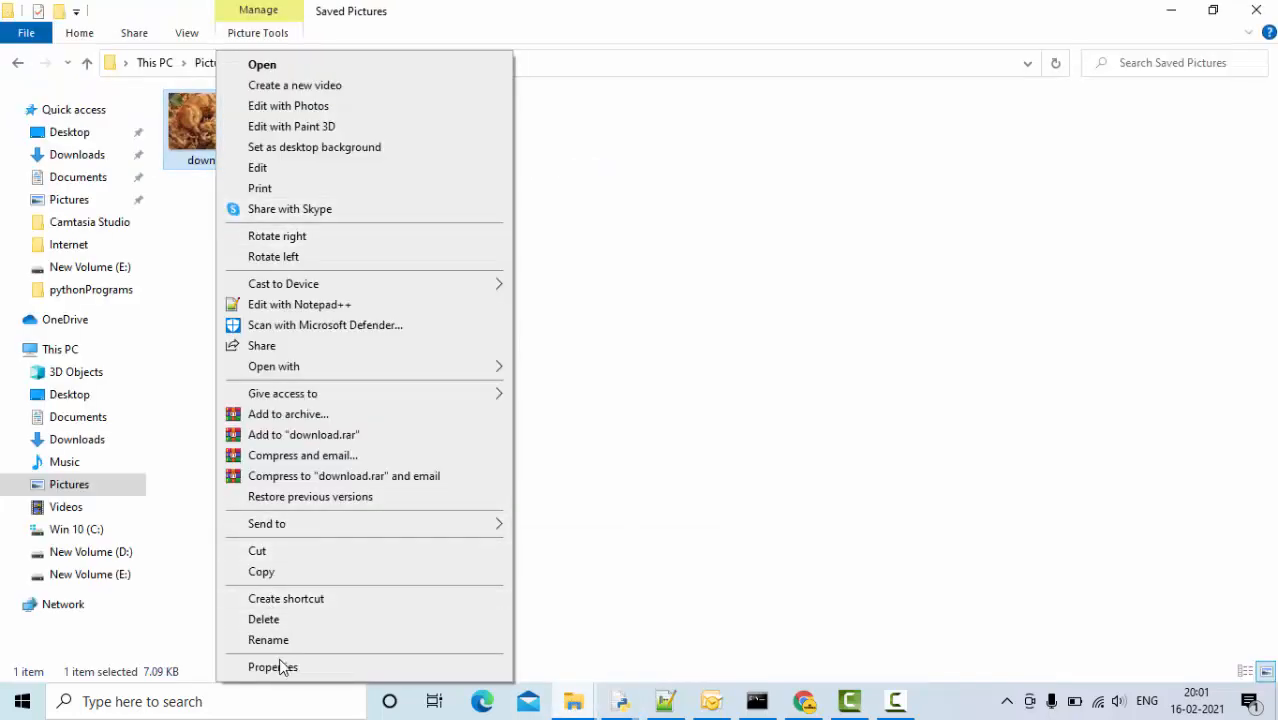
{"action": "left_click", "coordinate": [272, 667]}
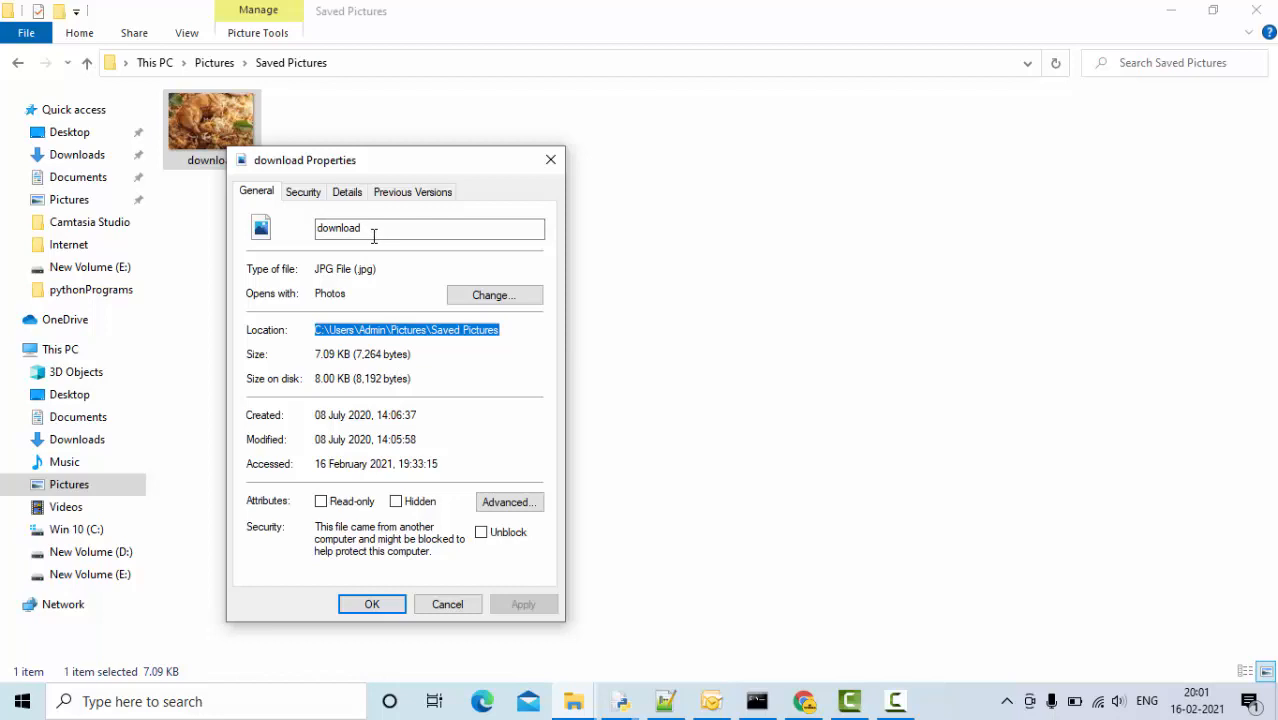
{"action": "left_click", "coordinate": [373, 228]}
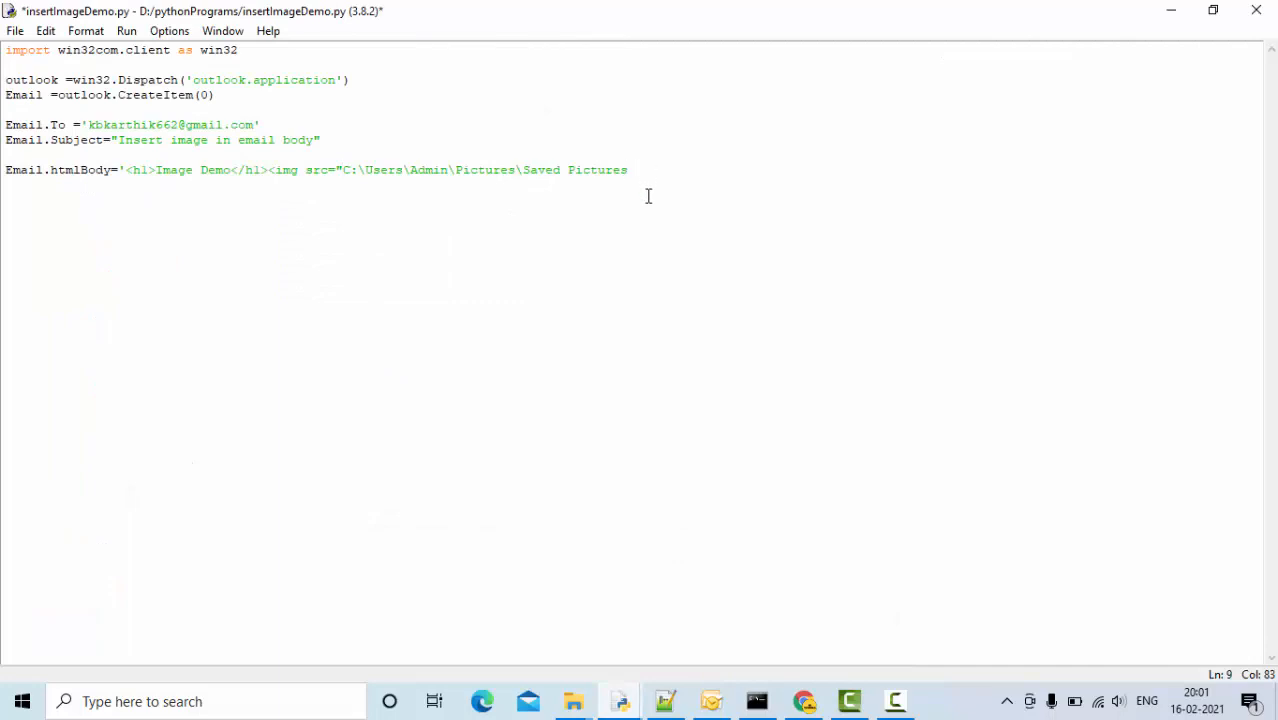
- Finish the src with download.jpg using forward slashes, add alt "Image not found", close the line
{"action": "type", "text": "\\download"}
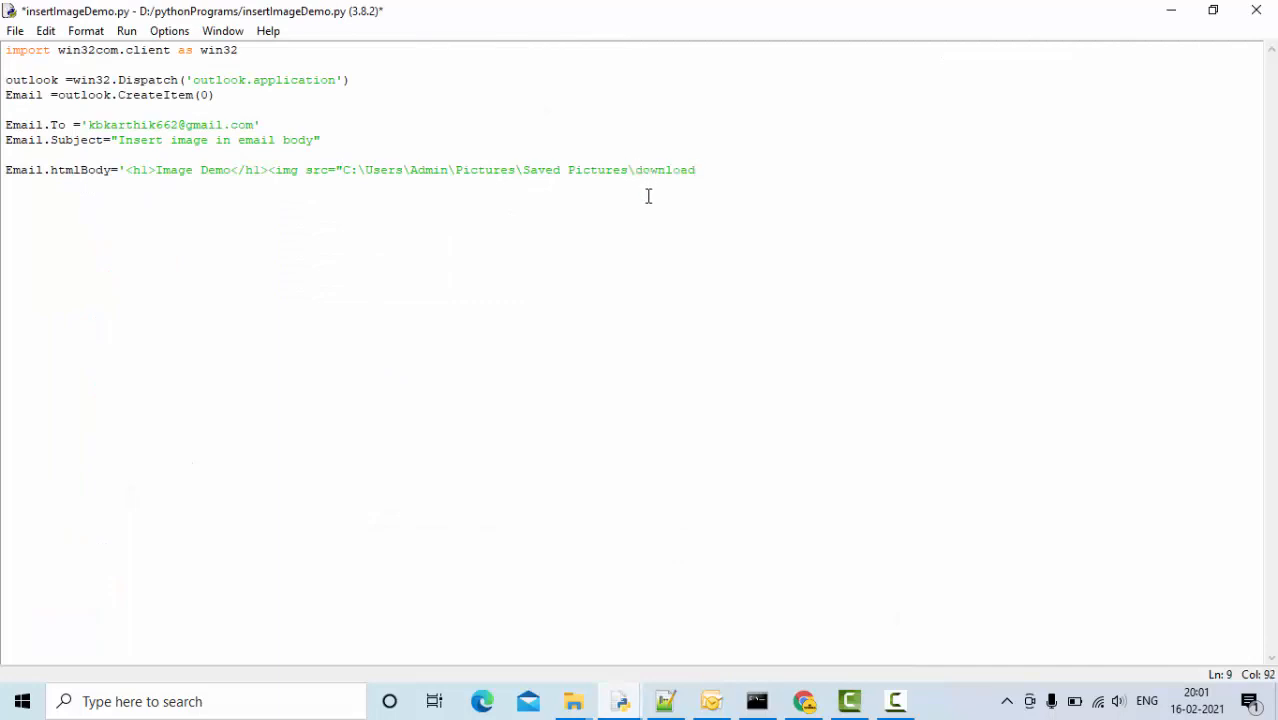
{"action": "type", "text": ".jpg\""}
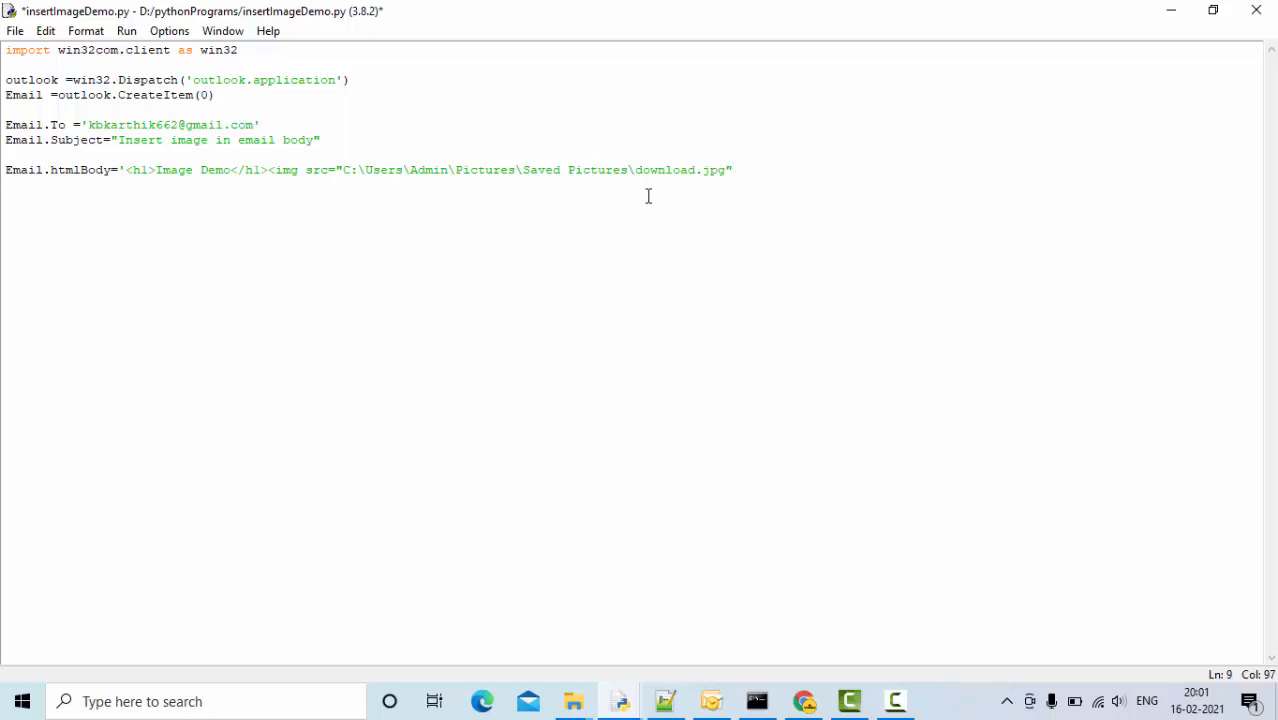
{"action": "left_click", "coordinate": [430, 183]}
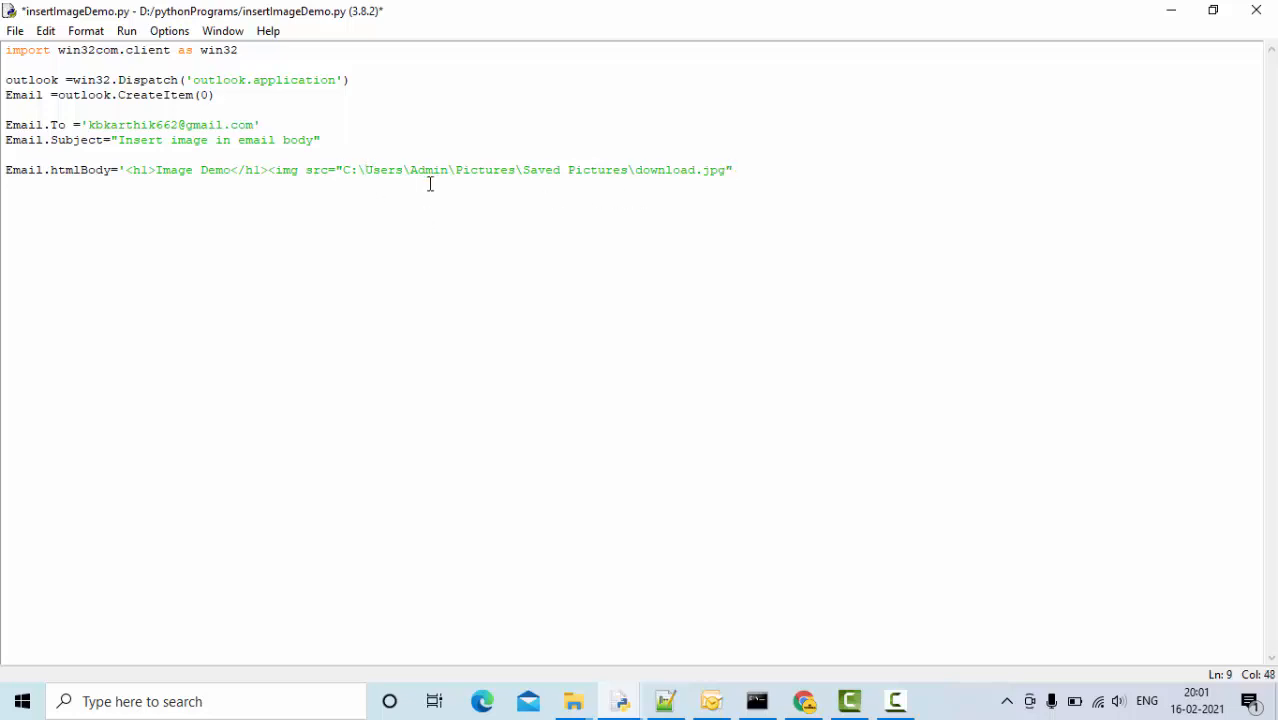
{"action": "type", "text": "/"}
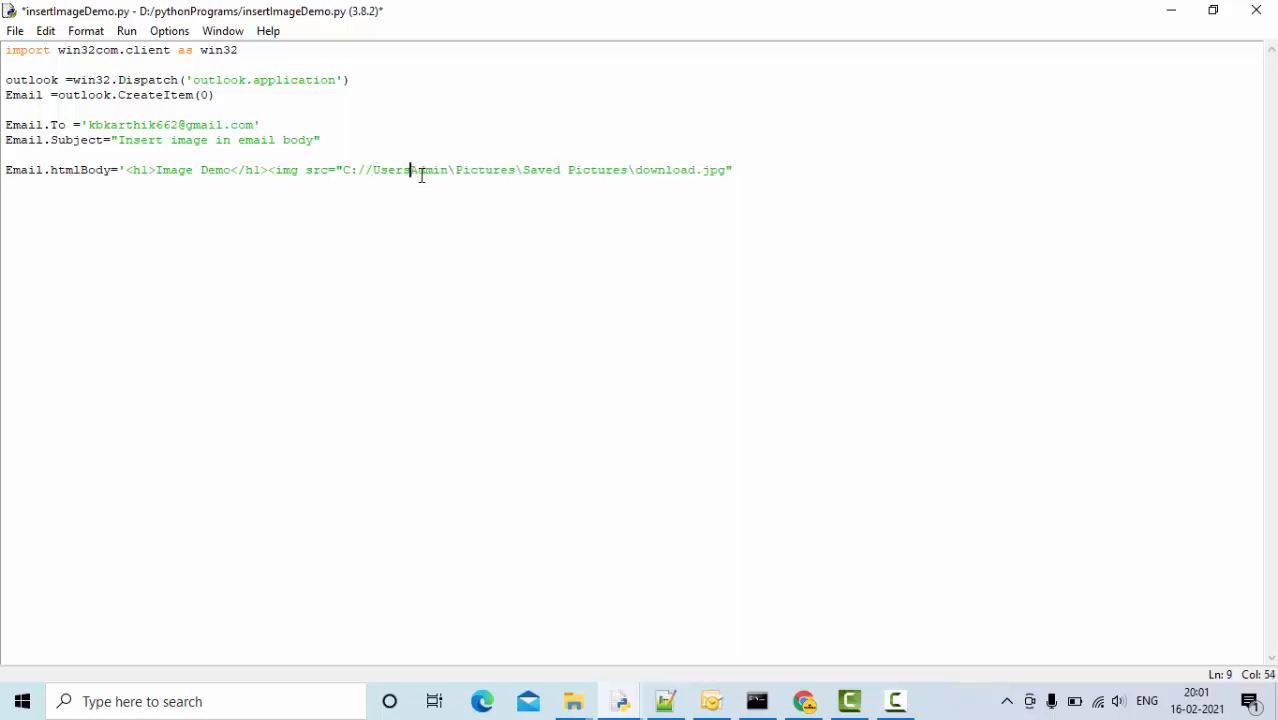
{"action": "type", "text": "//"}
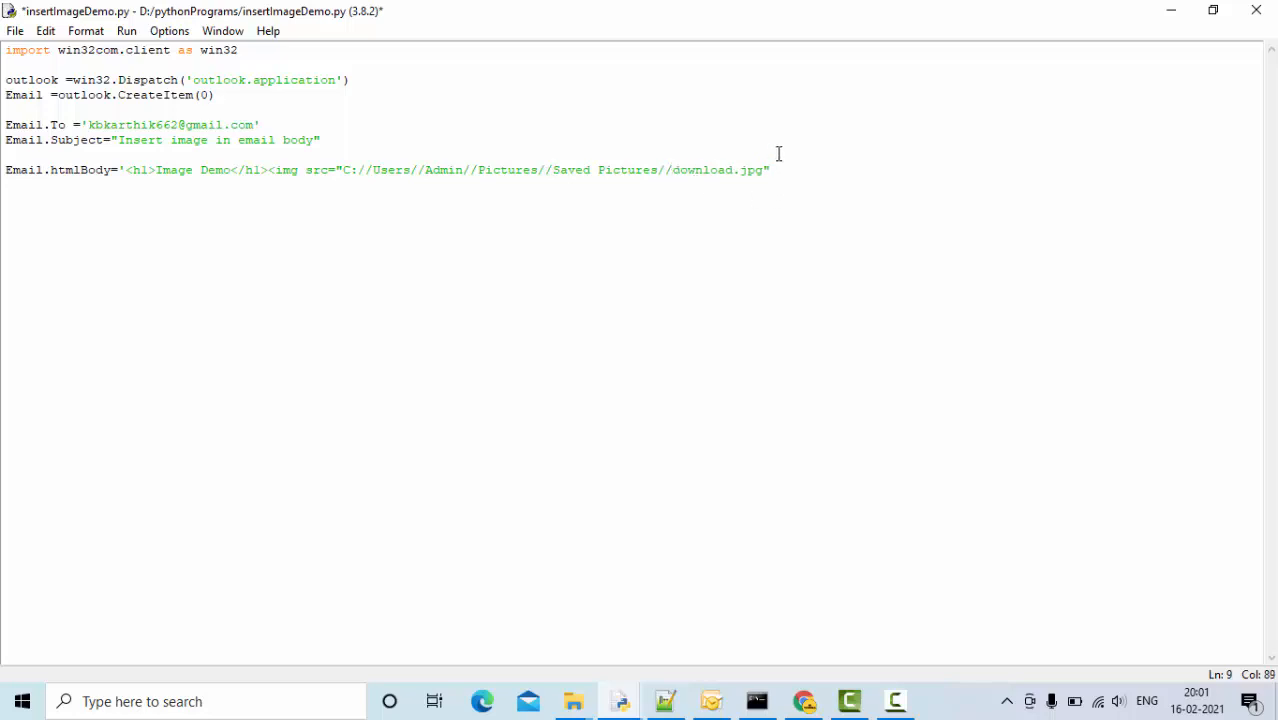
{"action": "left_click", "coordinate": [770, 170]}
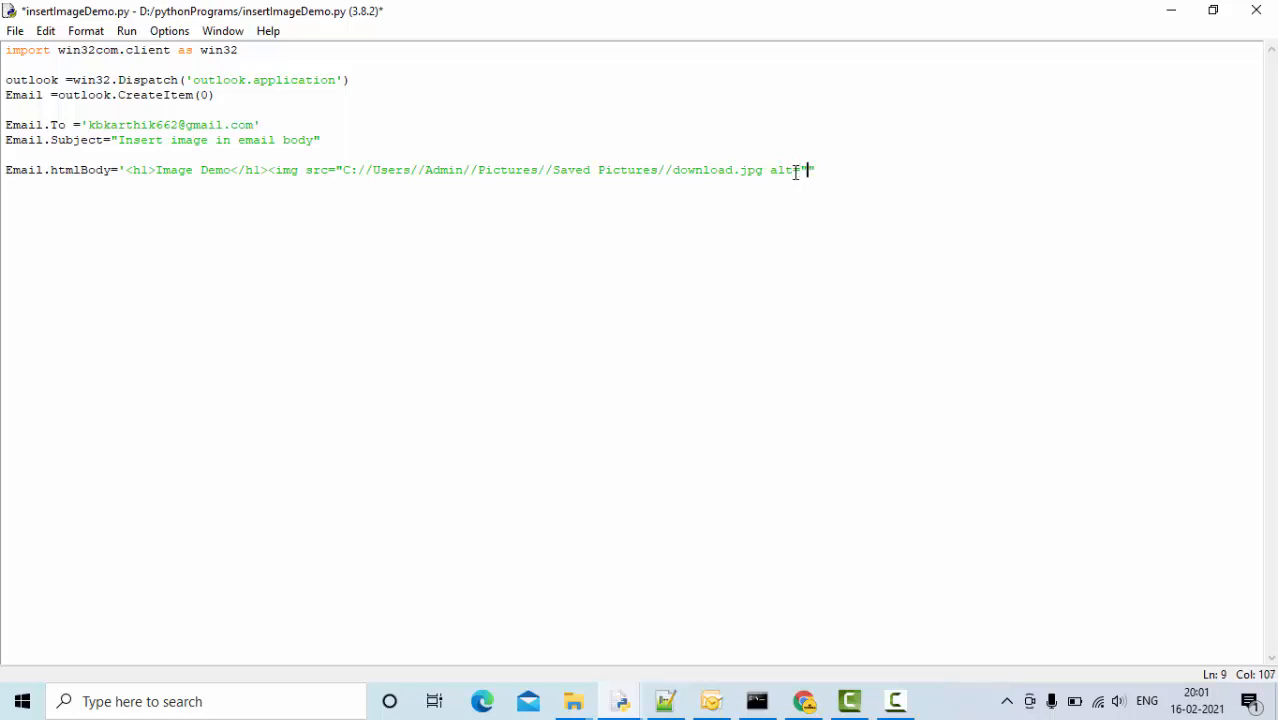
{"action": "type", "text": "\"In"}
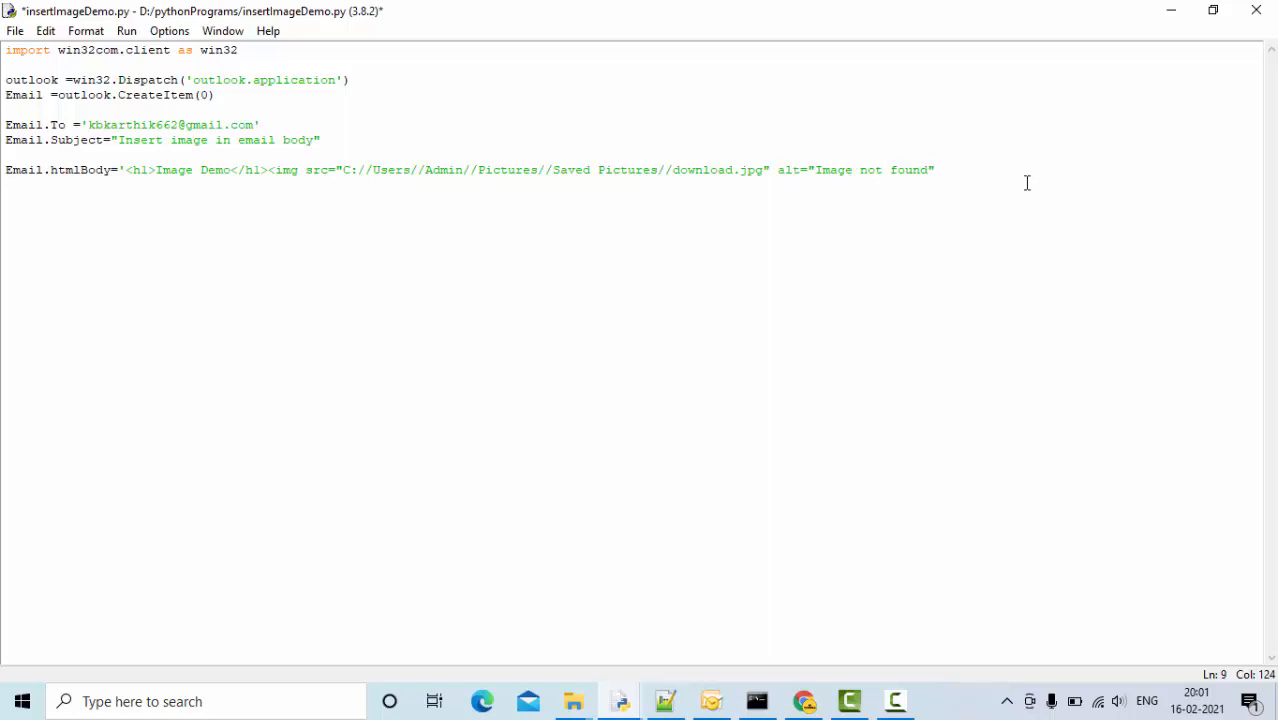
{"action": "type", "text": ";"}
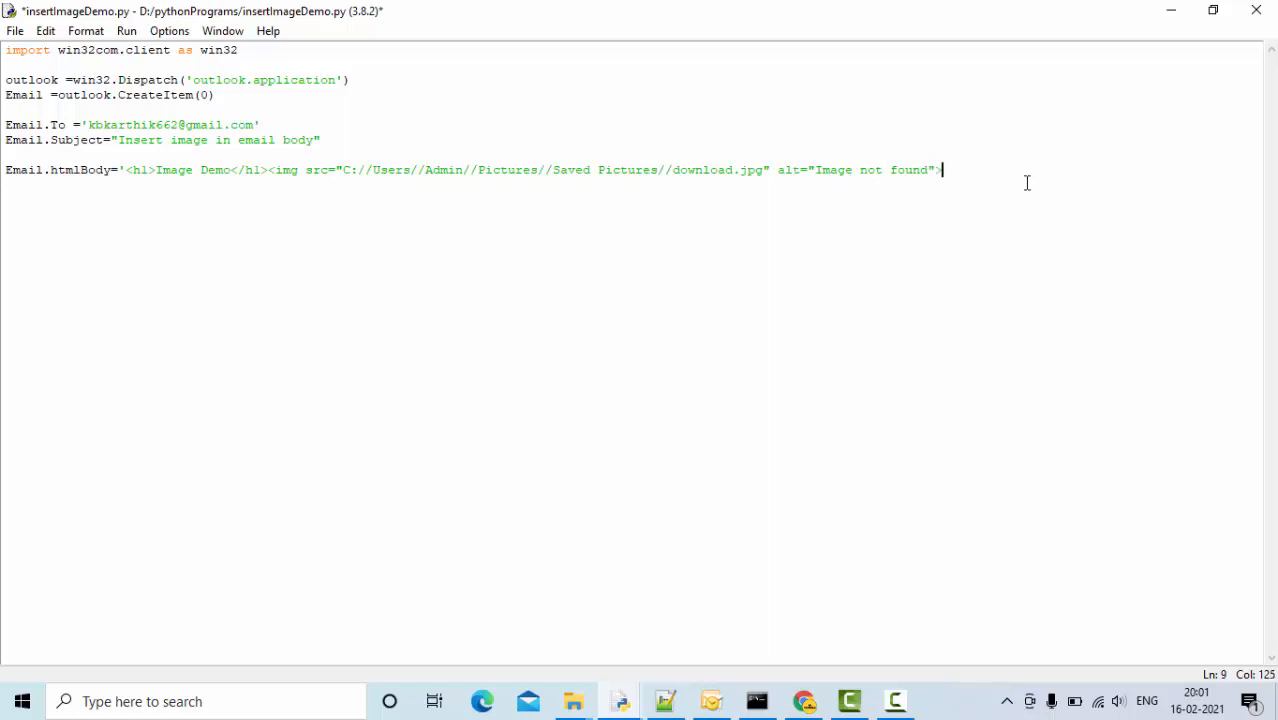
{"action": "type", "text": ">"}
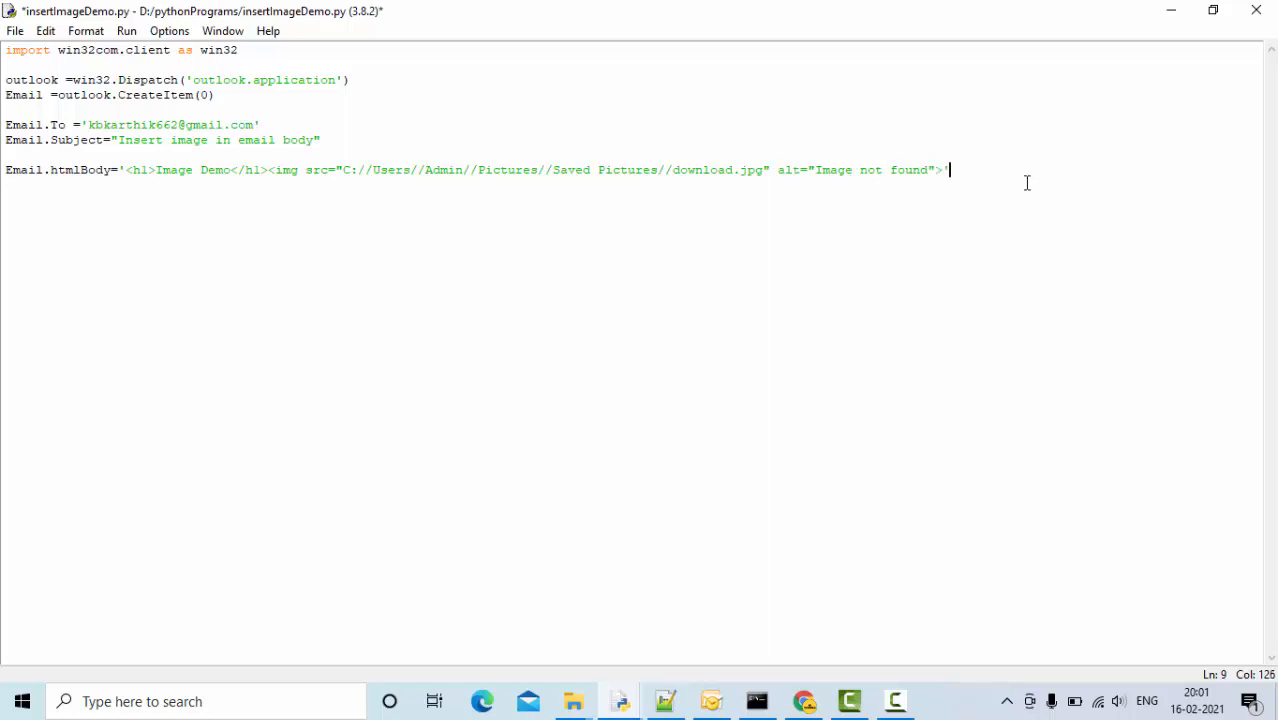
{"action": "key", "text": "enter"}
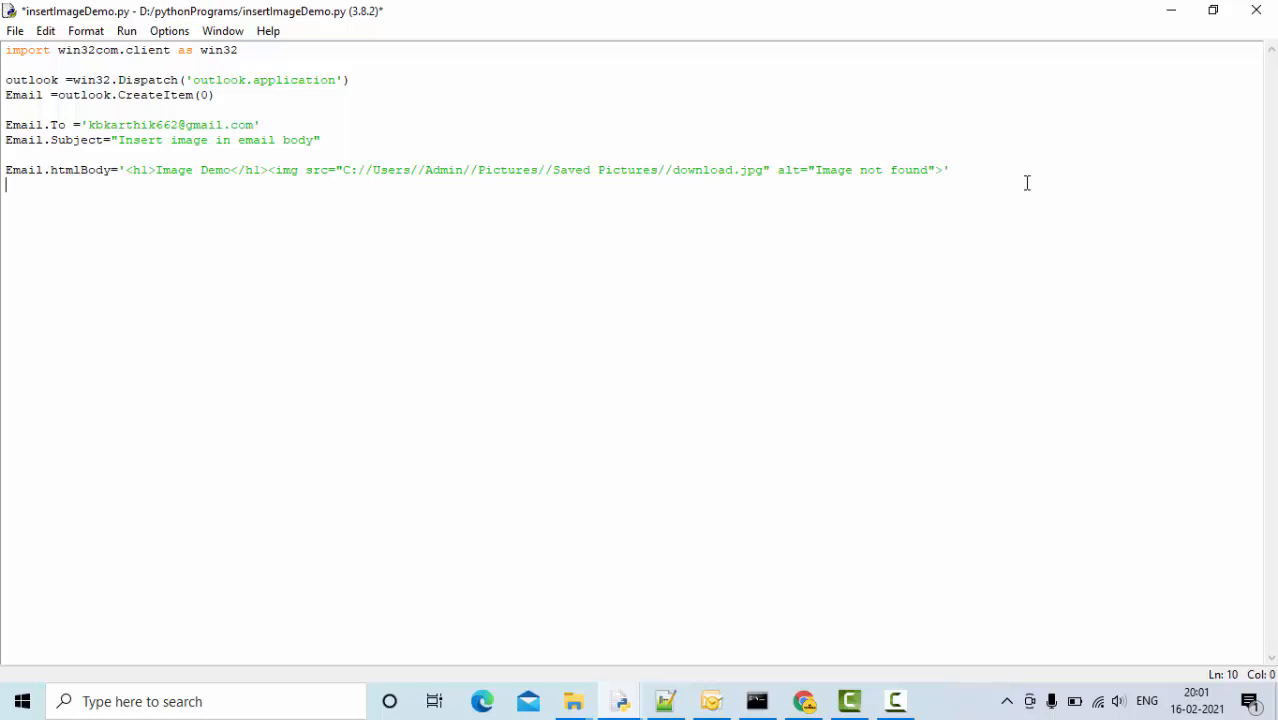
- Add Email.Display(), Email.Send() and print("Image mail sent") lines
{"action": "type", "text": "Email"}
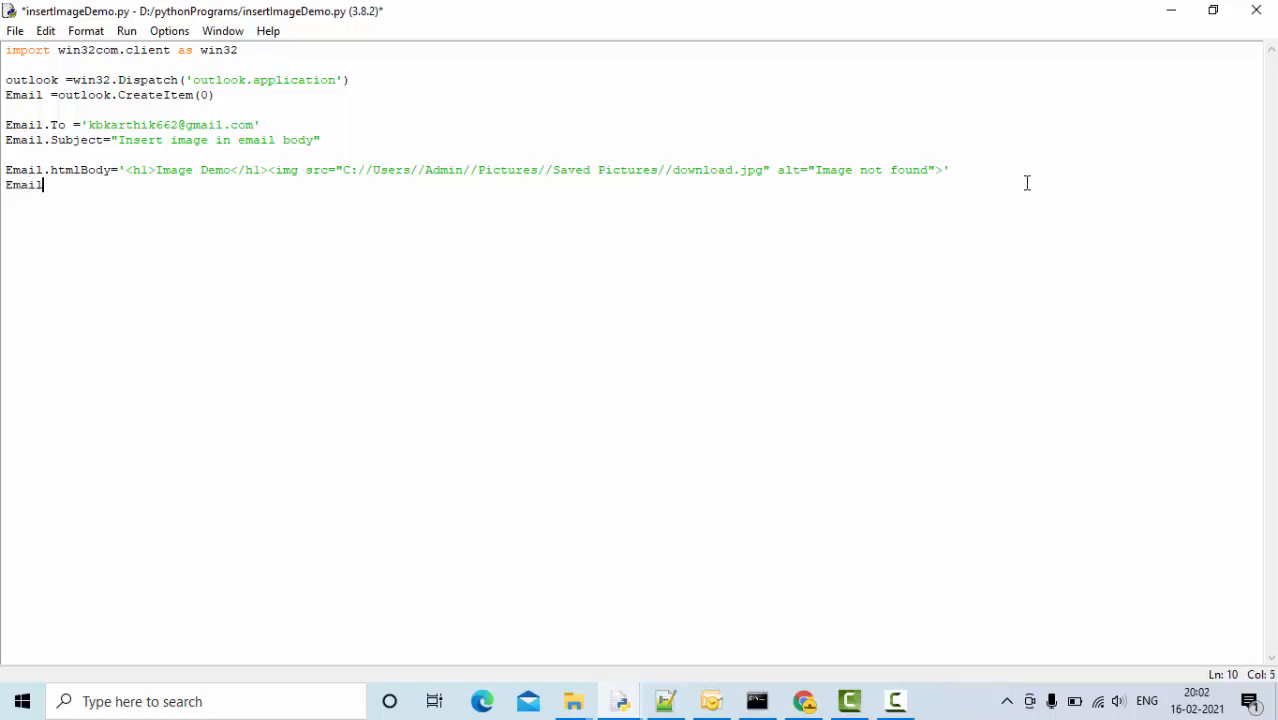
{"action": "type", "text": ".Displ"}
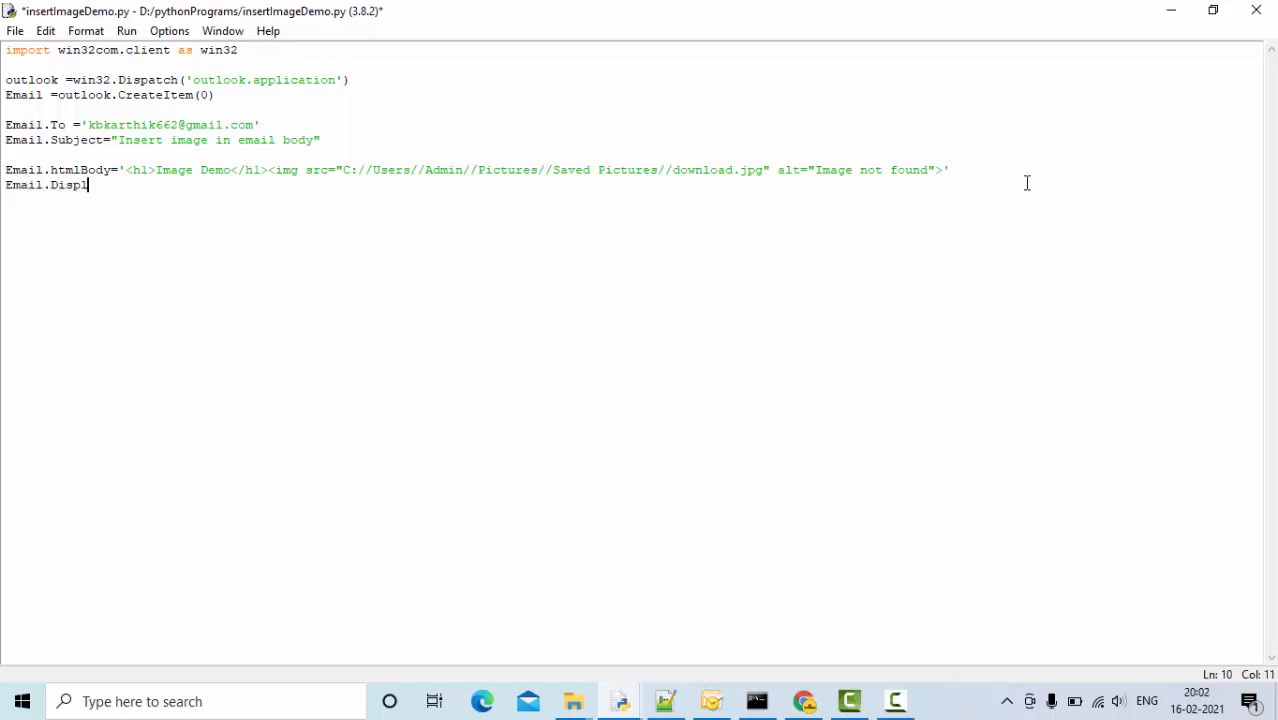
{"action": "type", "text": "ay()"}
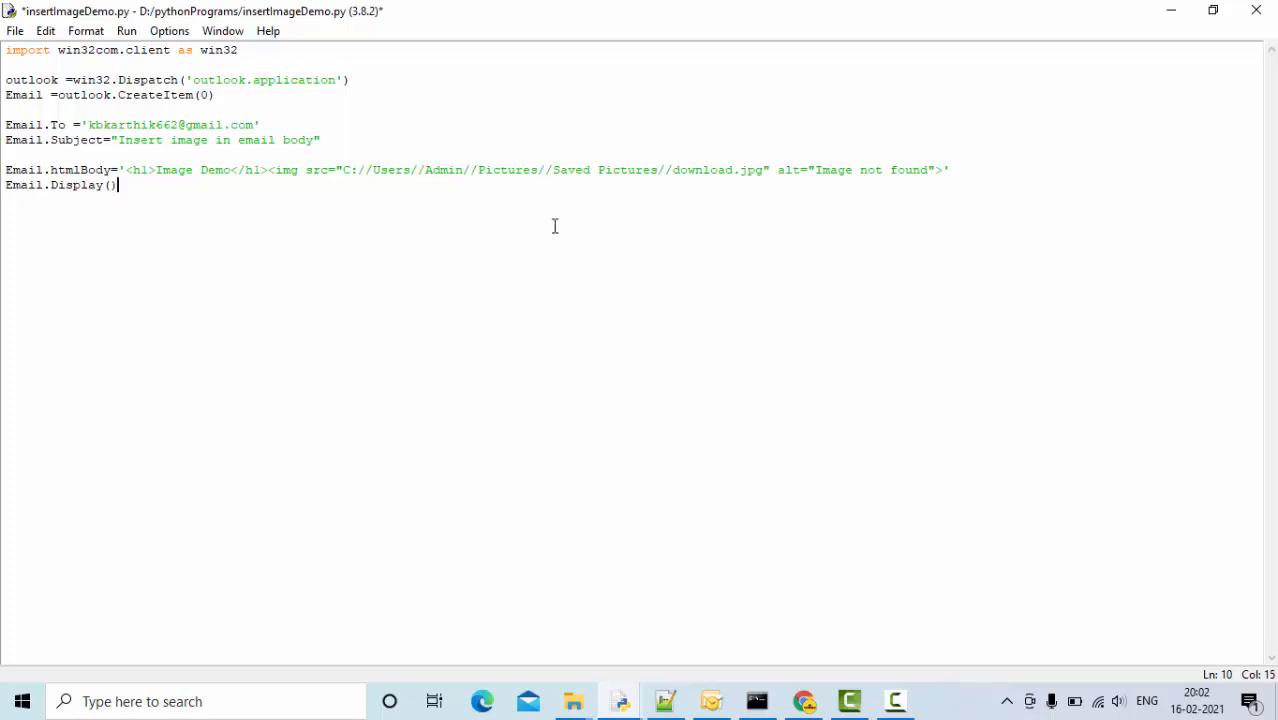
{"action": "type", "text": "Email"}
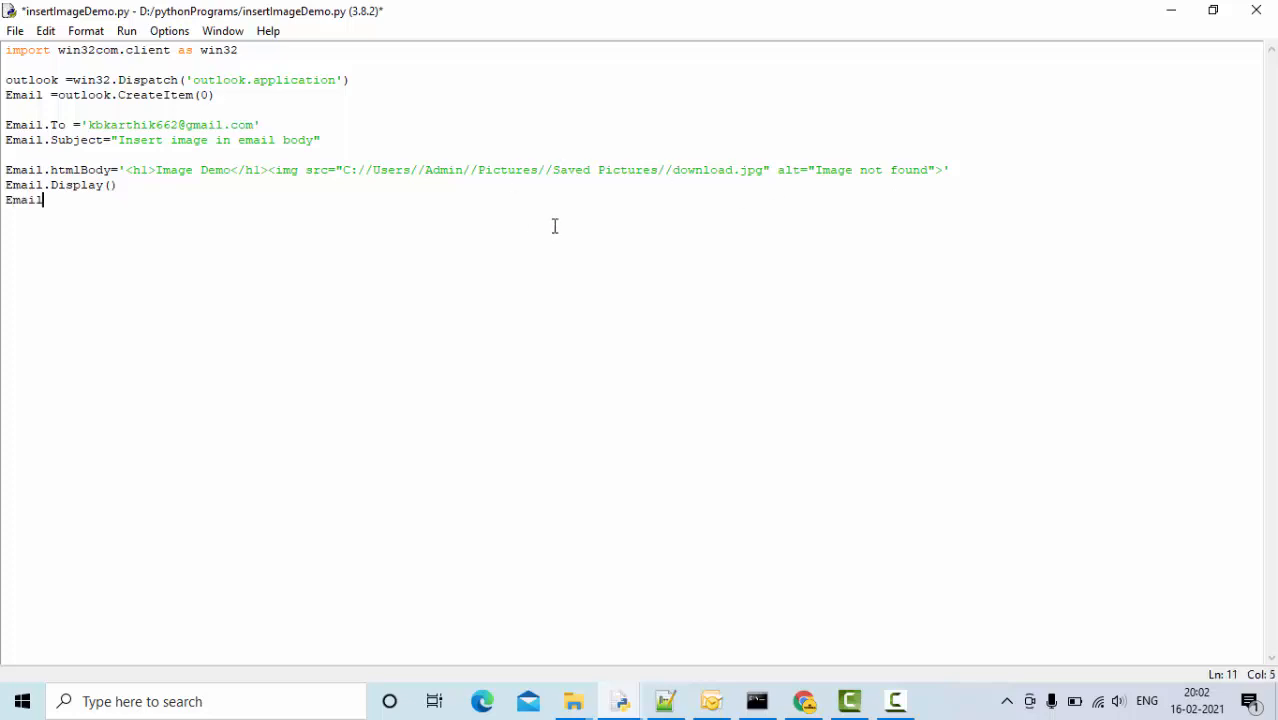
{"action": "type", "text": ".Send("}
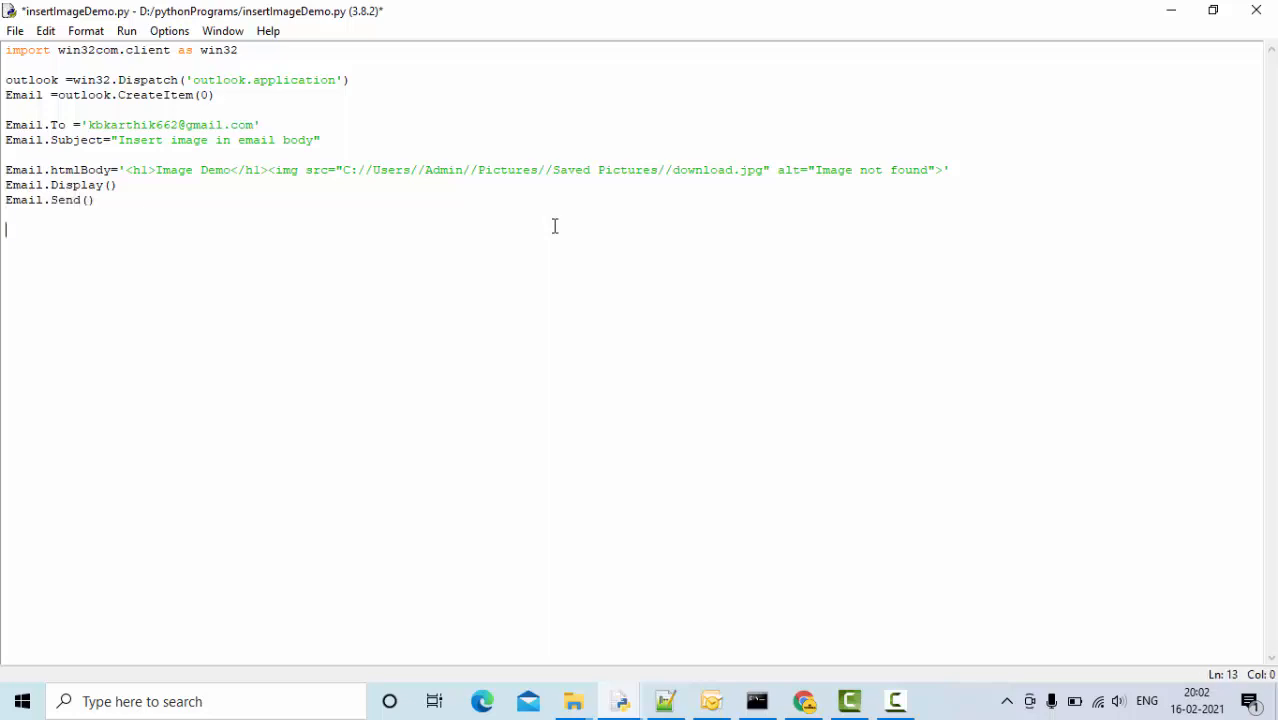
{"action": "type", "text": "print(\"Image sent"}
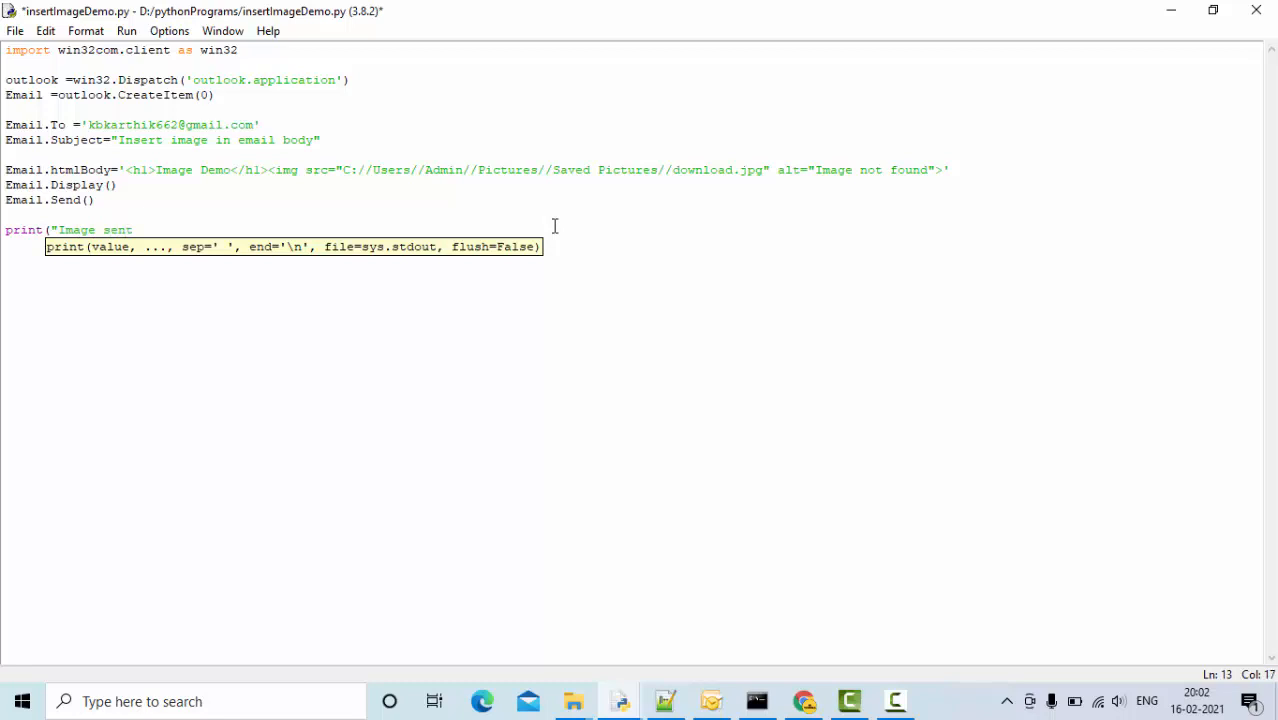
{"action": "type", "text": "\")"}
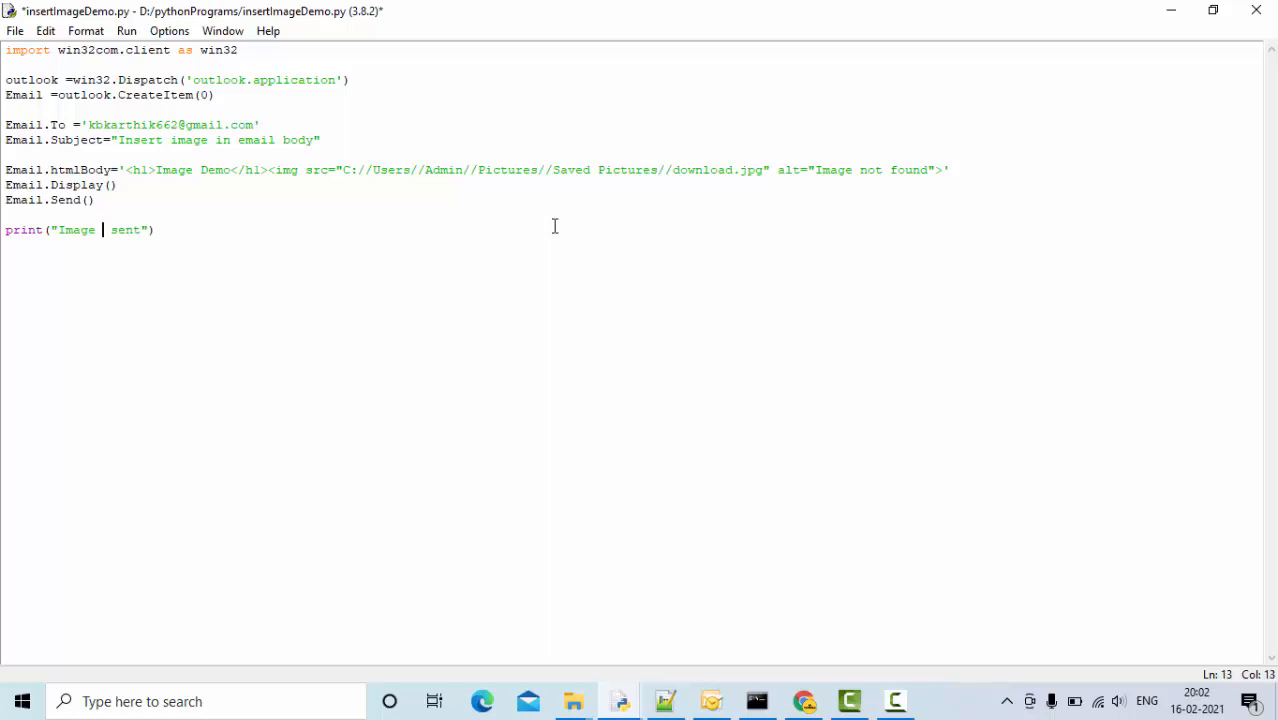
{"action": "type", "text": "mail"}
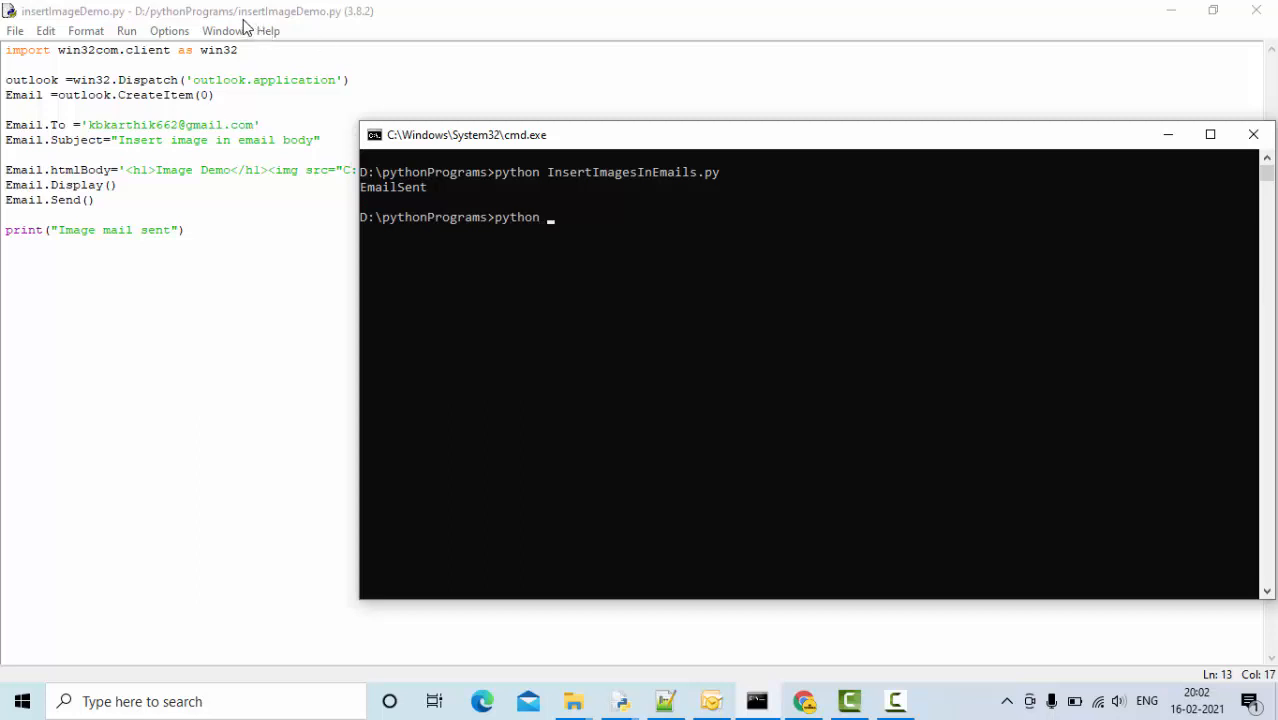
- Run python insertImageDemo.py from the Command Prompt
{"action": "type", "text": "i"}
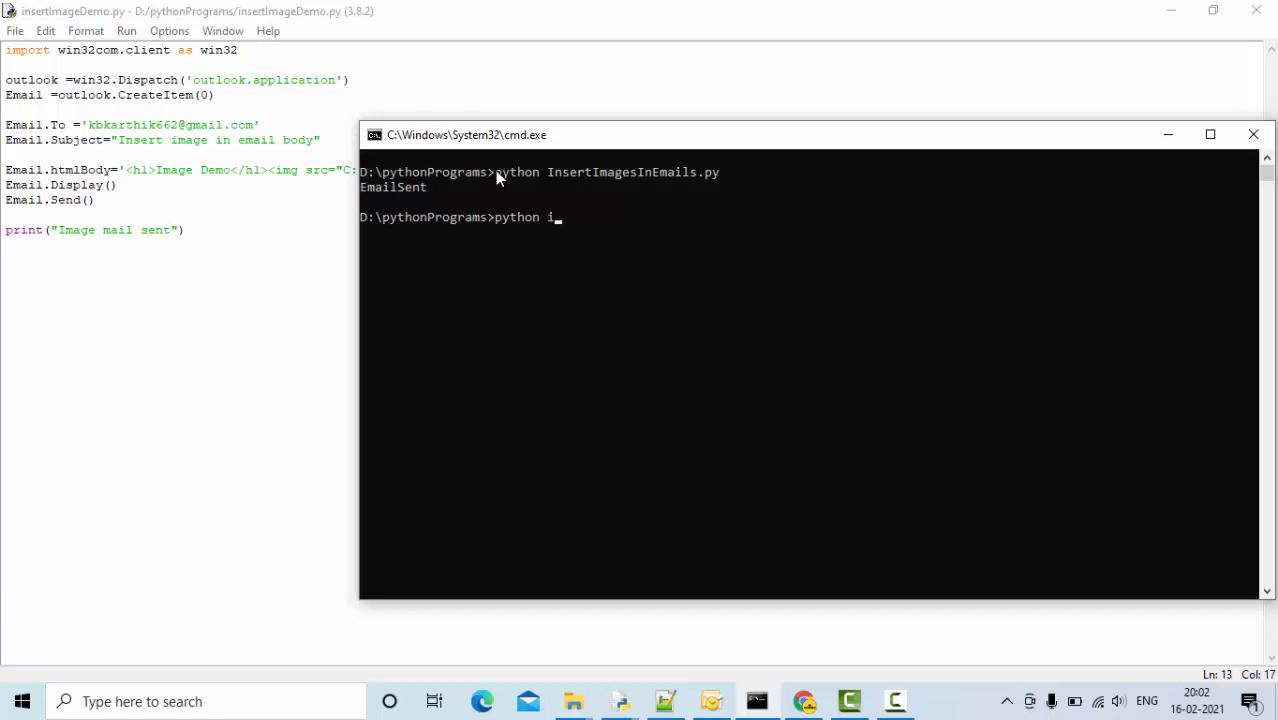
{"action": "type", "text": "nsertImageDemo.py"}
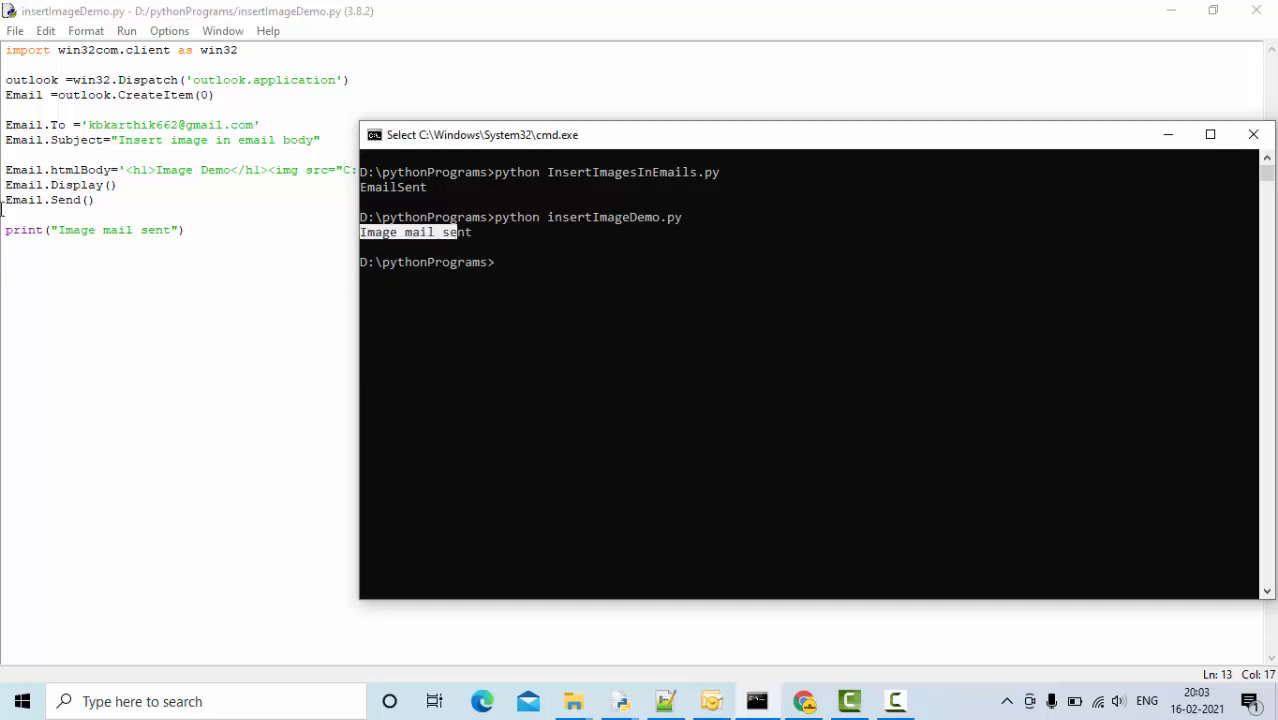
{"action": "mouse_move", "coordinate": [130, 187]}
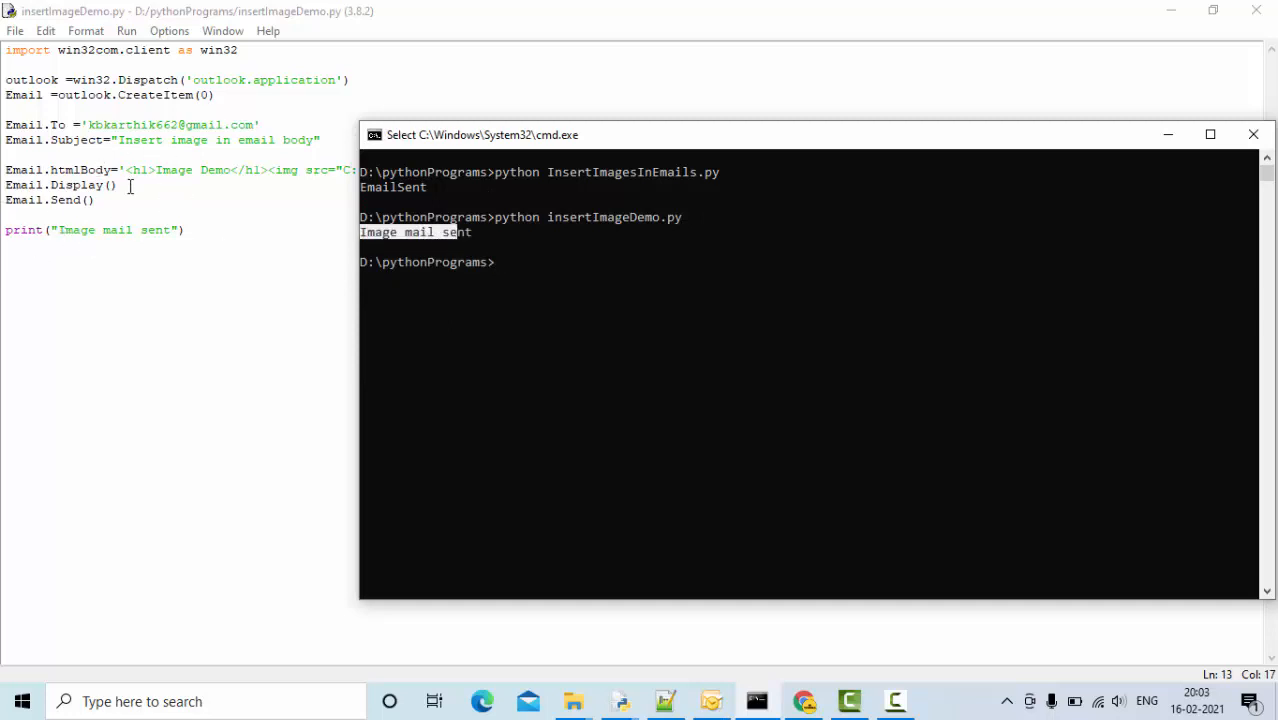
{"action": "mouse_move", "coordinate": [656, 648]}
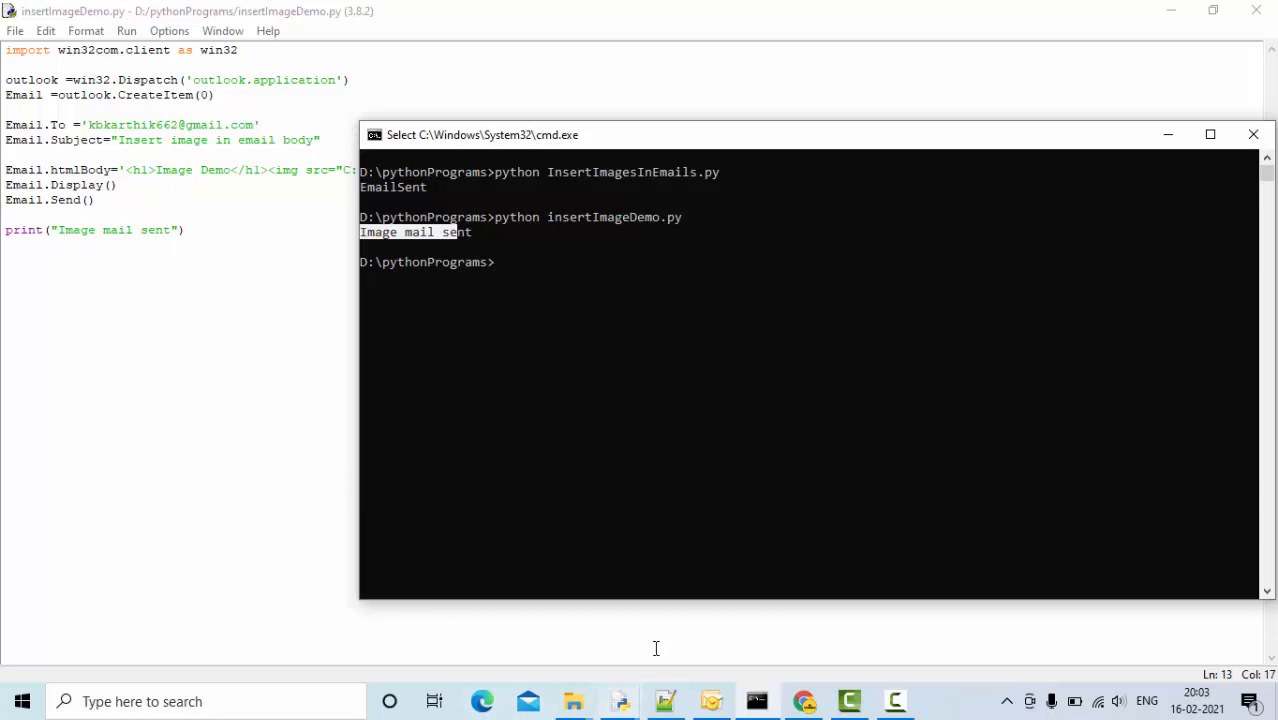
{"action": "mouse_move", "coordinate": [224, 432]}
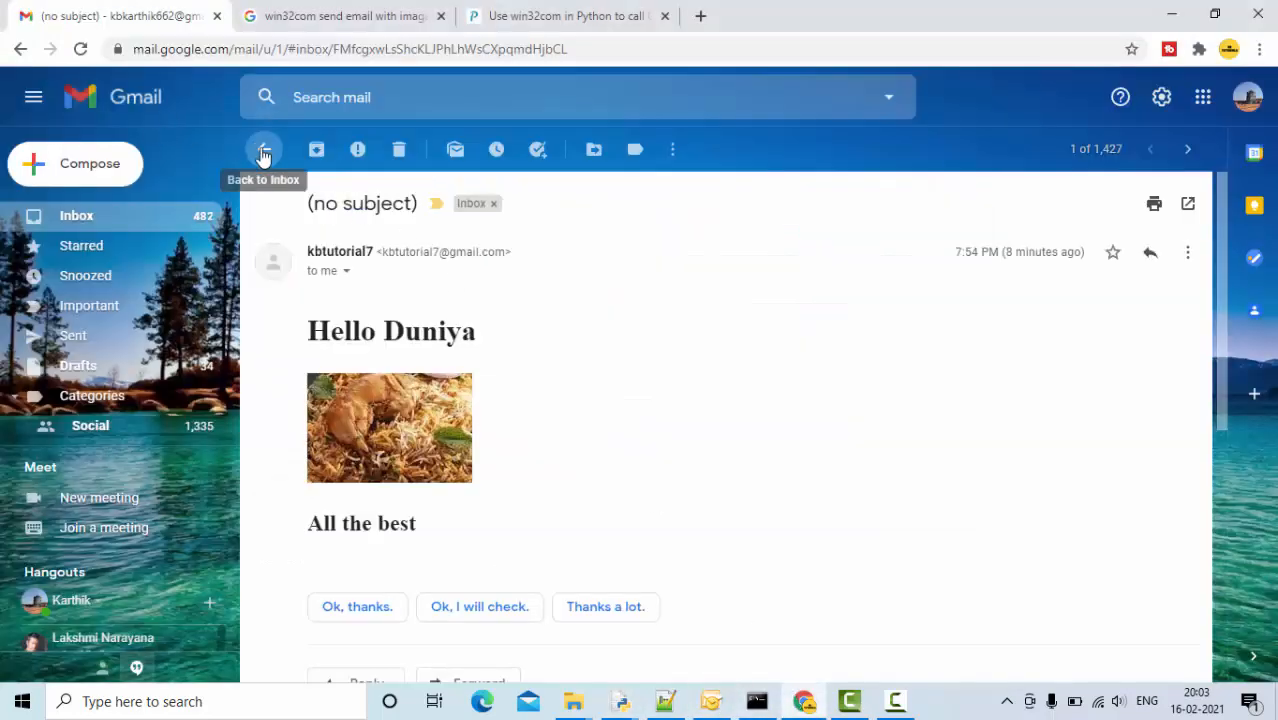
- Open the new 'Insert image in email body' message, then return to the inbox
{"action": "left_click", "coordinate": [264, 149]}
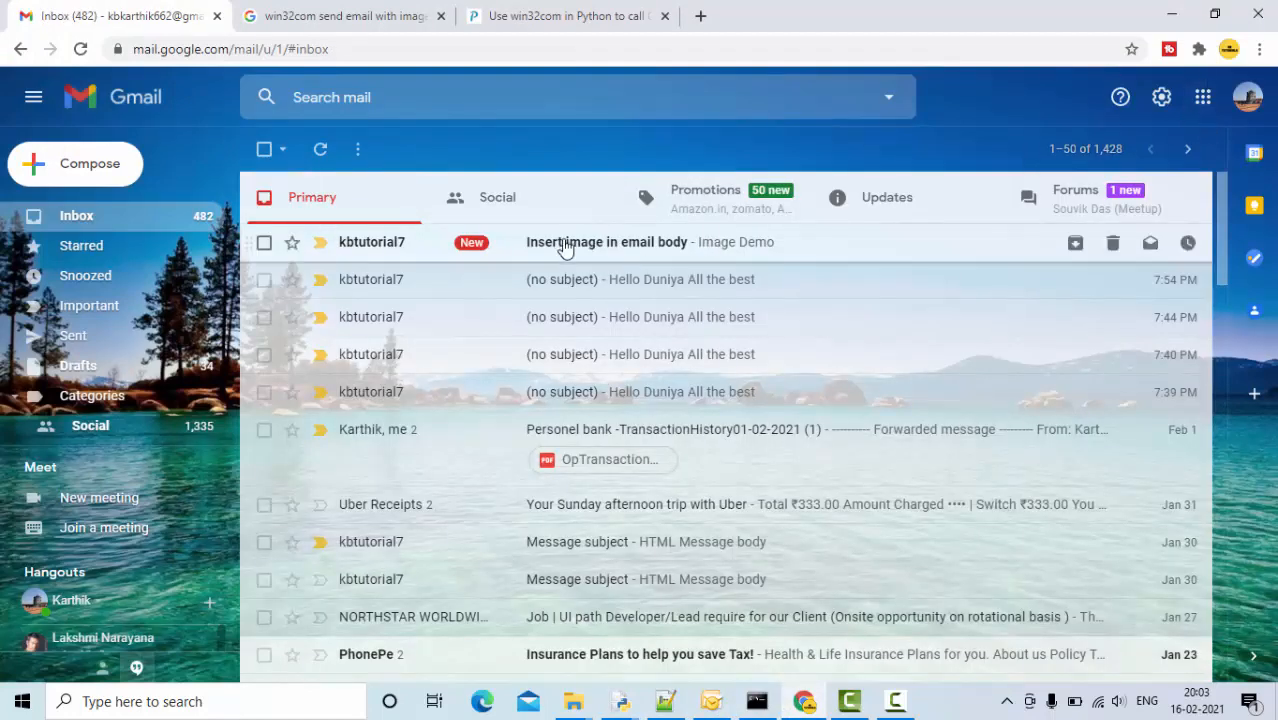
{"action": "left_click", "coordinate": [607, 242]}
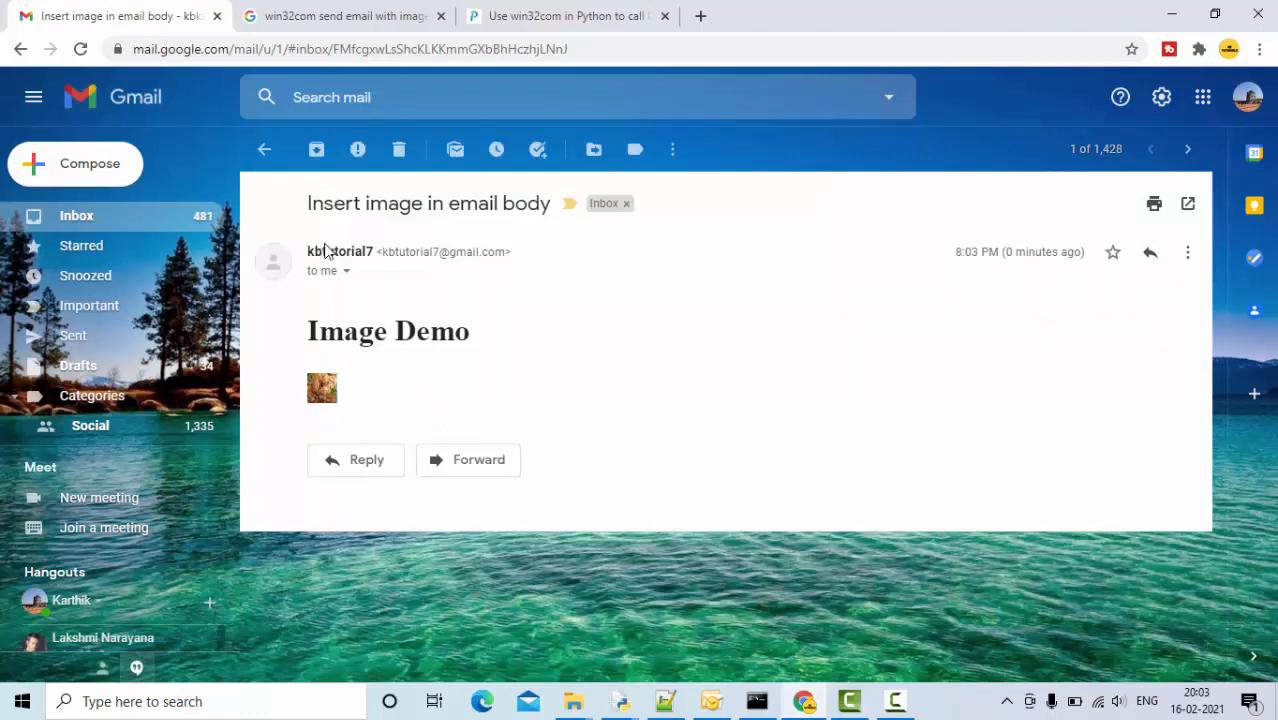
{"action": "left_click", "coordinate": [264, 149]}
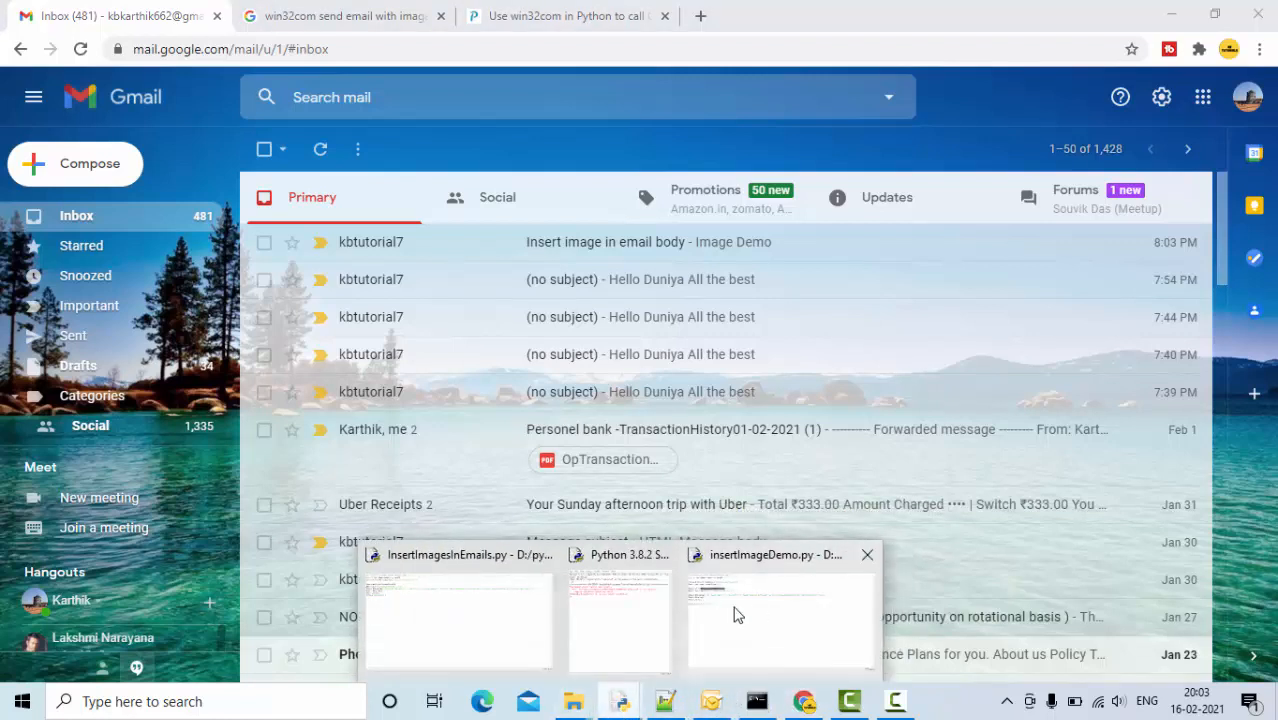
{"action": "left_click", "coordinate": [780, 615]}
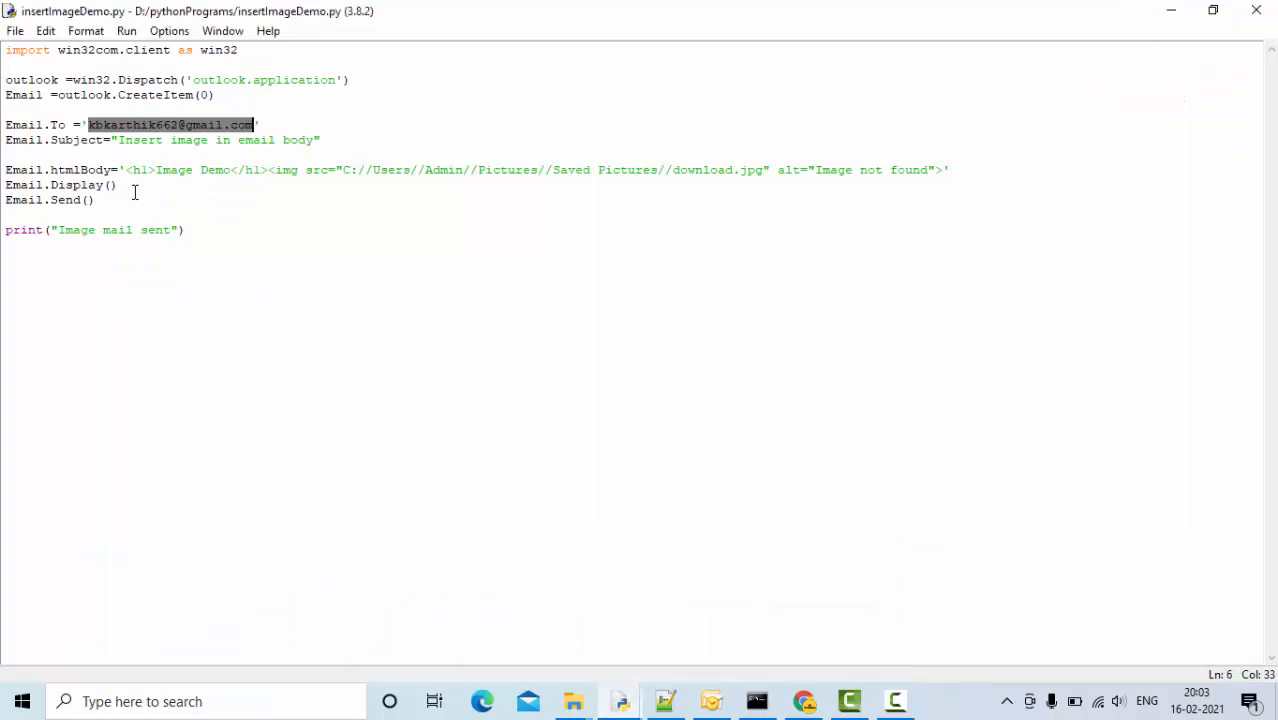
{"action": "left_click", "coordinate": [116, 184]}
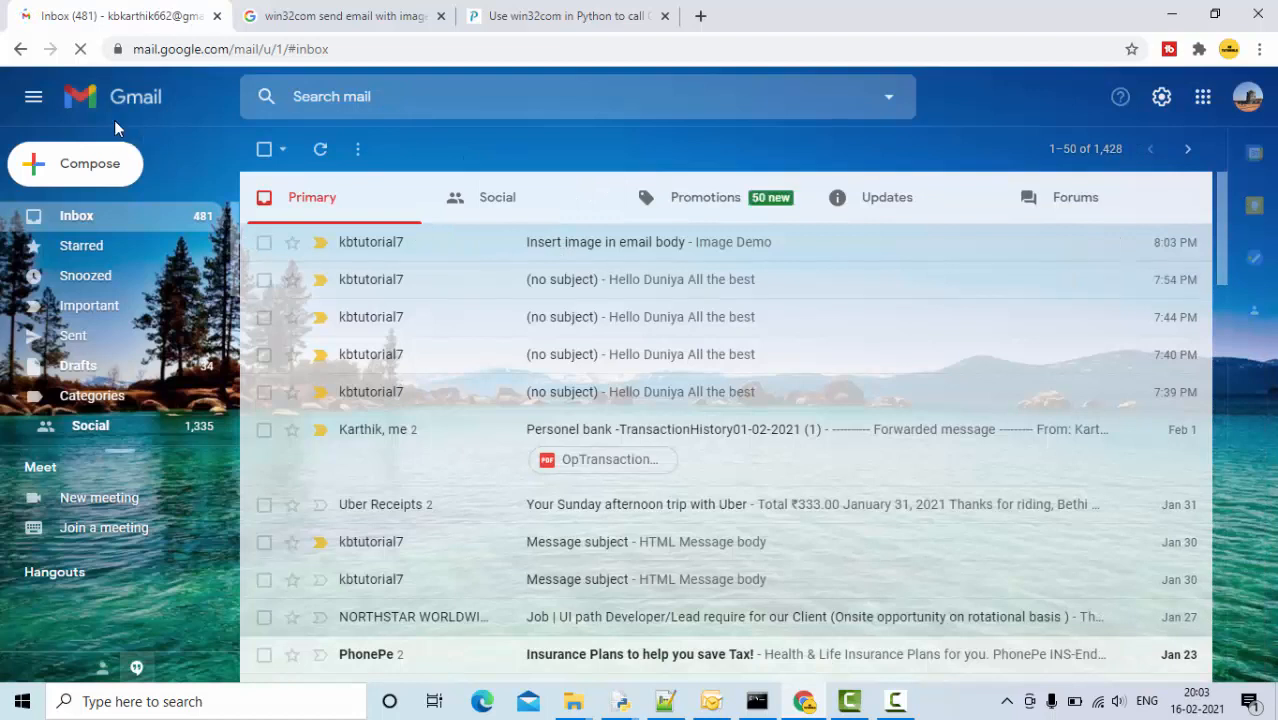
{"action": "mouse_move", "coordinate": [50, 25]}
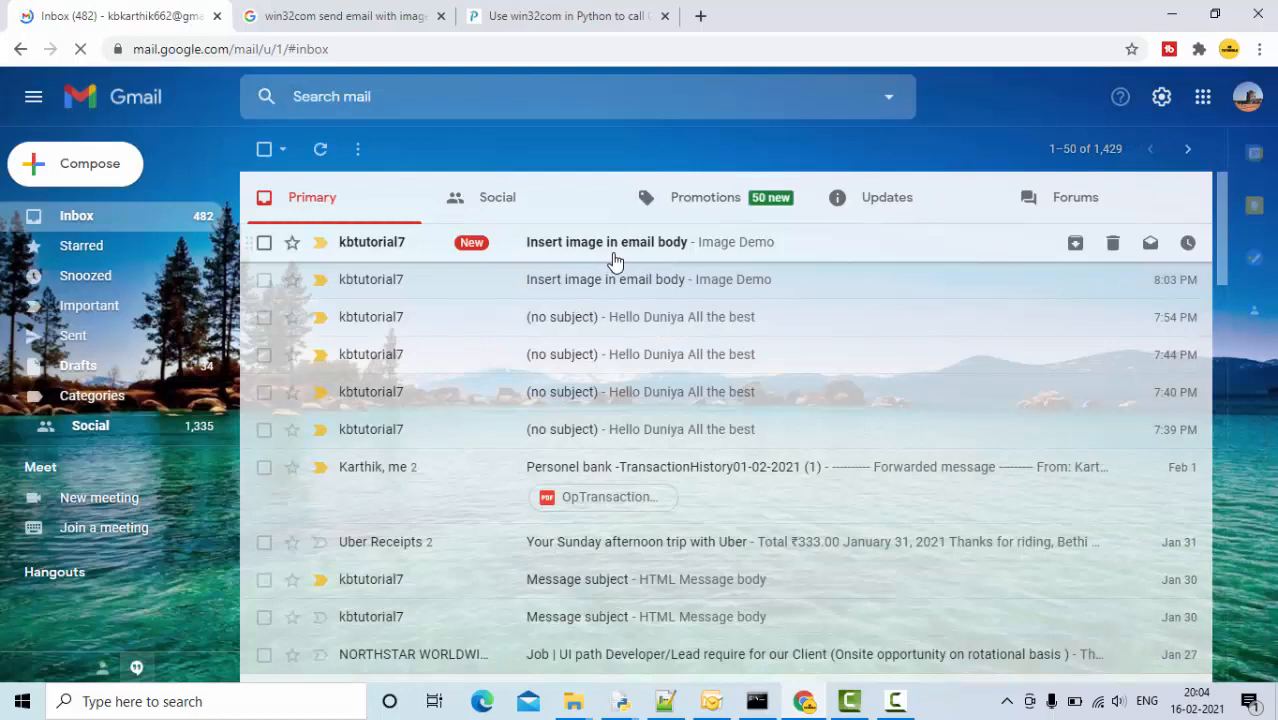
- Open the newest 'Insert image in email body' message at the top of the inbox
{"action": "left_click", "coordinate": [606, 241]}
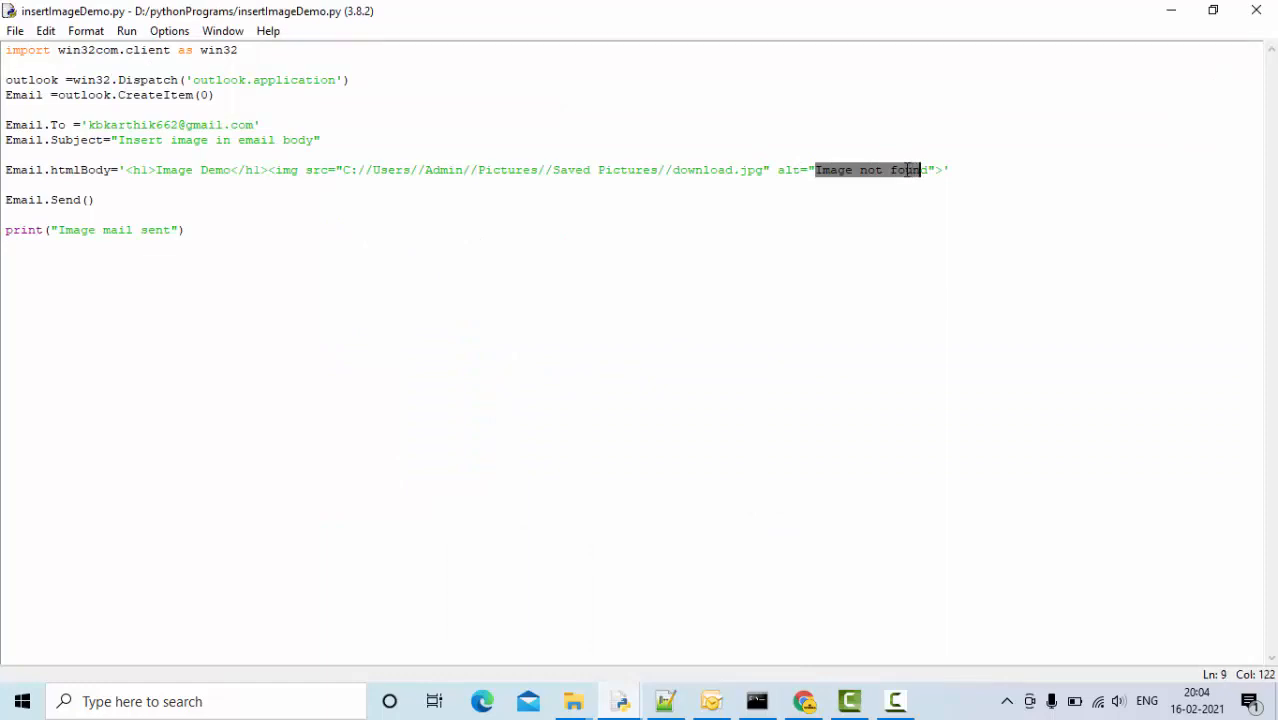
- Remove Email.Display() so insertImageDemo.py ends with Email.Send() and the print statement
{"action": "left_click", "coordinate": [273, 169]}
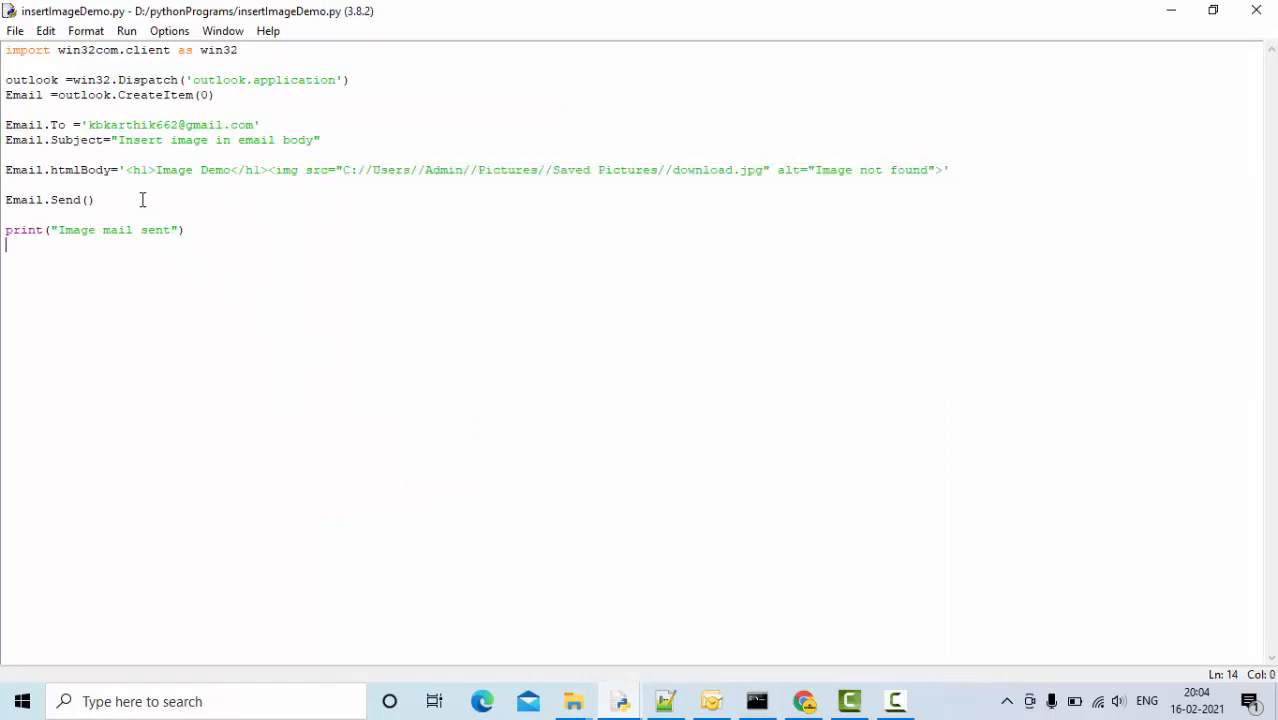
{"action": "mouse_move", "coordinate": [300, 175]}
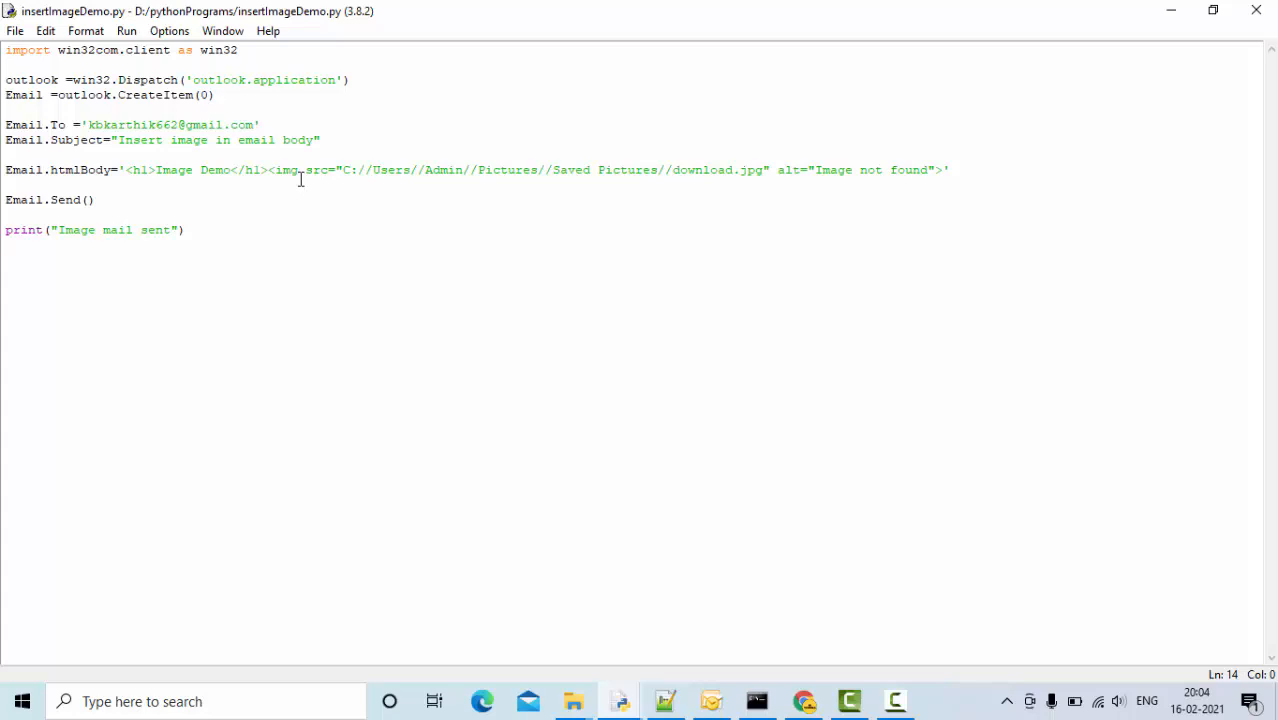
{"action": "key", "text": "enter"}
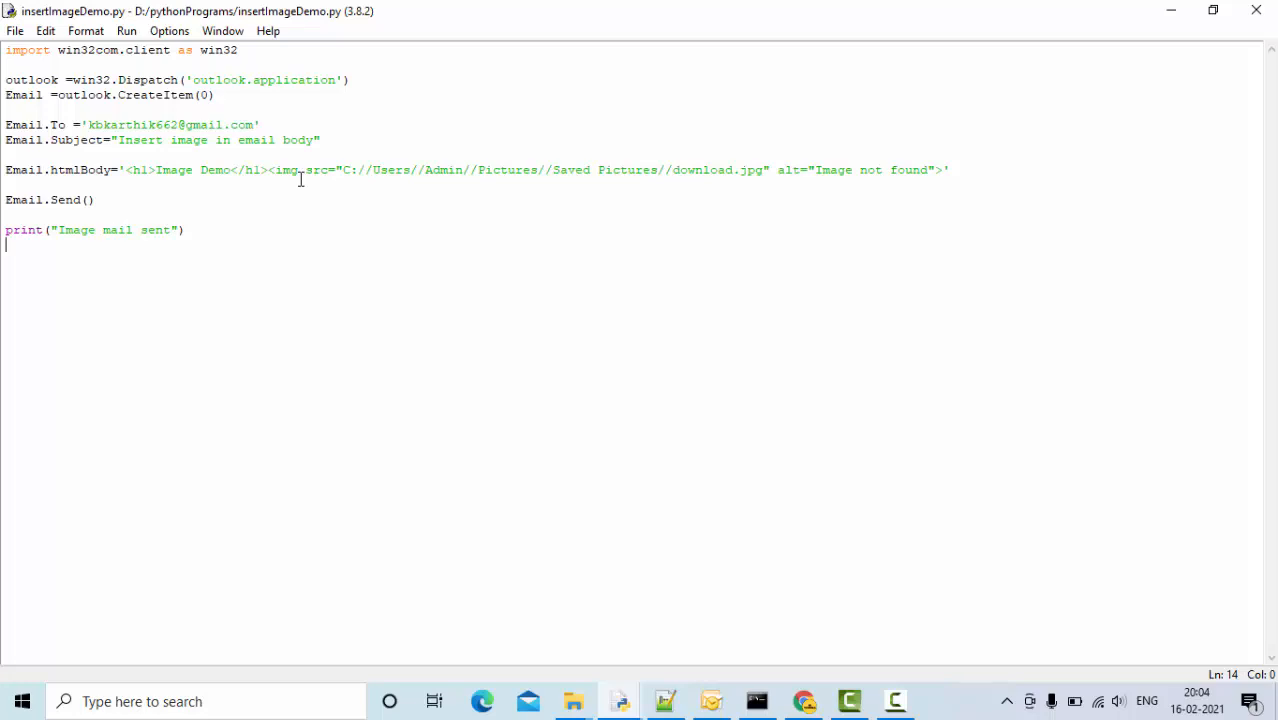
{"action": "mouse_move", "coordinate": [735, 610]}
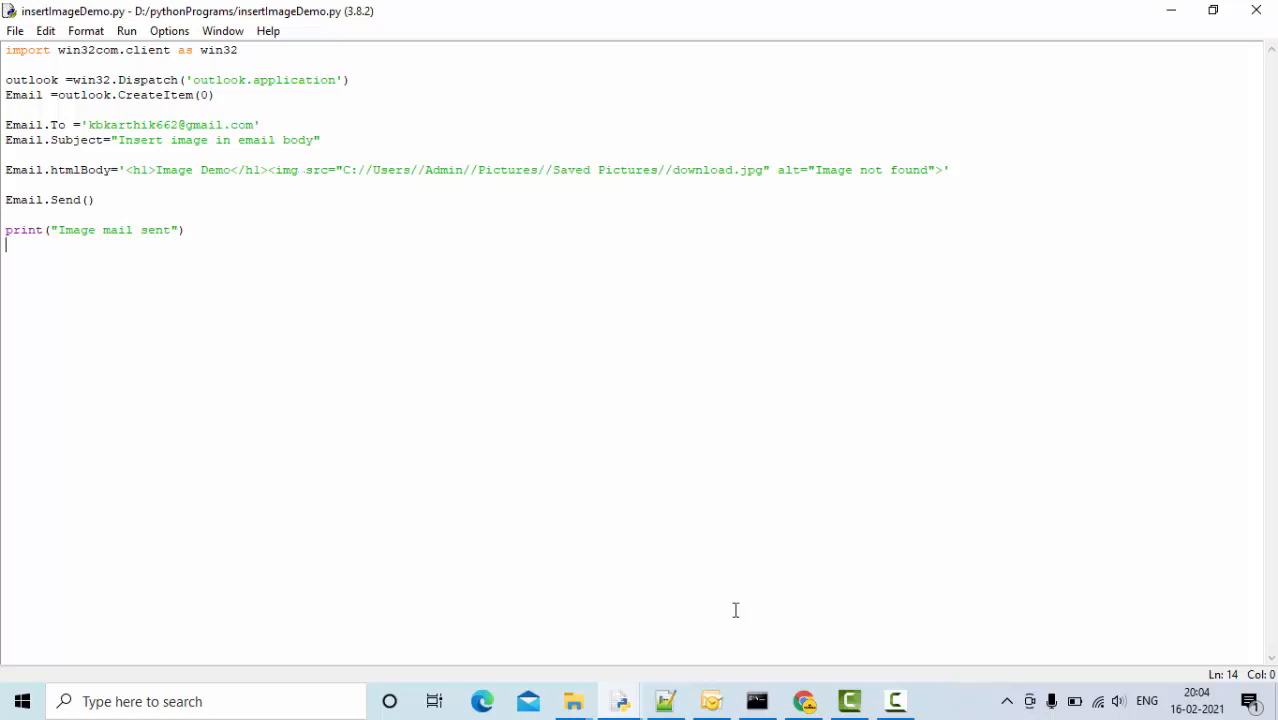
{"action": "left_click", "coordinate": [894, 700]}
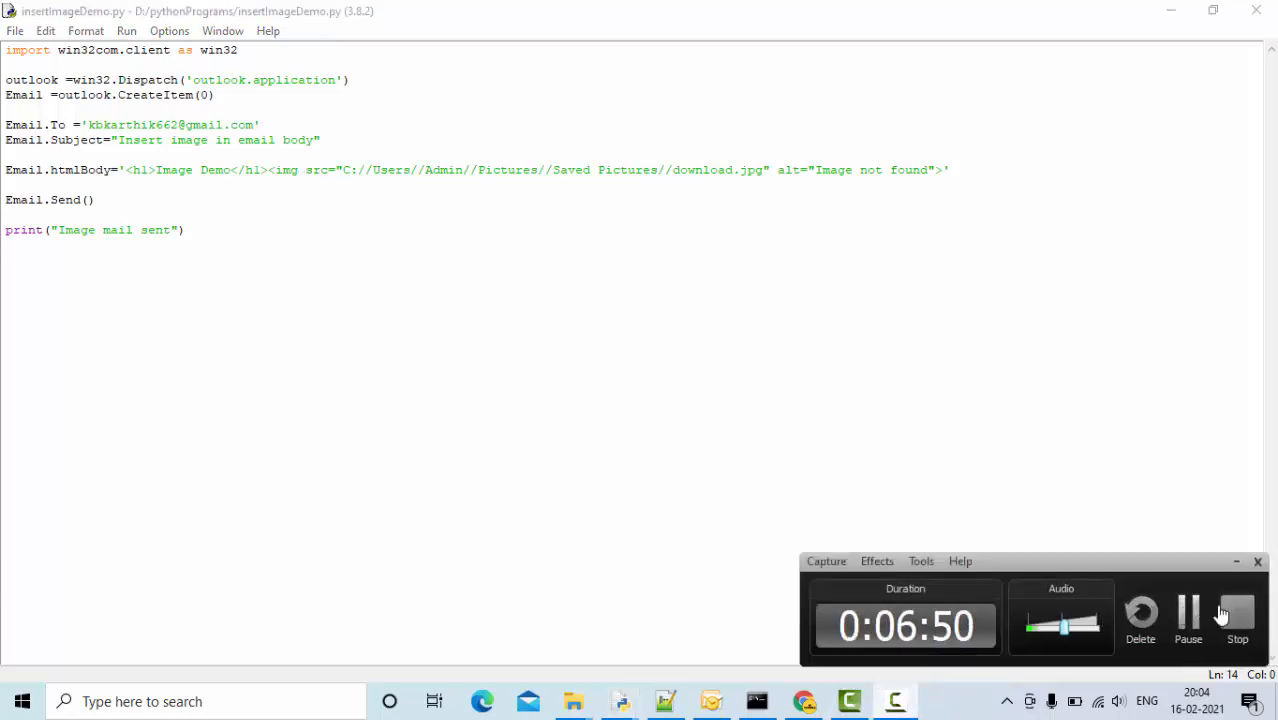